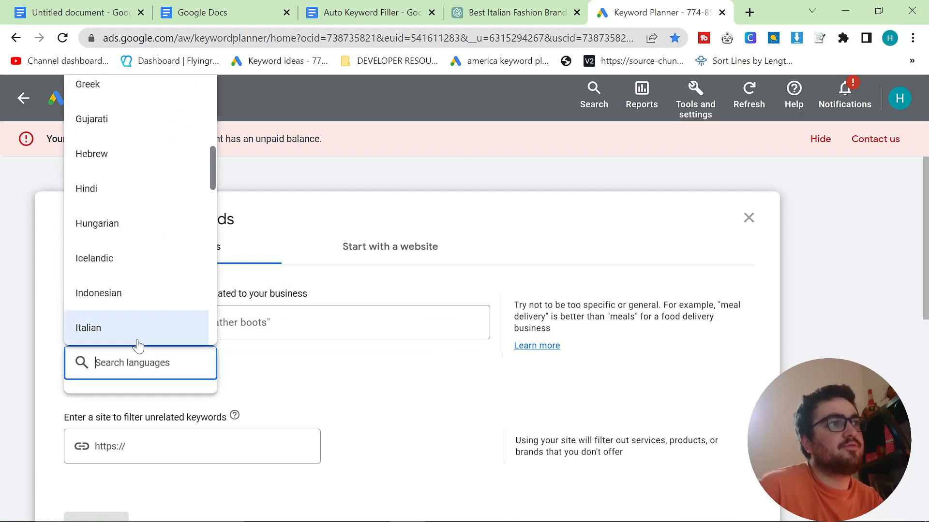
- Target Italy and the United States in English, search 'italian' ideas, and browse the results
type("eng")
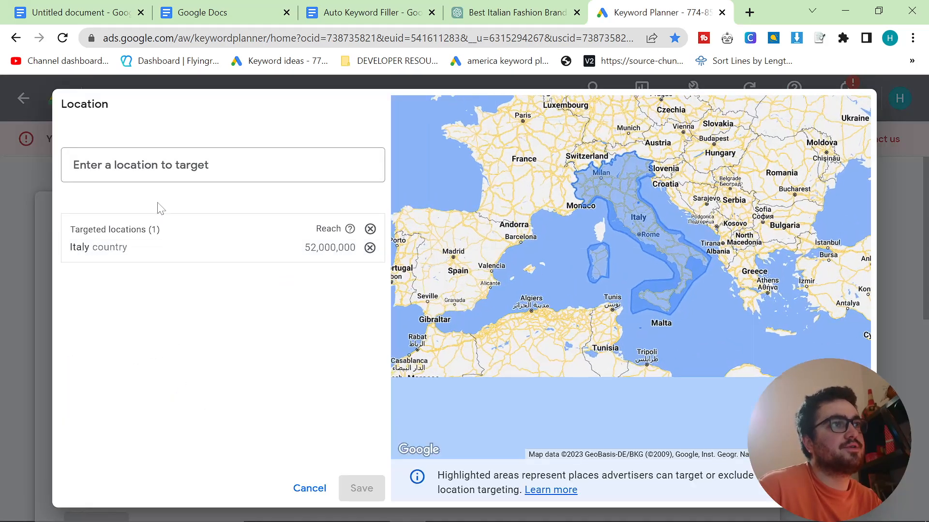
type("united s")
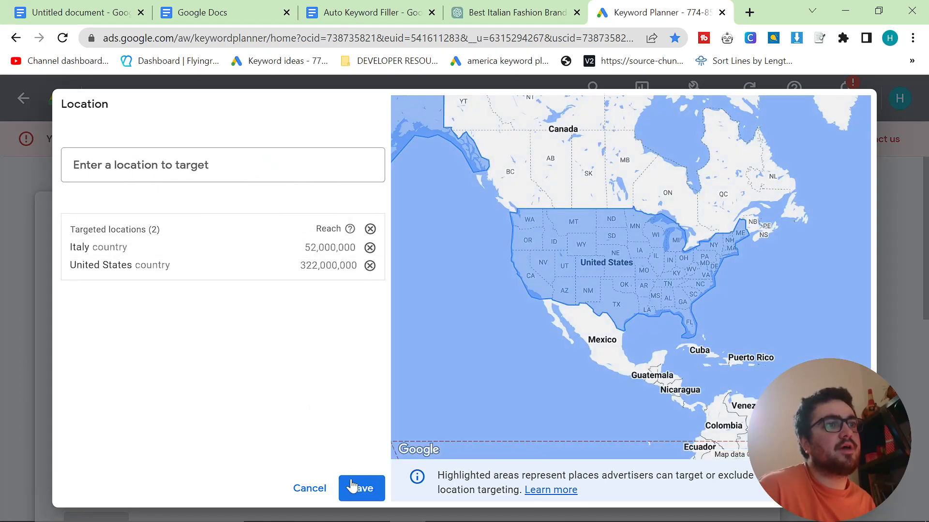
left_click(362, 489)
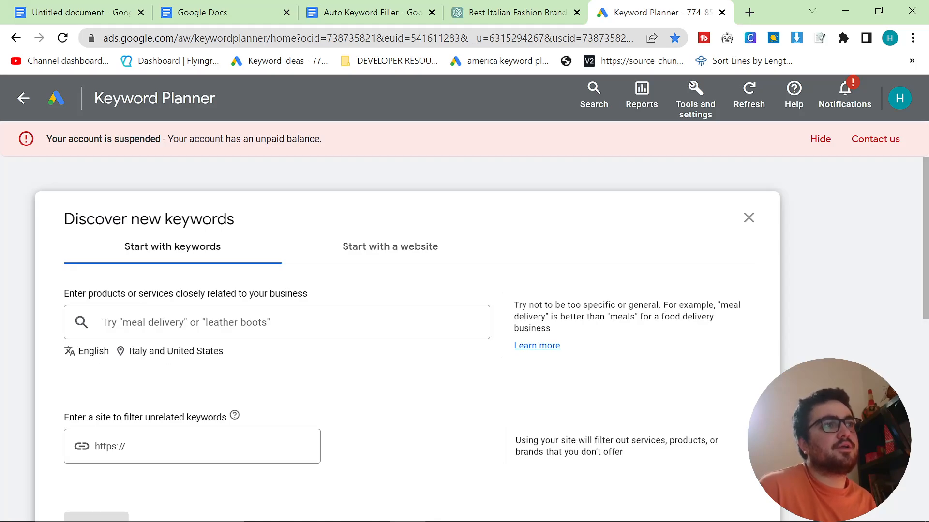
type("italian brands")
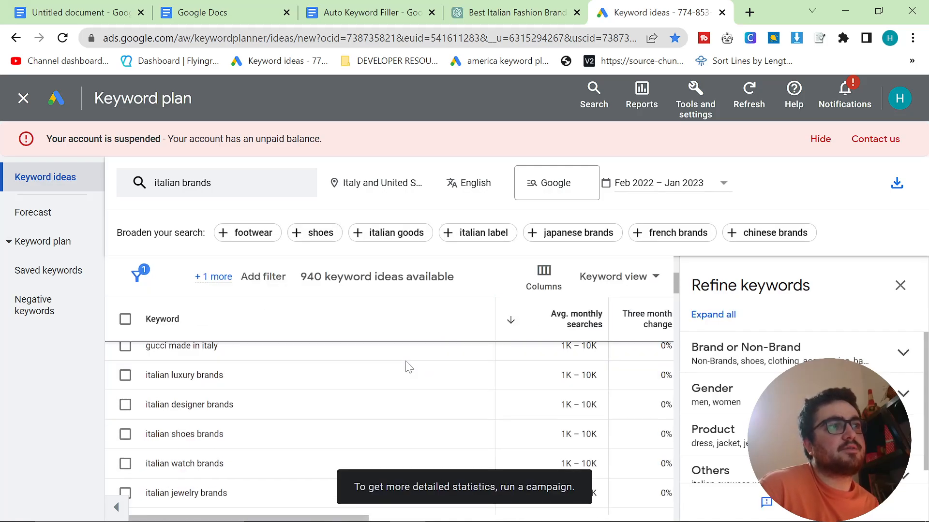
scroll("down", 3)
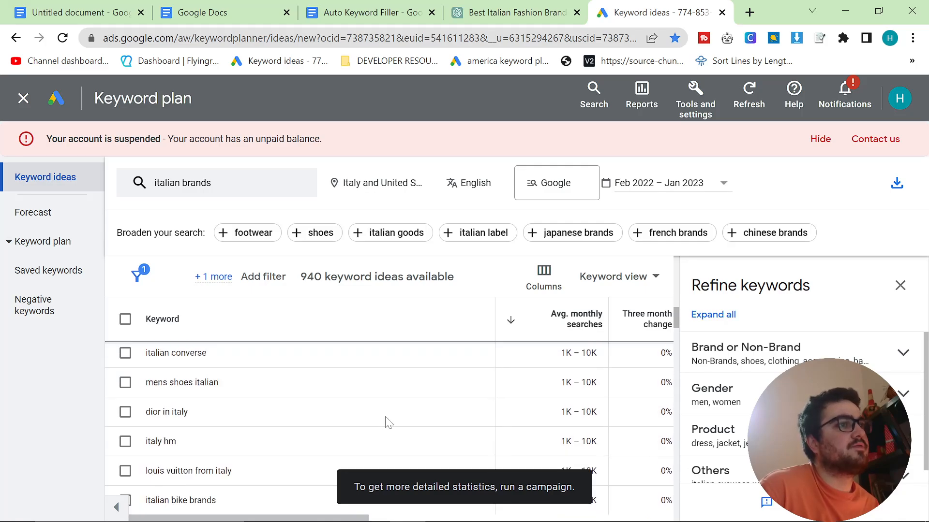
scroll("down", 3)
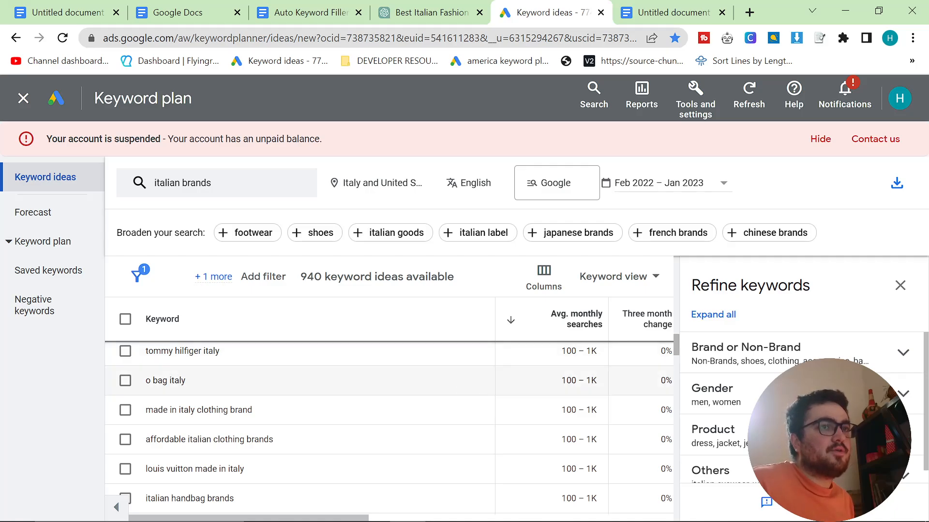
mouse_move(270, 411)
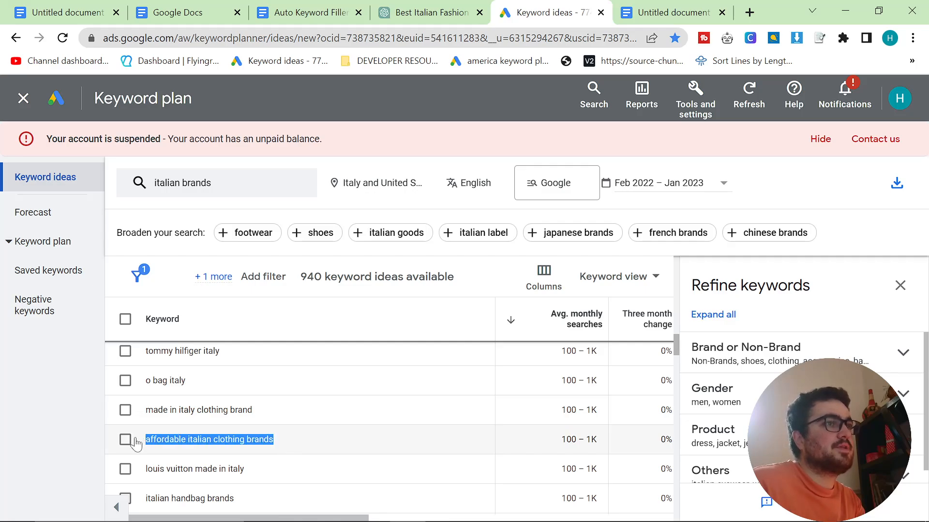
mouse_move(424, 254)
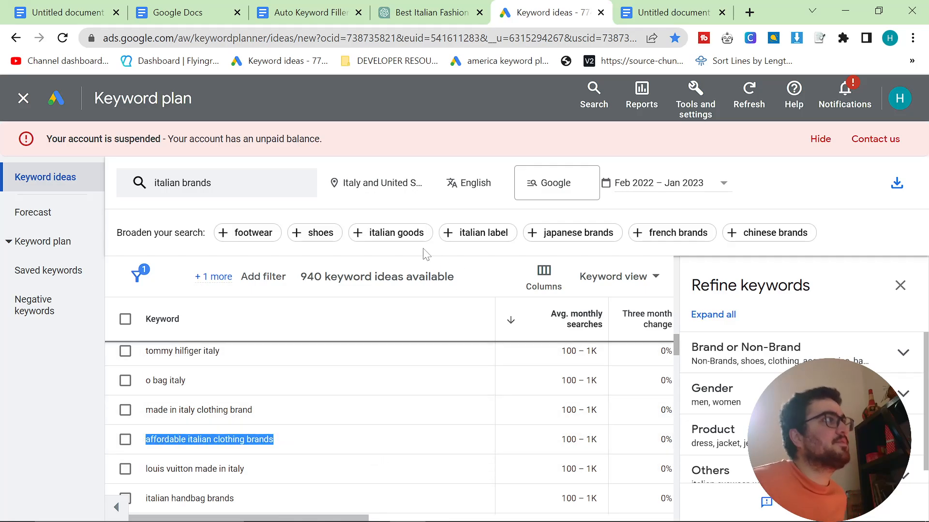
mouse_move(85, 14)
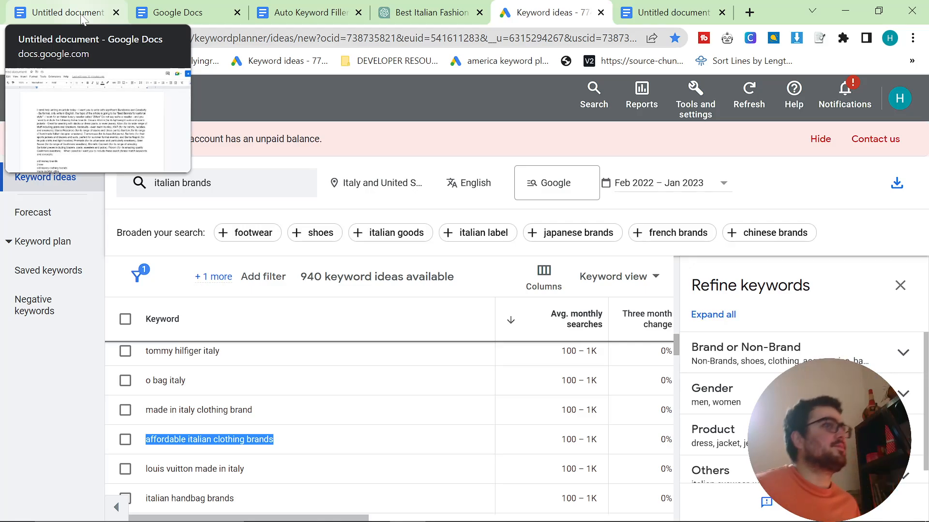
- Set the prompt topic to 'affordable italian-style clothing brands' and delete the old brand descriptions
left_click(63, 12)
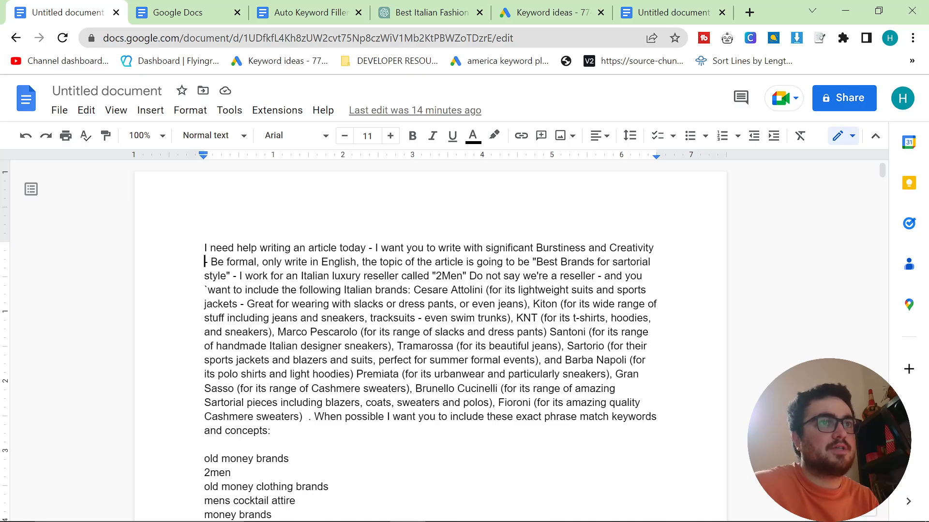
type("affordable italian clothing brands")
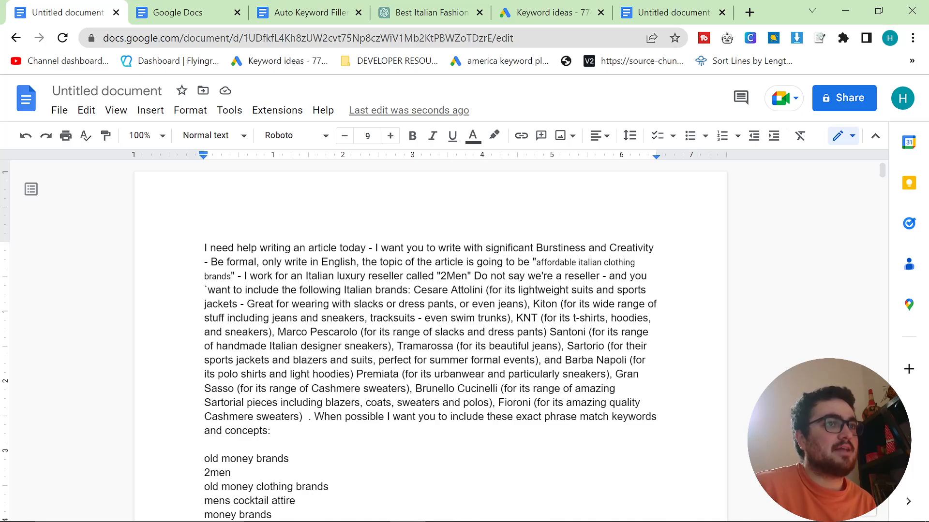
left_click_drag(287, 346, 308, 417)
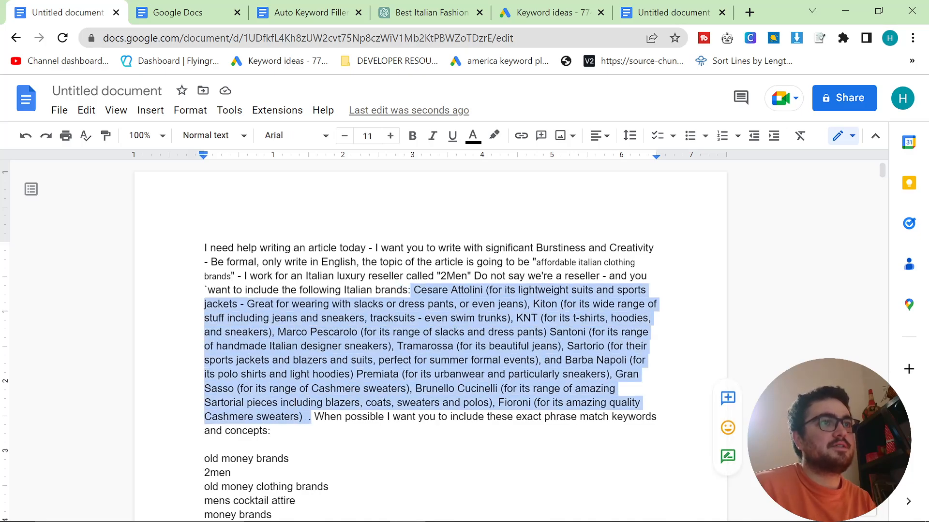
key("Delete")
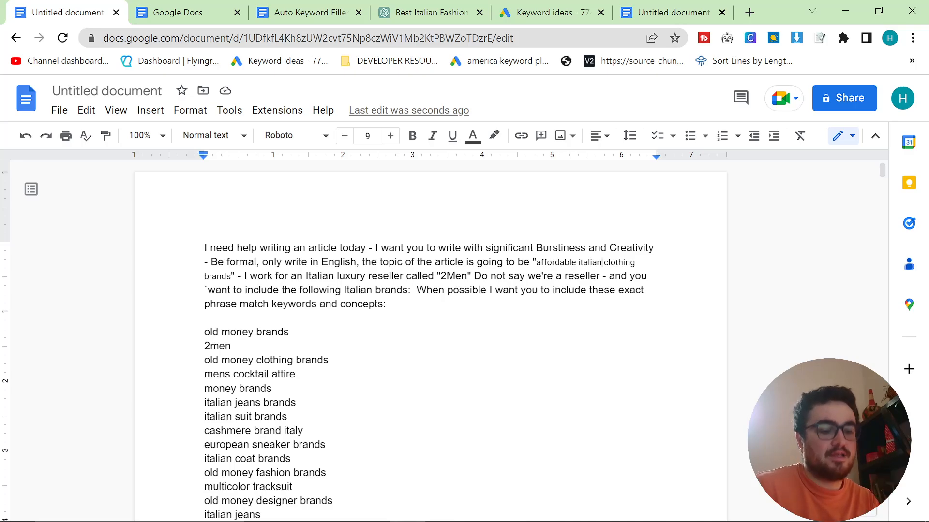
type("-style")
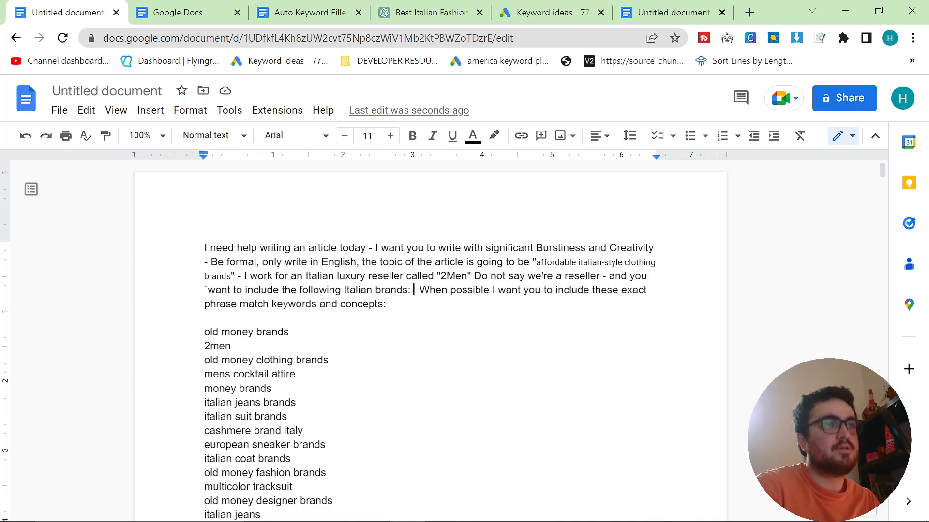
- Open the 2men.it store in a new tab and expand its Brands menu
left_click(751, 12)
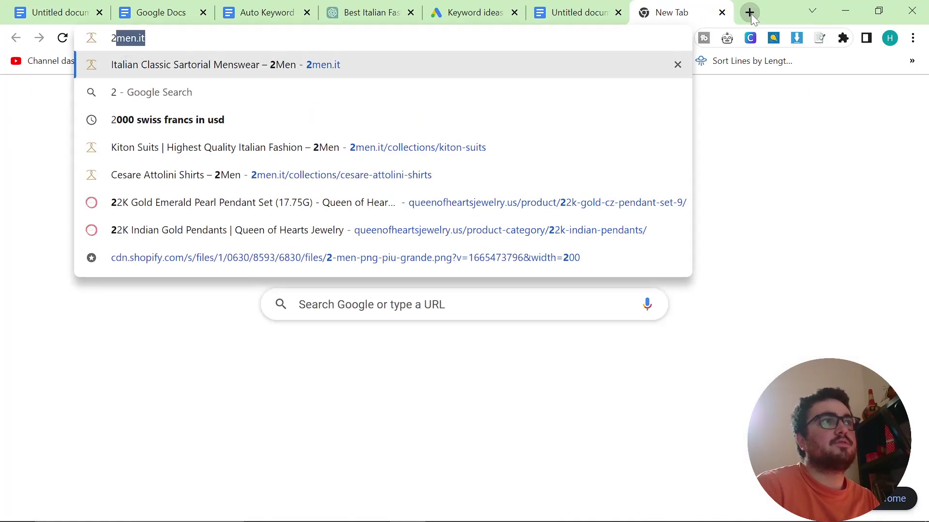
left_click(210, 65)
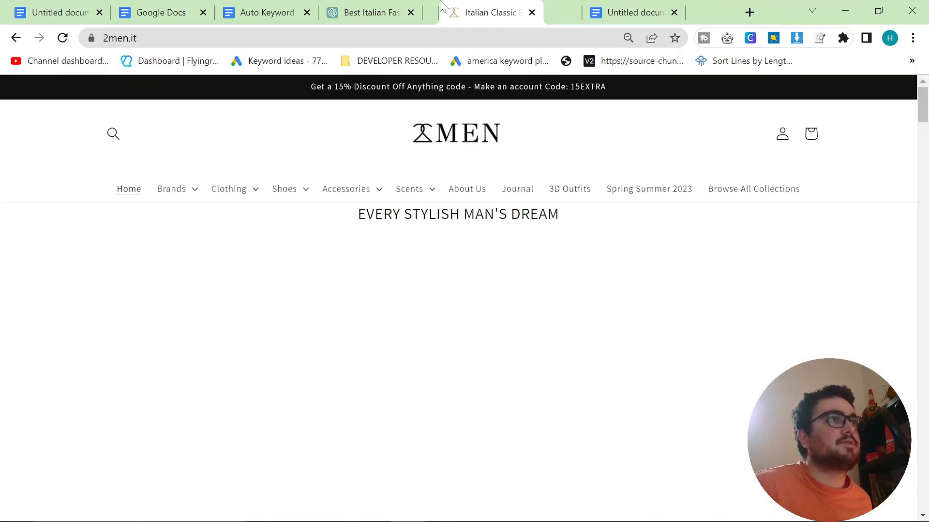
left_click(172, 189)
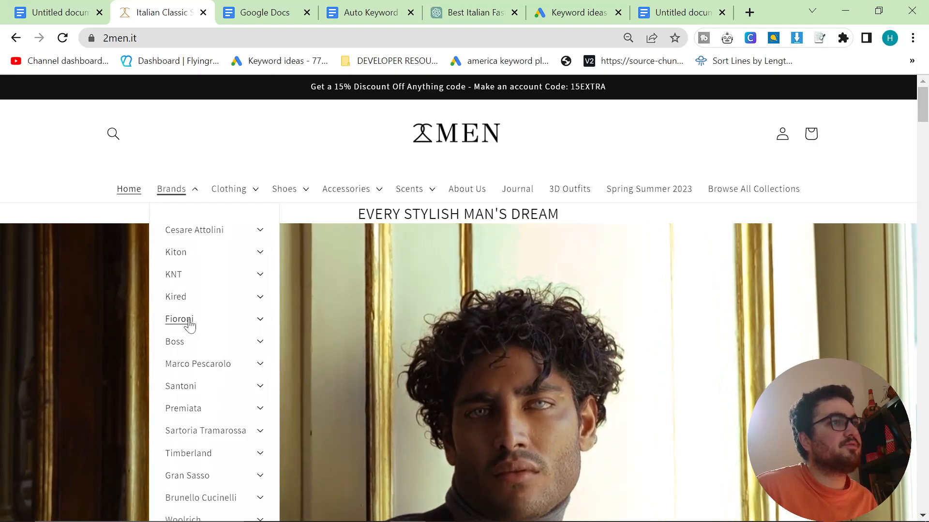
mouse_move(191, 348)
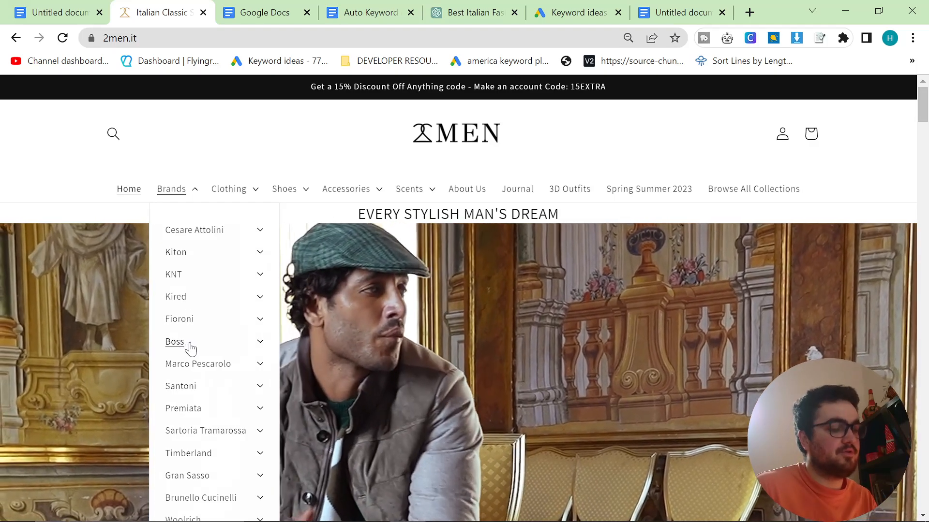
- Note Kired, Boss, Premiata, Tramarossa, Timberland and Sartorio in Notepad, dismissing the store popup
left_click(18, 505)
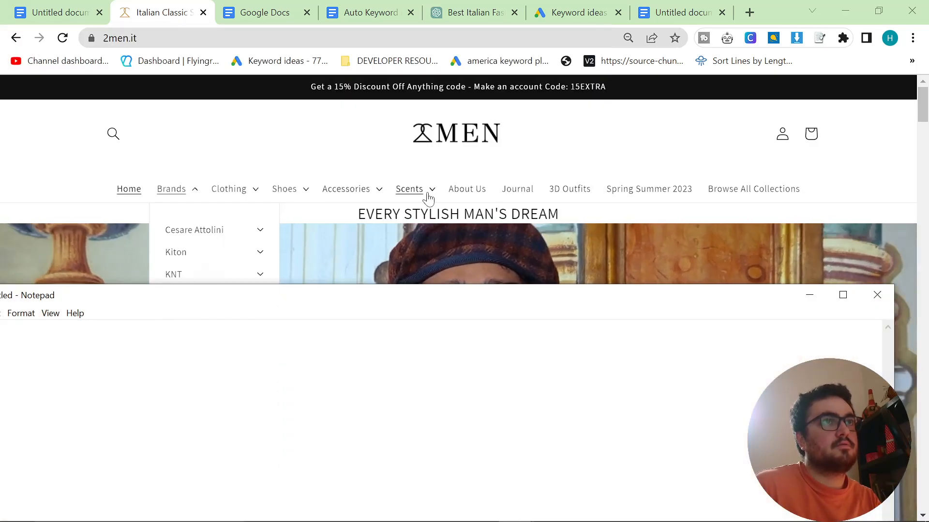
type("Kired")
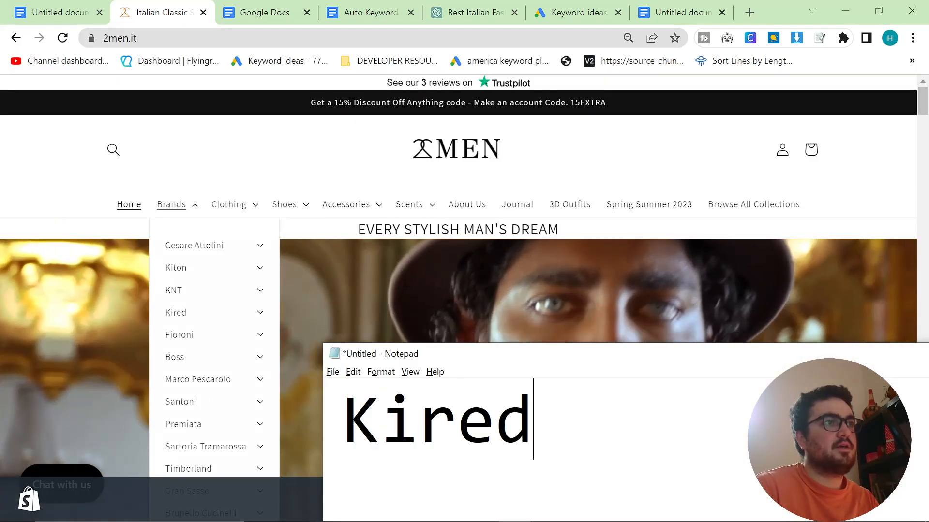
type("Boss")
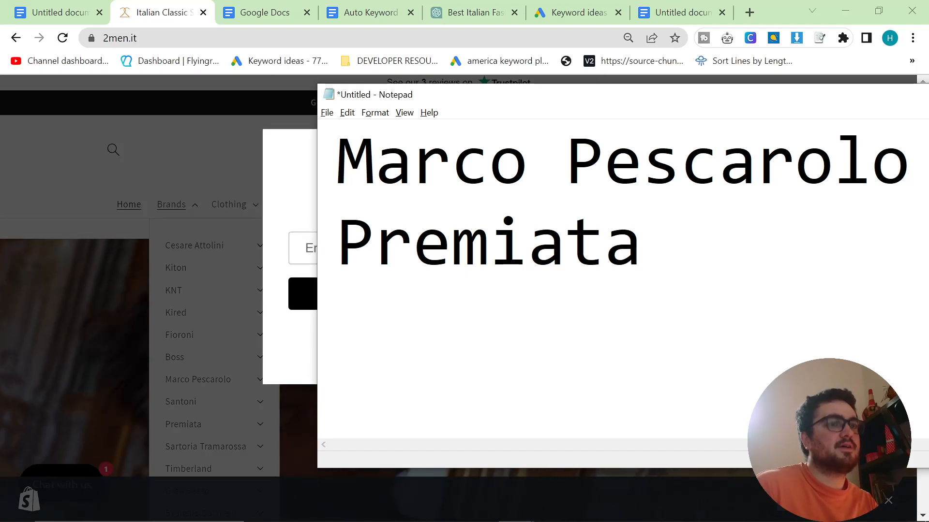
type("Premiata Tramarossa")
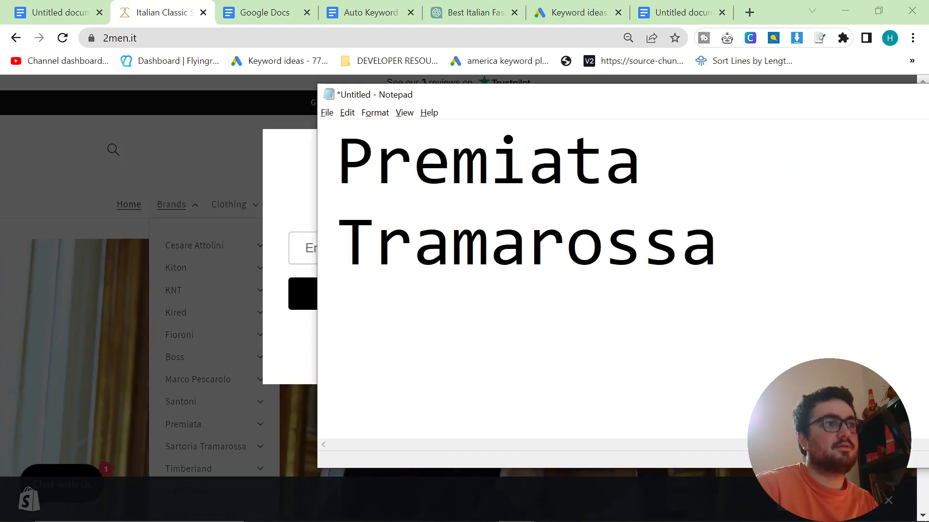
type("Timberl")
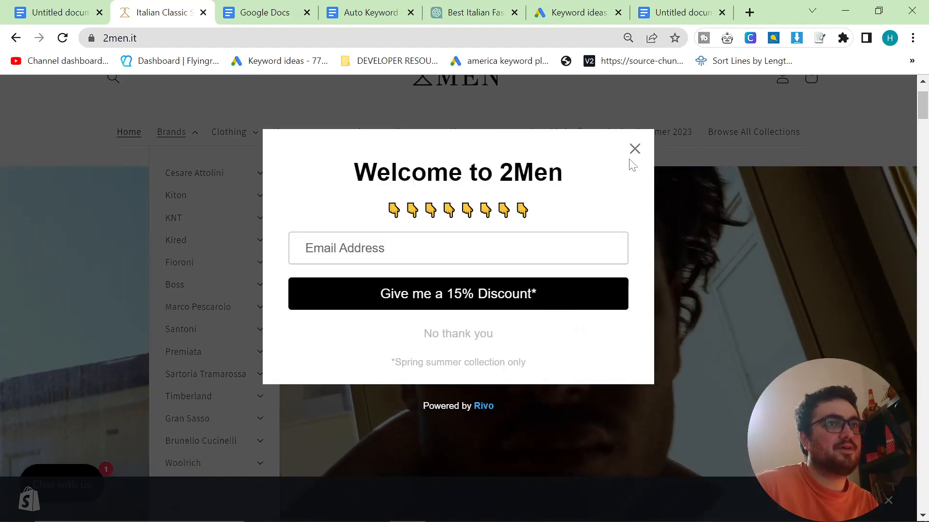
left_click(635, 149)
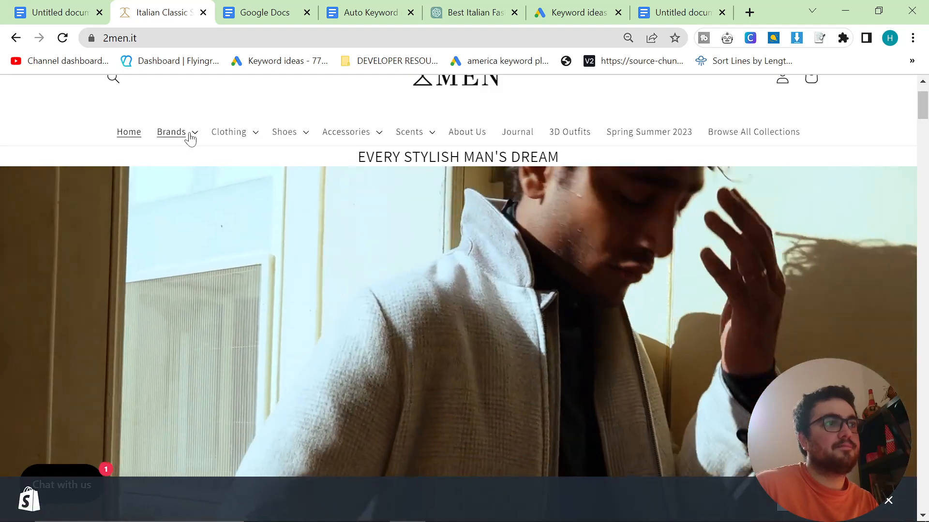
left_click(172, 132)
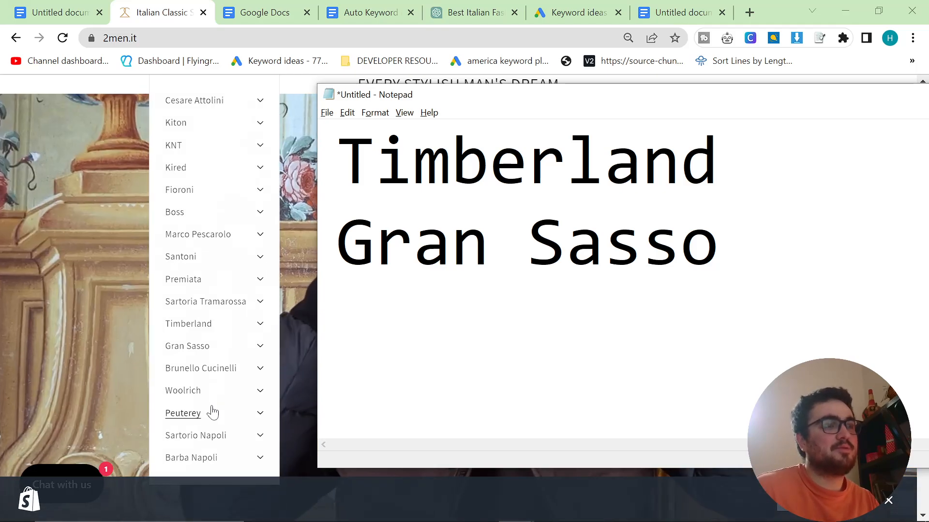
type("Sartorio")
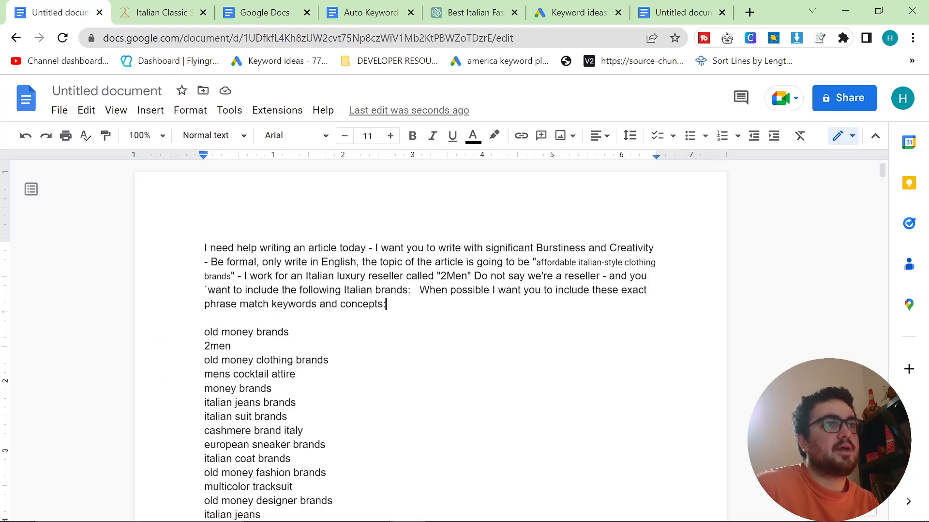
- Start the prompt's brand list with Kired for cashmere and fur coats, then Boss
type("Kired")
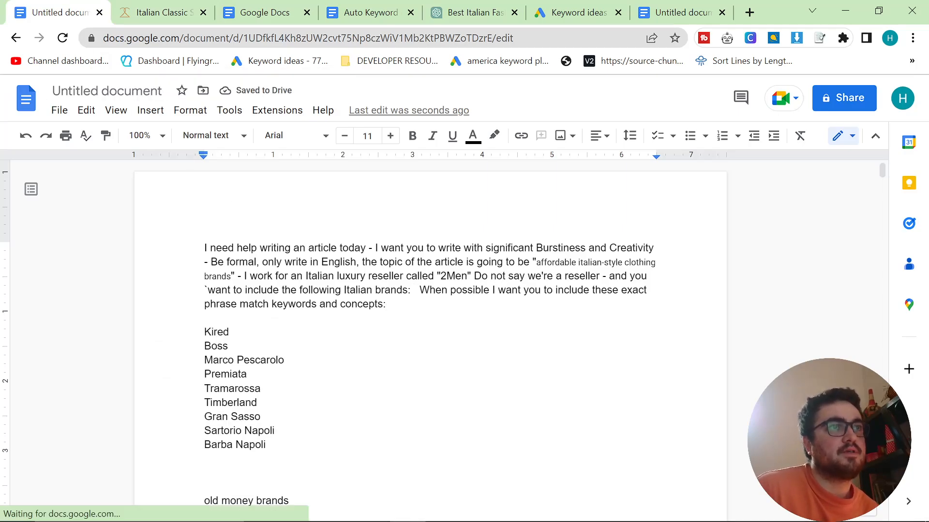
type("Kired")
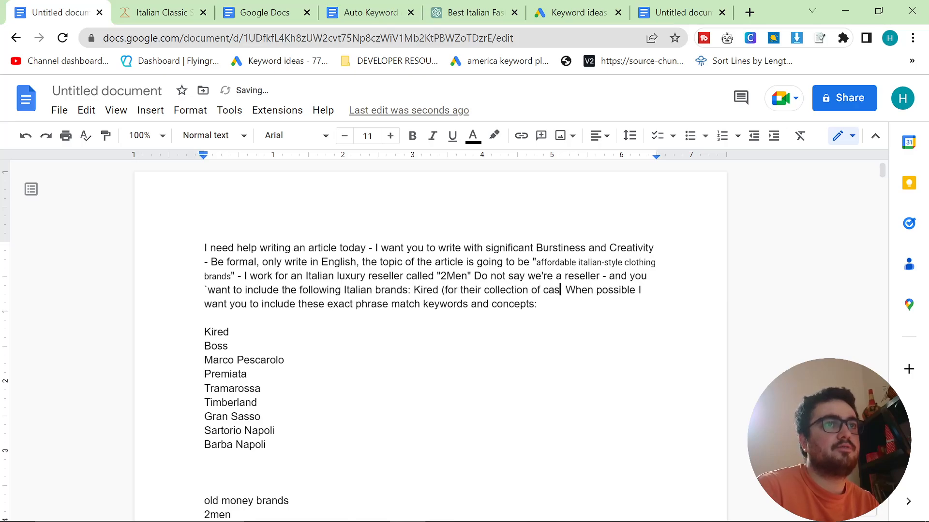
type("hmere and fur coats at a good price point)")
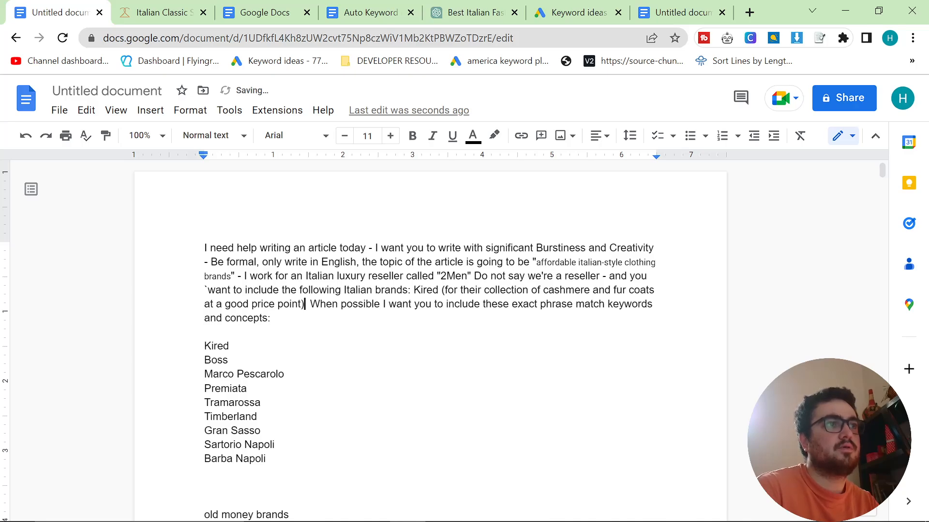
type(",")
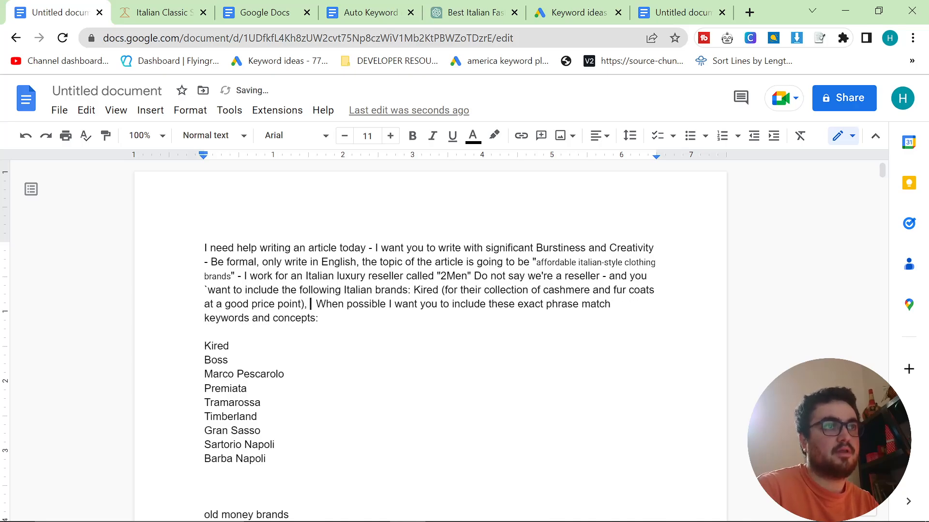
type("Boss")
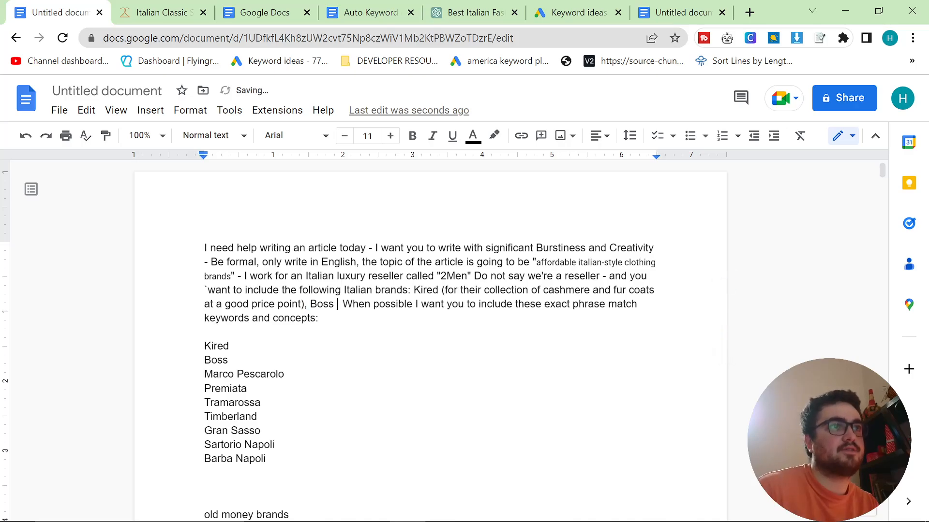
type("(")
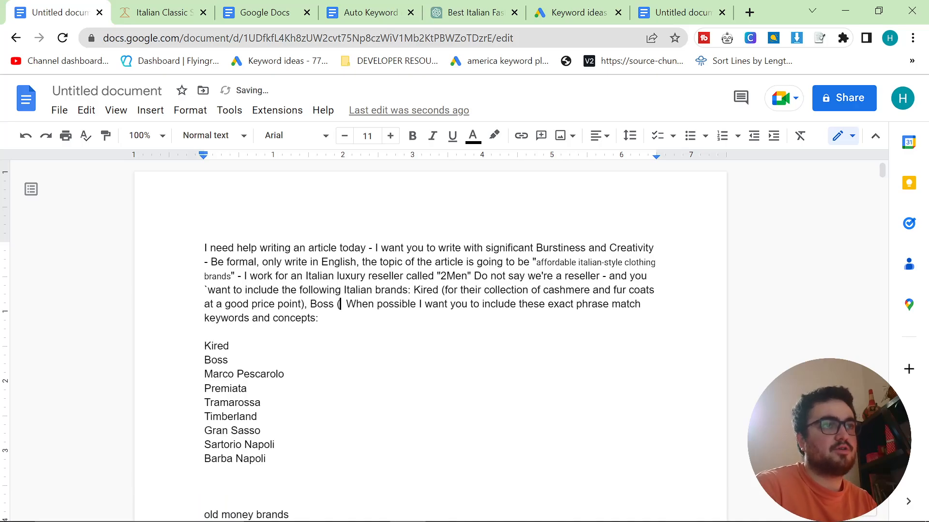
type("for their")
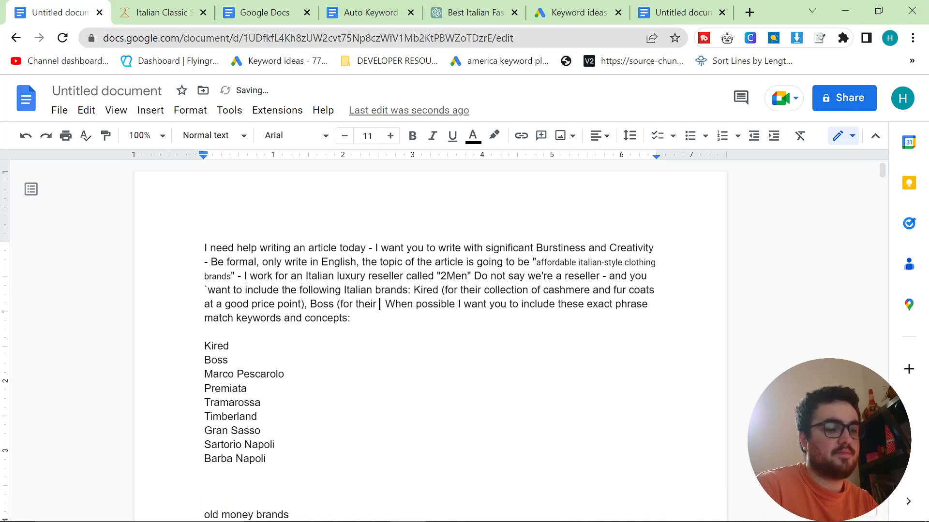
type("urbanwear and various piec")
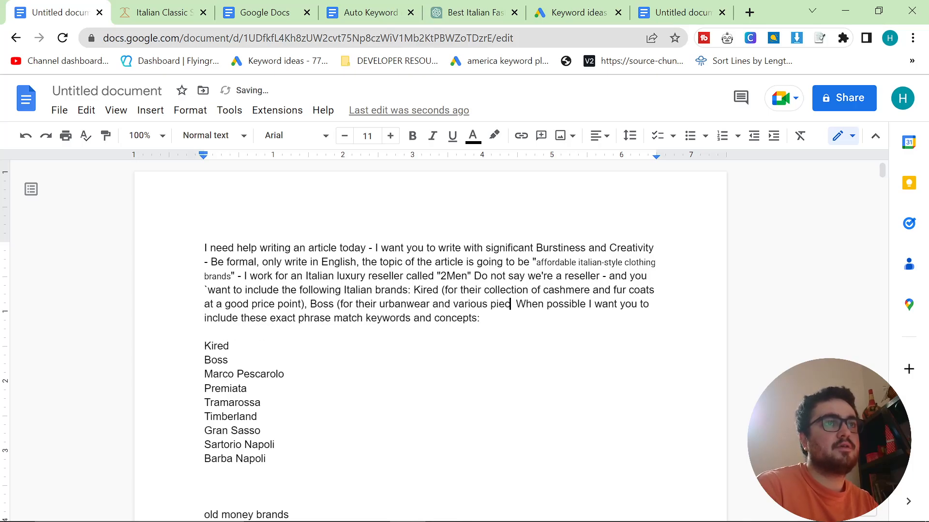
- Check Boss's categories on 2men.it and describe Boss as urbanwear pieces including sneakers
left_click(159, 12)
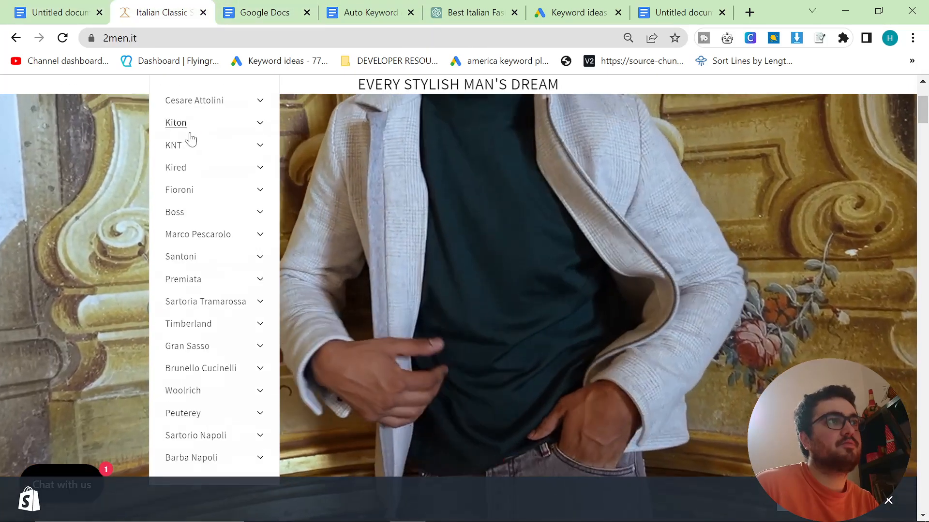
left_click(175, 212)
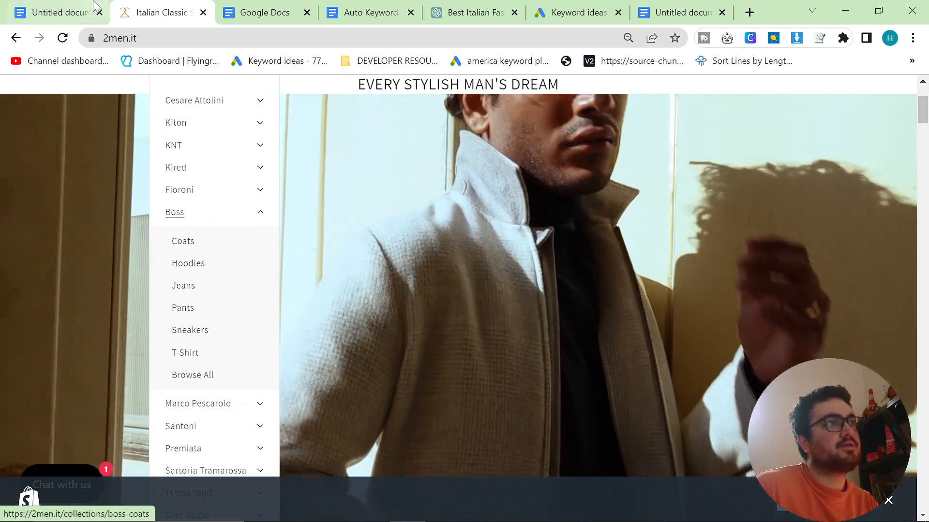
left_click(54, 13)
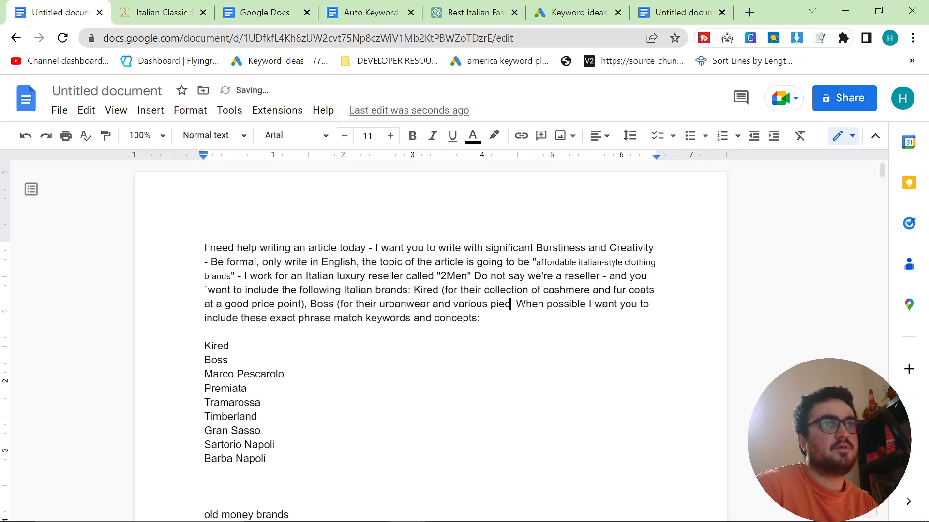
type("thing")
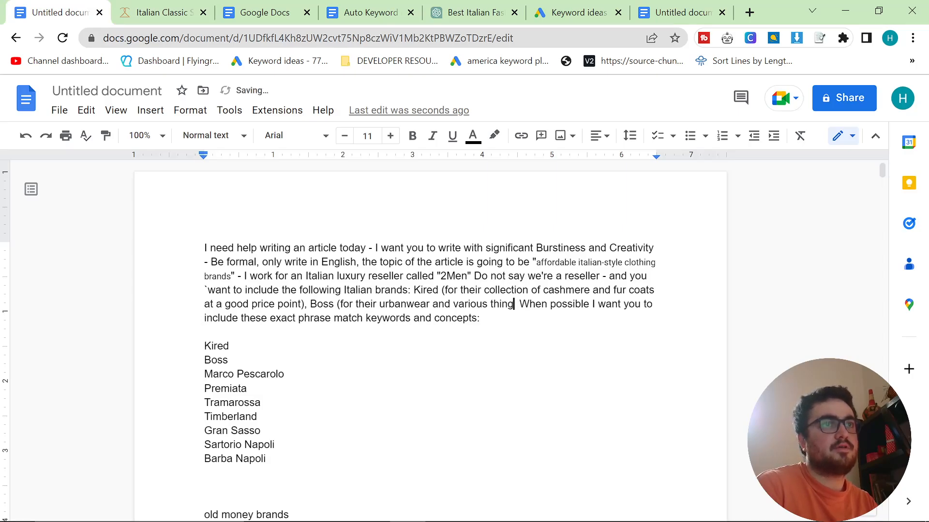
type("pieces including")
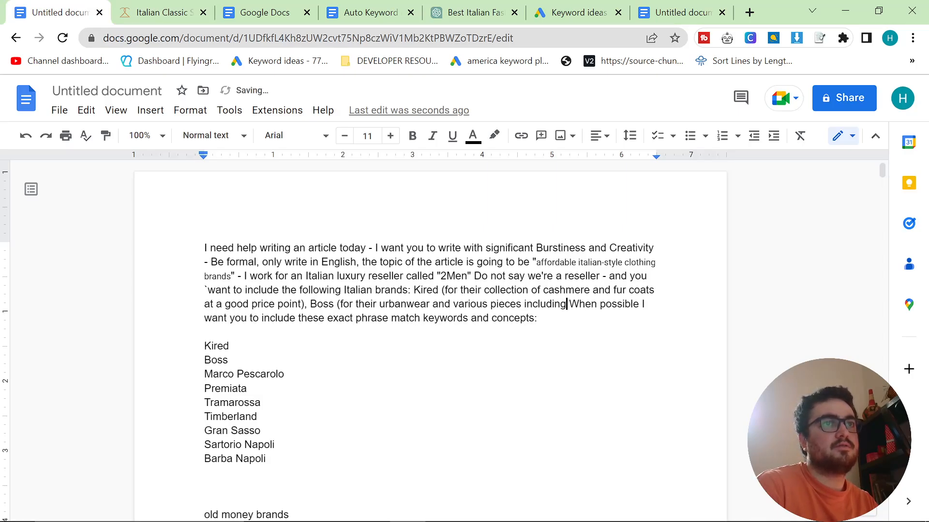
type("sneakers")
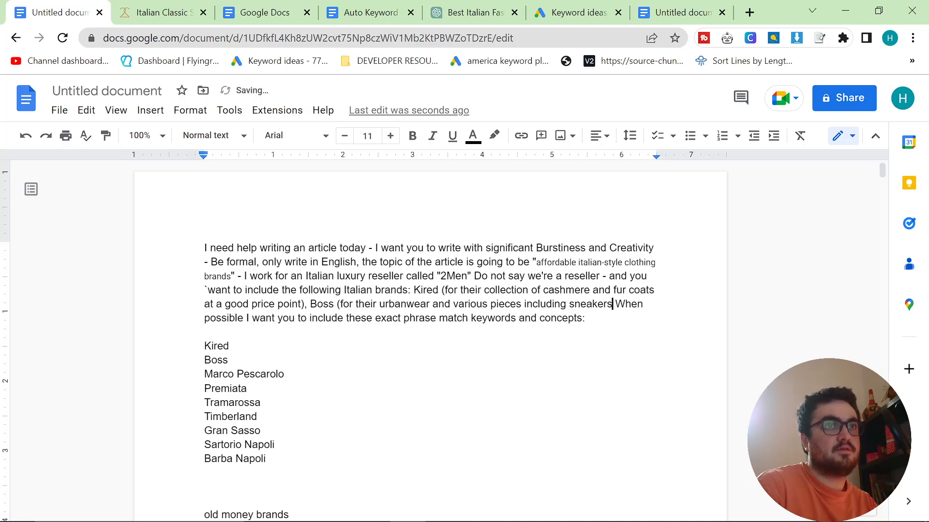
- Add Marco Pescarolo for classic dress pants and Premiata for wonderful sneakers
type("), Mar")
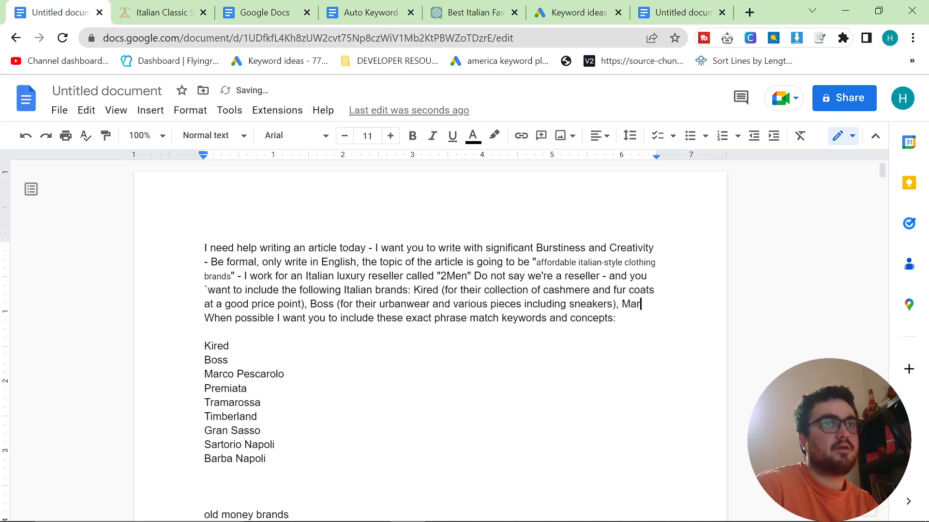
type("co Pescarolo")
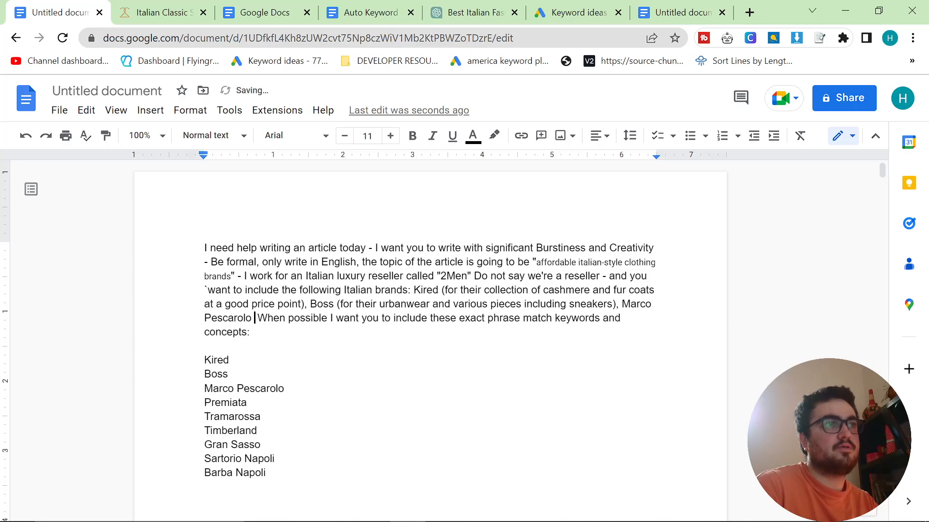
type("(for thei")
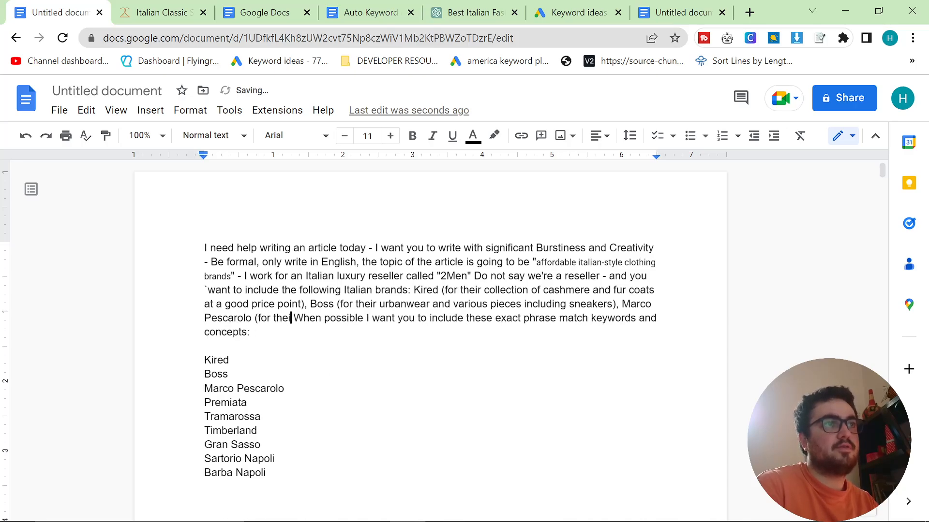
type("collection of")
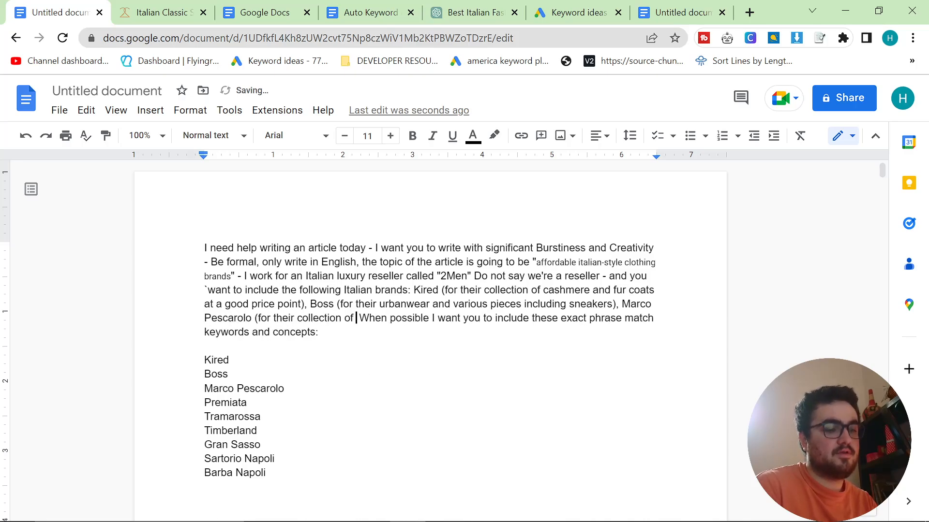
type("classic dress pants),")
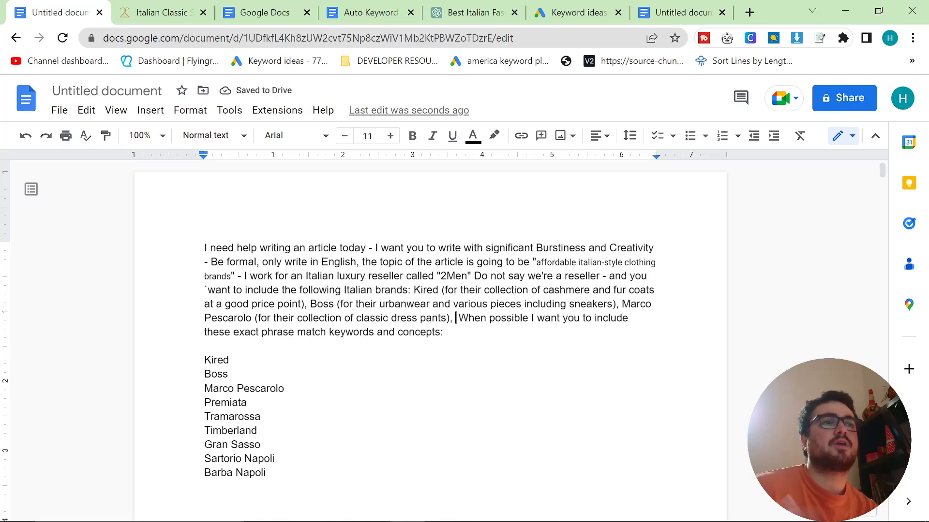
type("P")
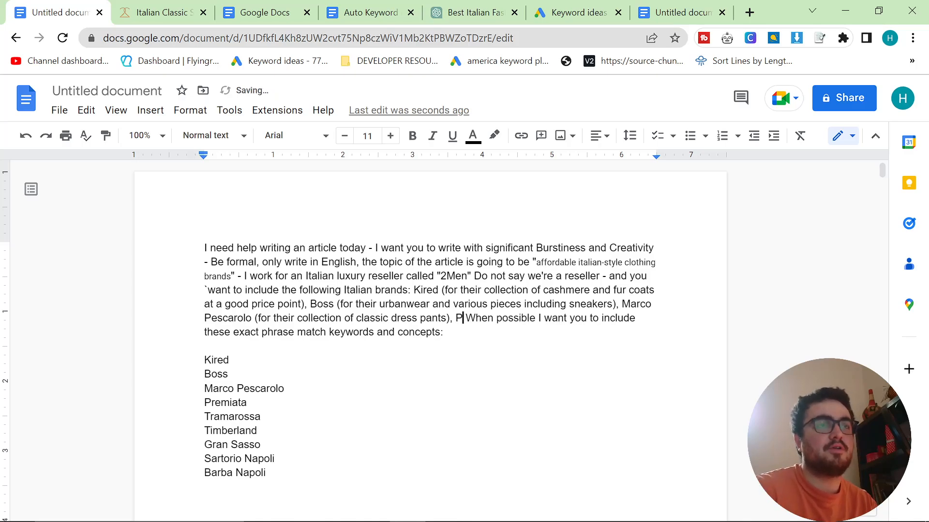
type("remiata")
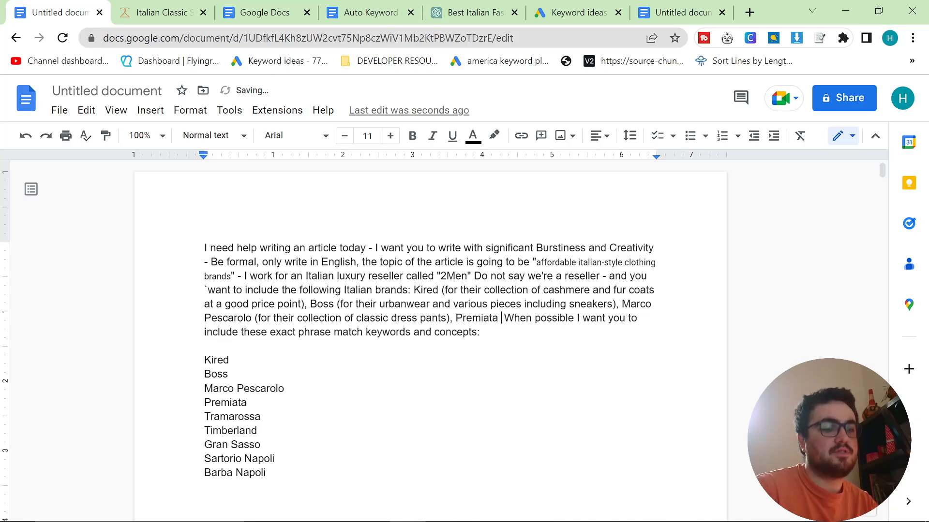
type("(For")
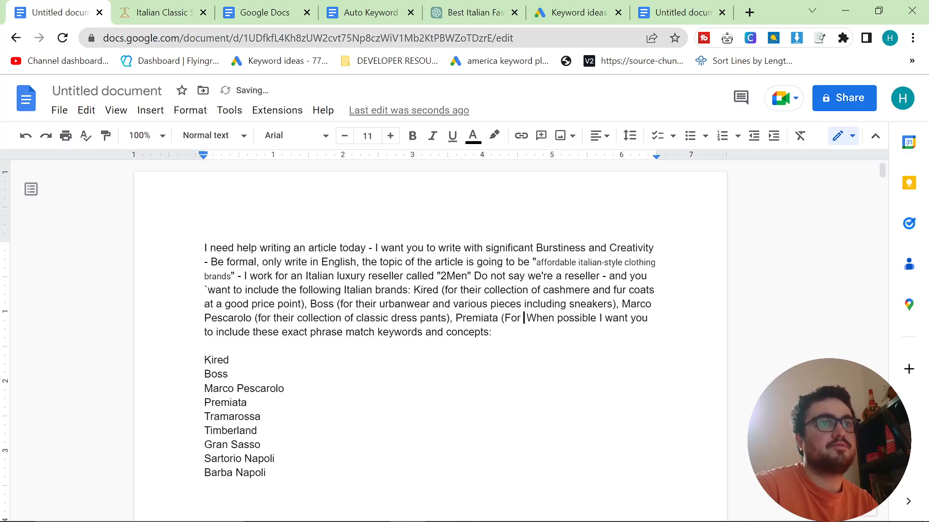
type("their wonderful")
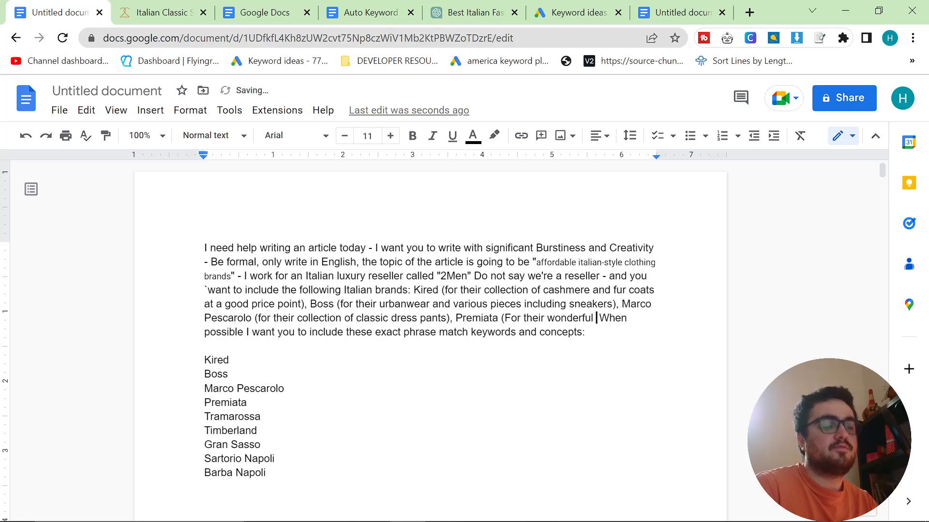
type("sneakers at a good price point")
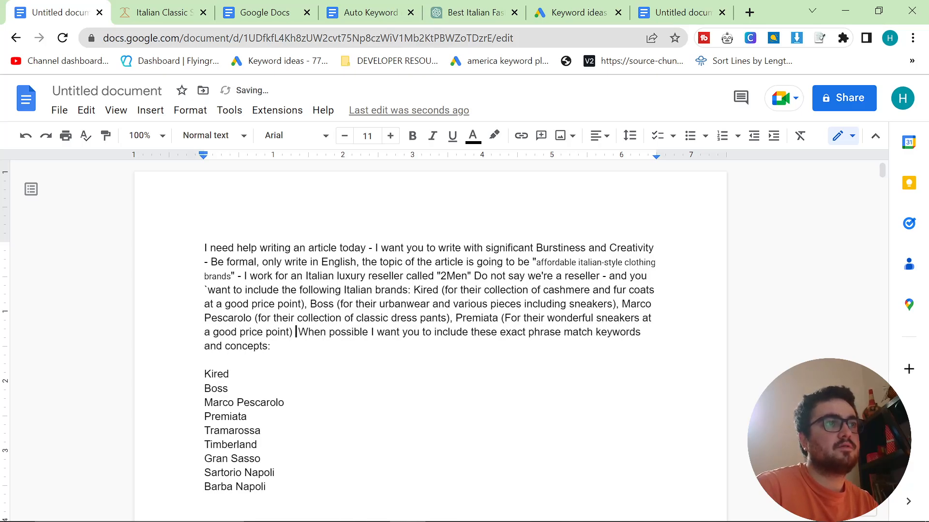
- Add Tramarossa for the best jeans at a good price, Timberland for boots, and Gran Sasso
type("Tramar")
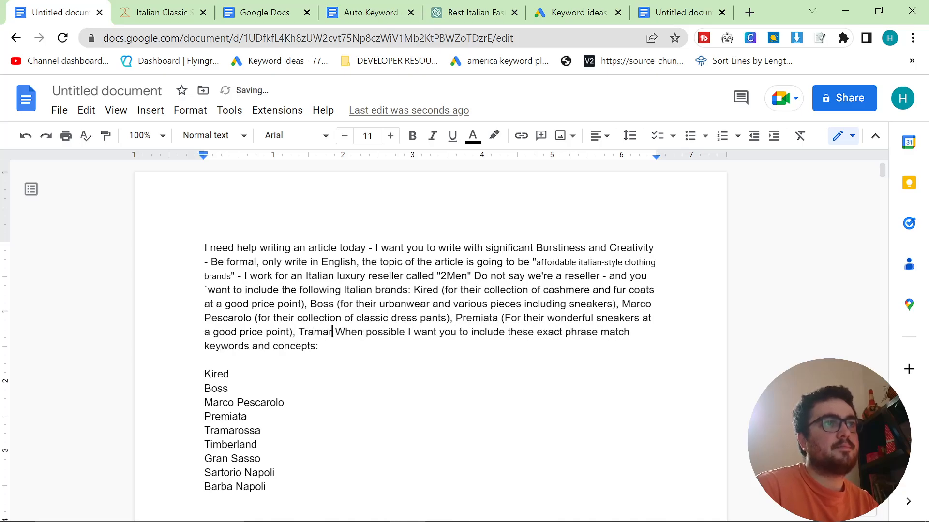
type("rossa (The best")
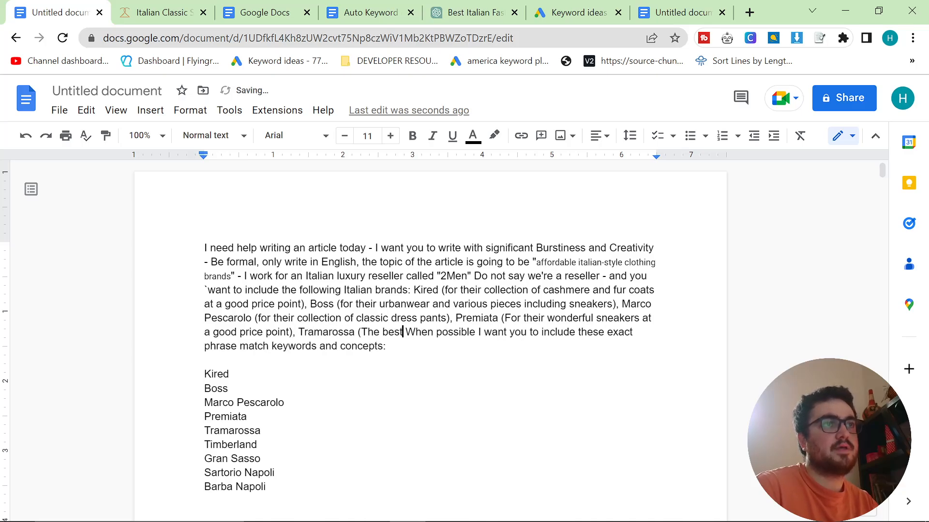
type("jeans in the w")
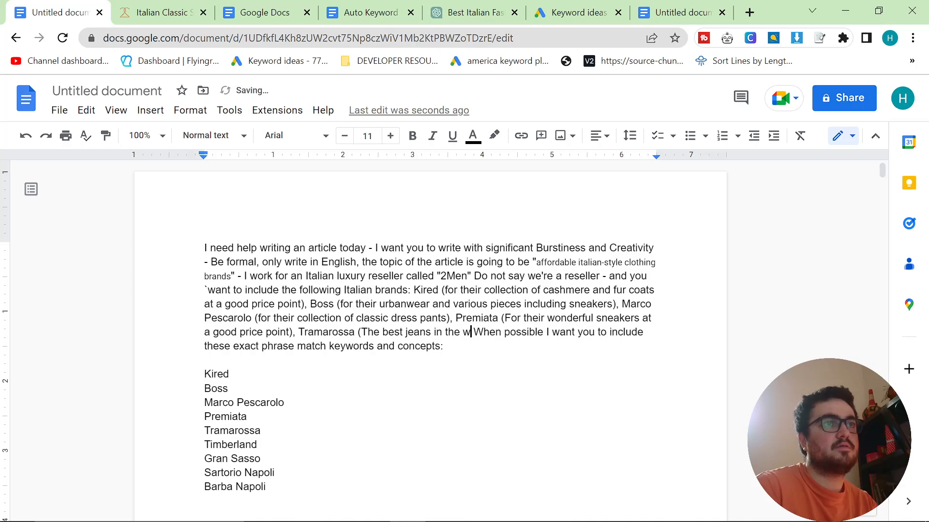
type("orld at a good price),")
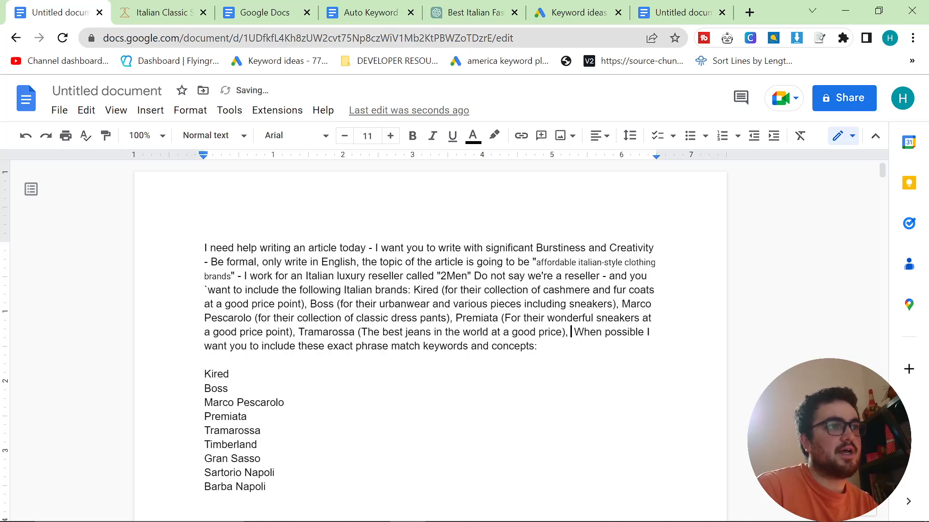
type("Timberland")
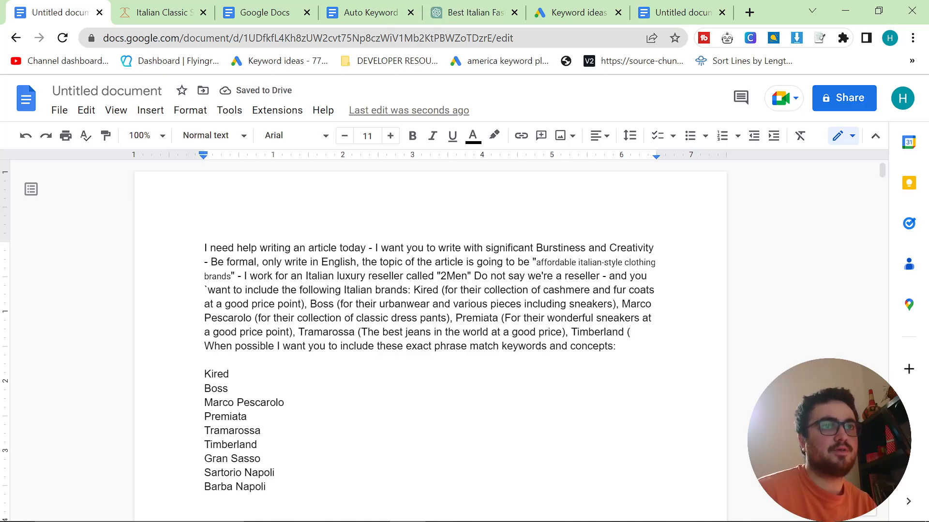
type("For their")
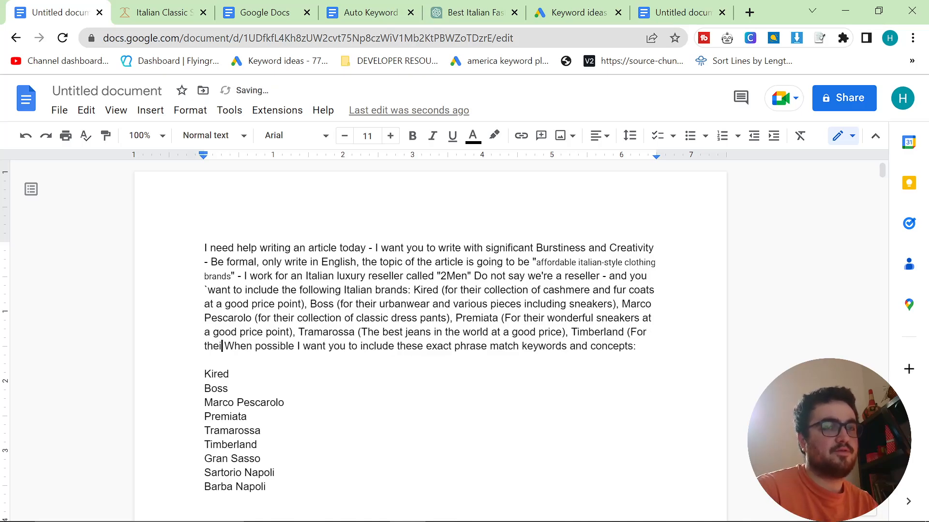
type("high/p")
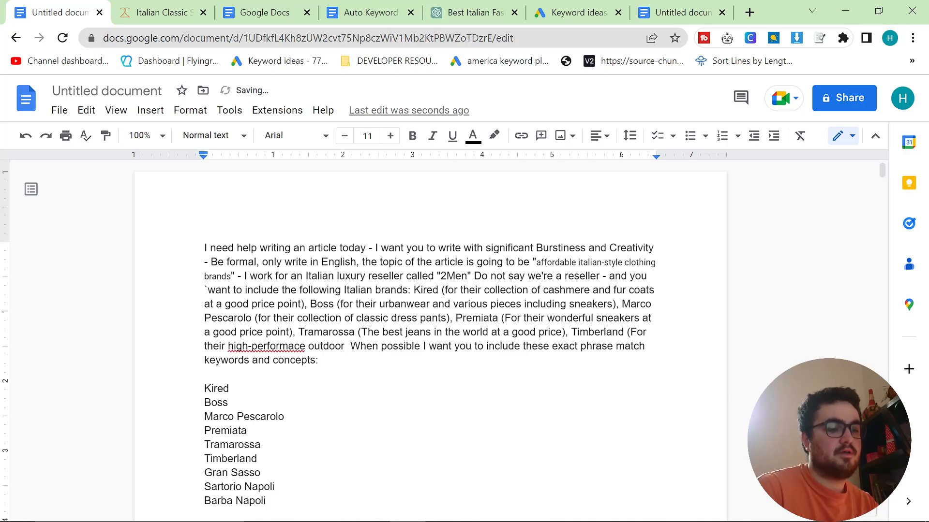
type("boots,")
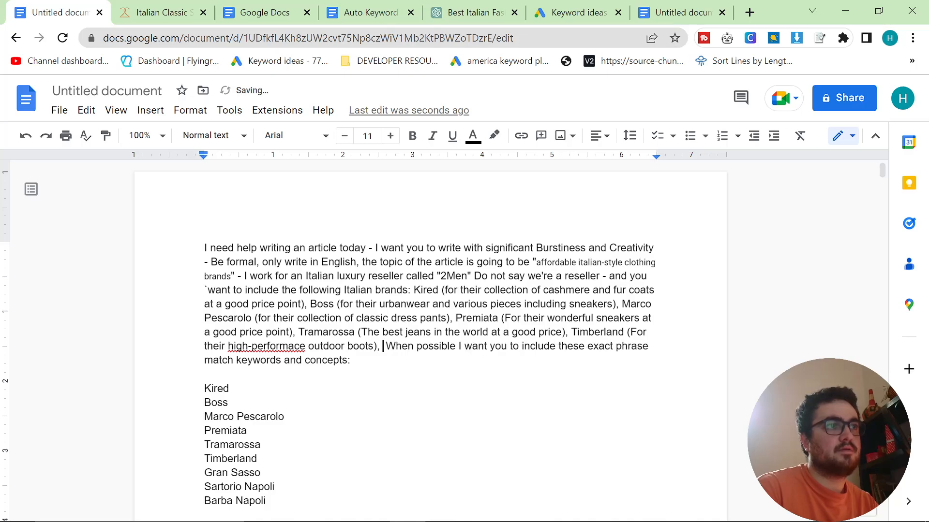
type("Gran")
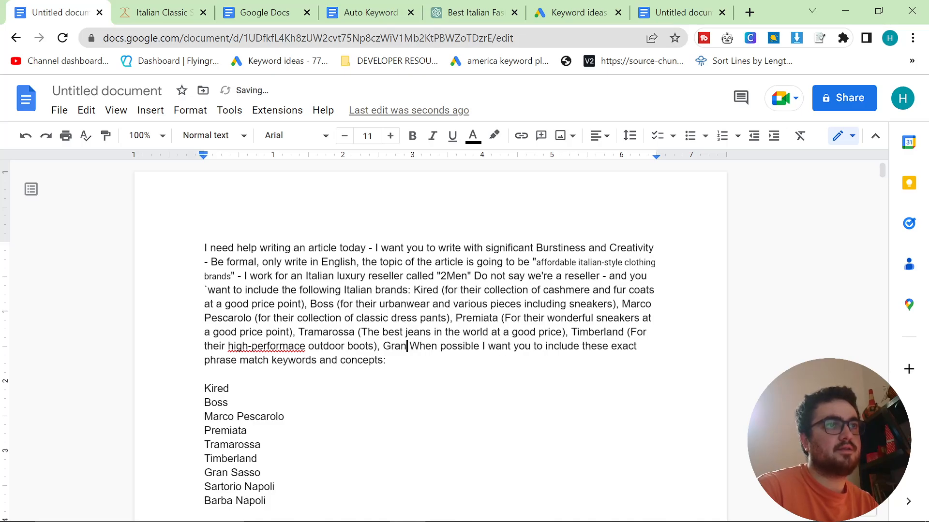
type("Sasso (For")
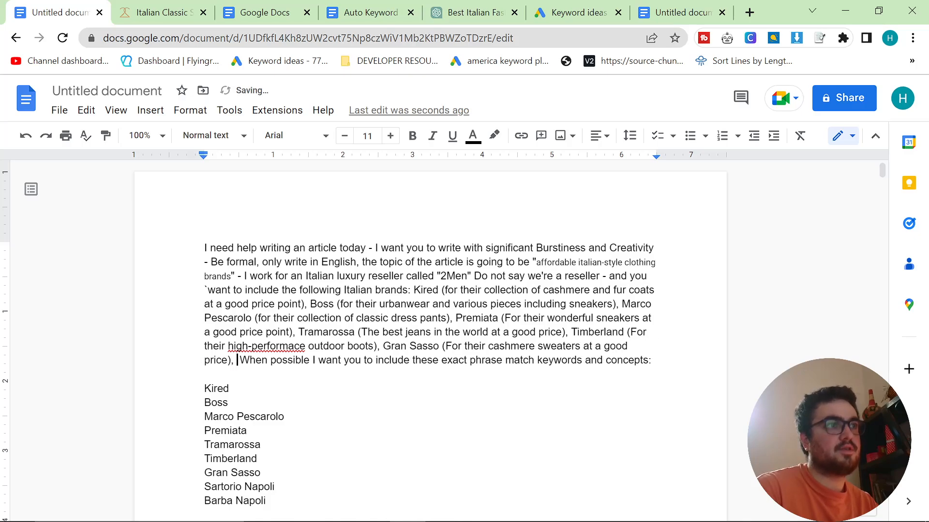
- Add Sartorio Napoli for sartorial pieces and Barba Napoli for modern hoodies and sweaters
type("Sartprop")
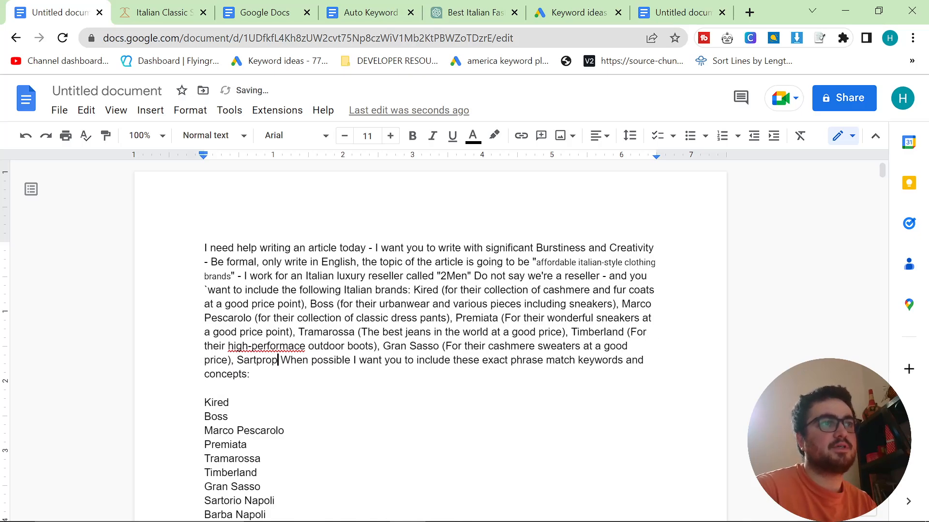
type("Sartorio N")
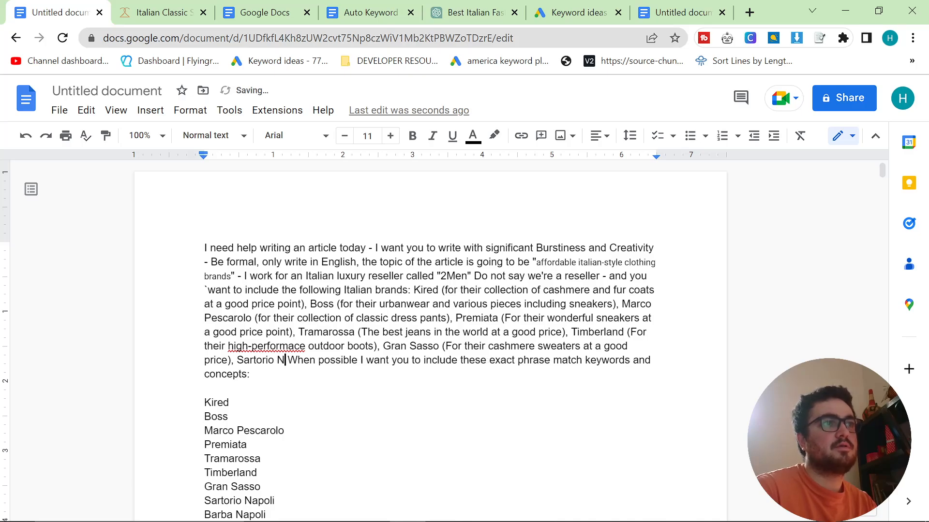
type("apoli (For te")
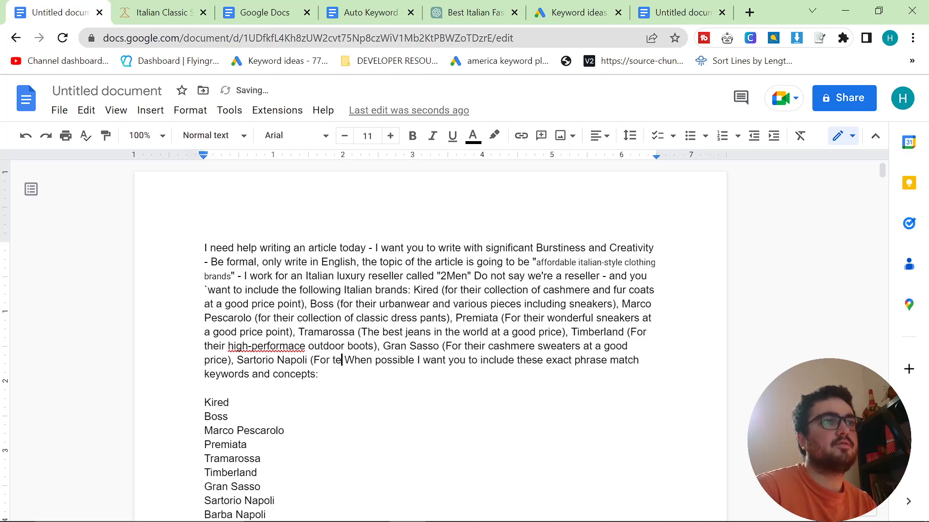
type("their Sartorial suits and blazers at a good price")
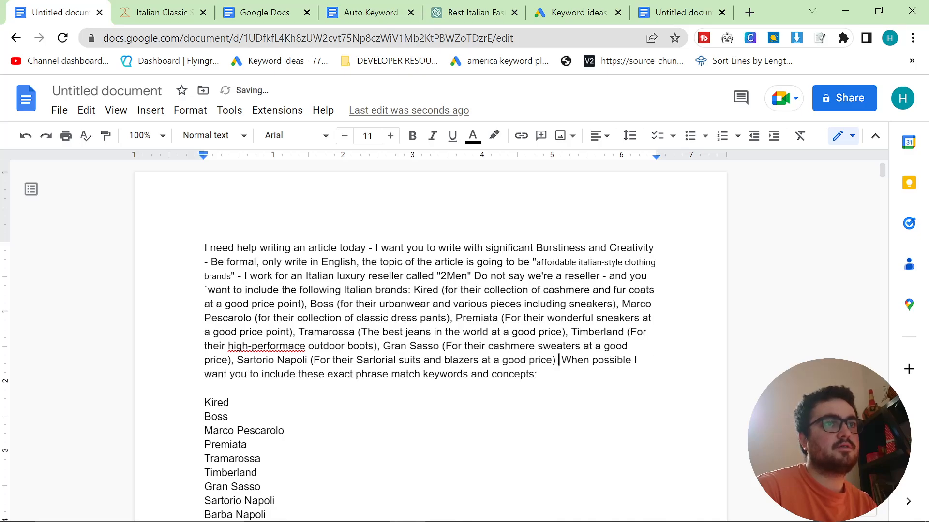
type(", Barba")
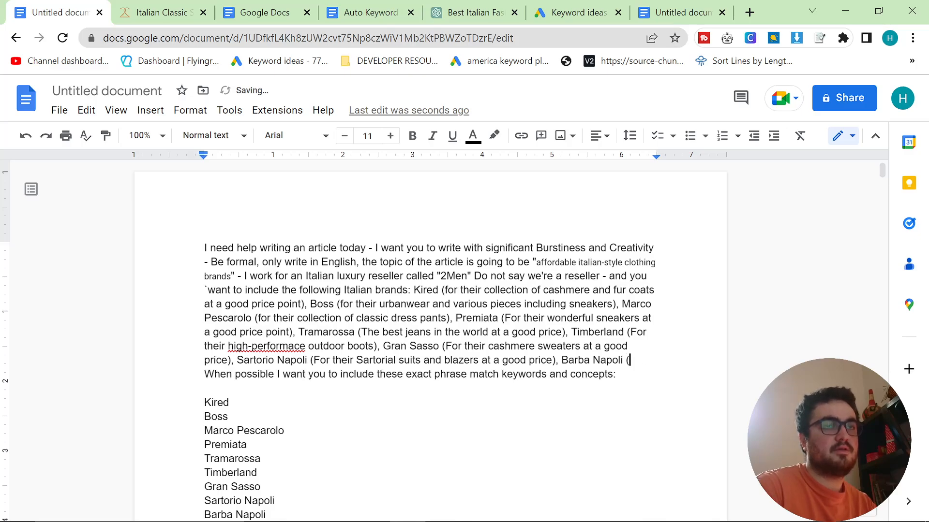
type("For their modern")
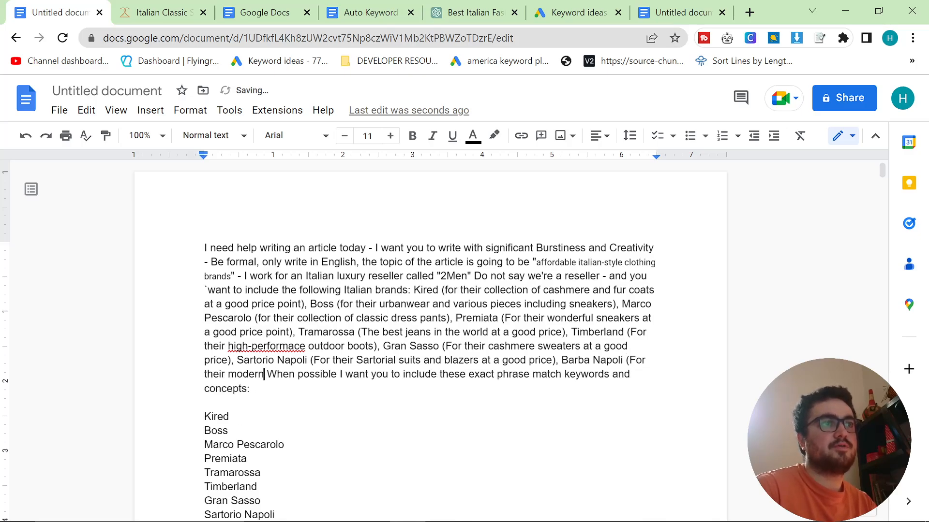
type("hoodies and swea")
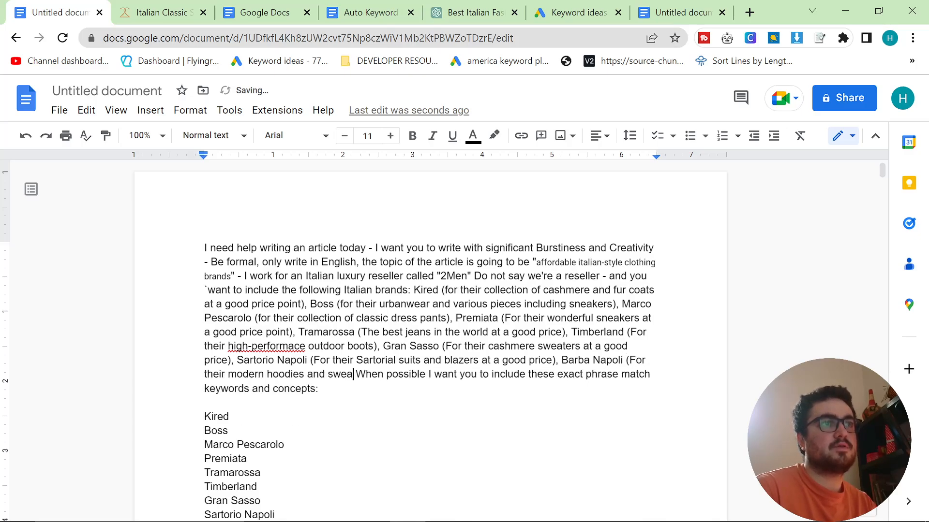
type("ters)")
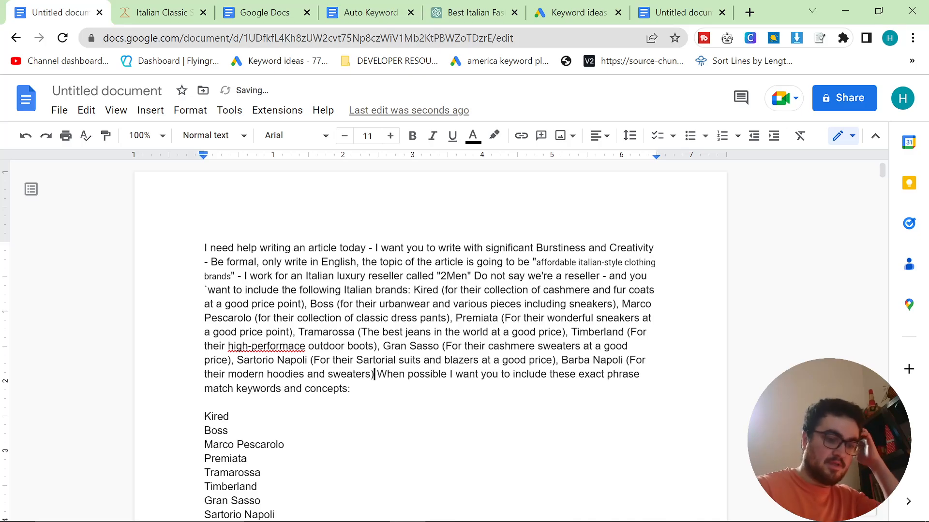
- Review the keyword list and closing markdown instruction, then move to ChatGPT
scroll("down", 3)
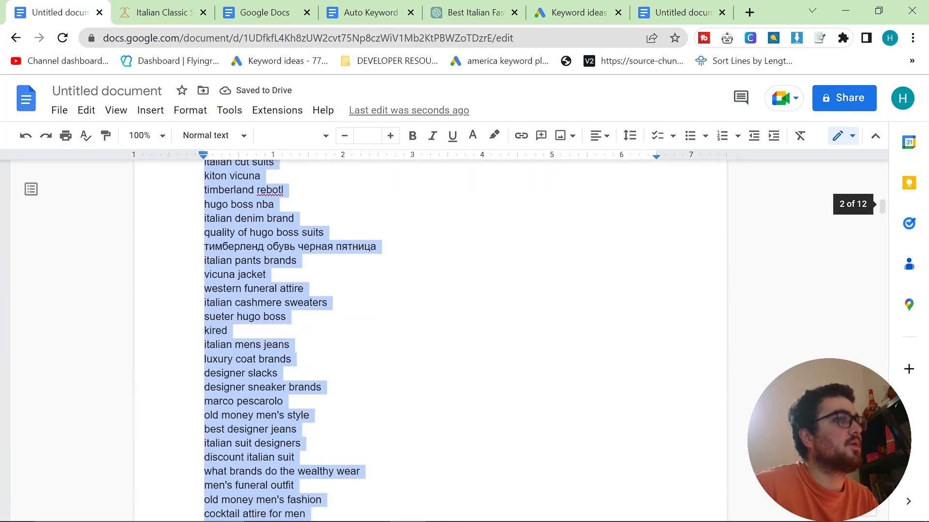
scroll("down", 3)
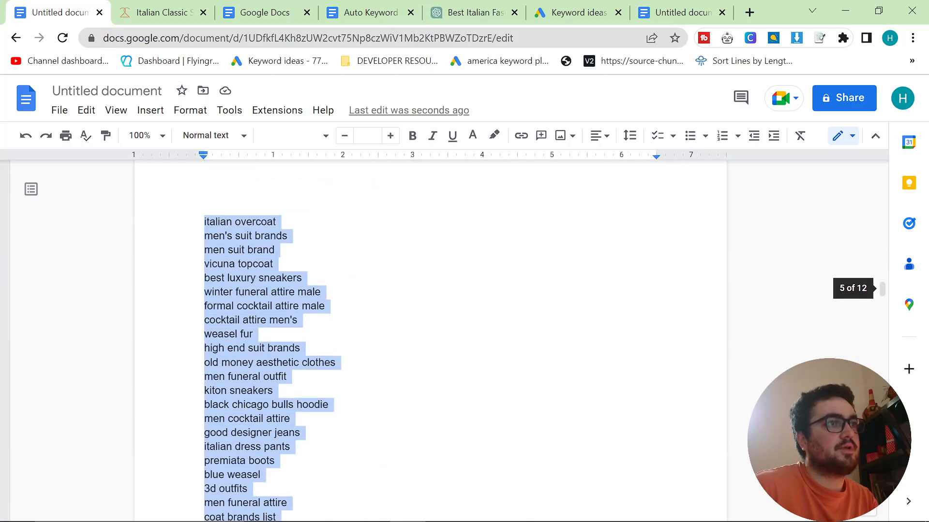
scroll("down", 3)
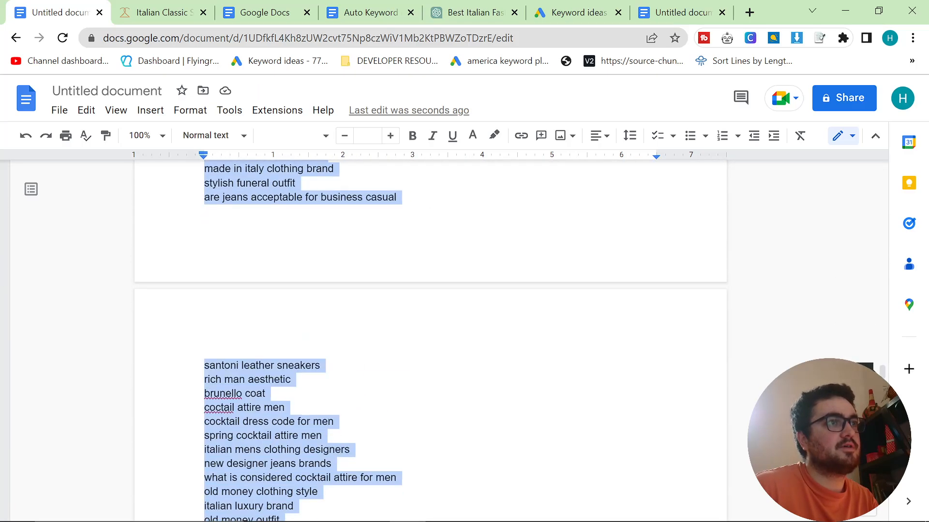
scroll("down", 3)
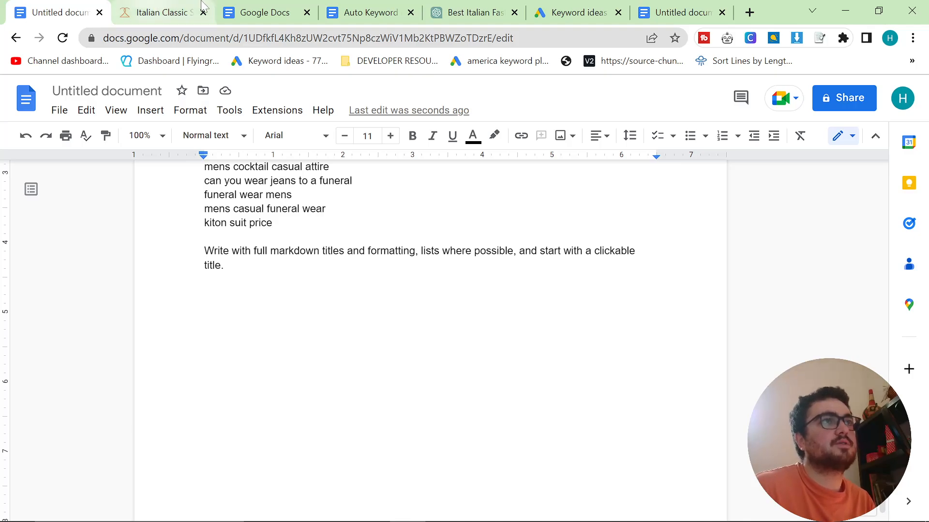
left_click(471, 12)
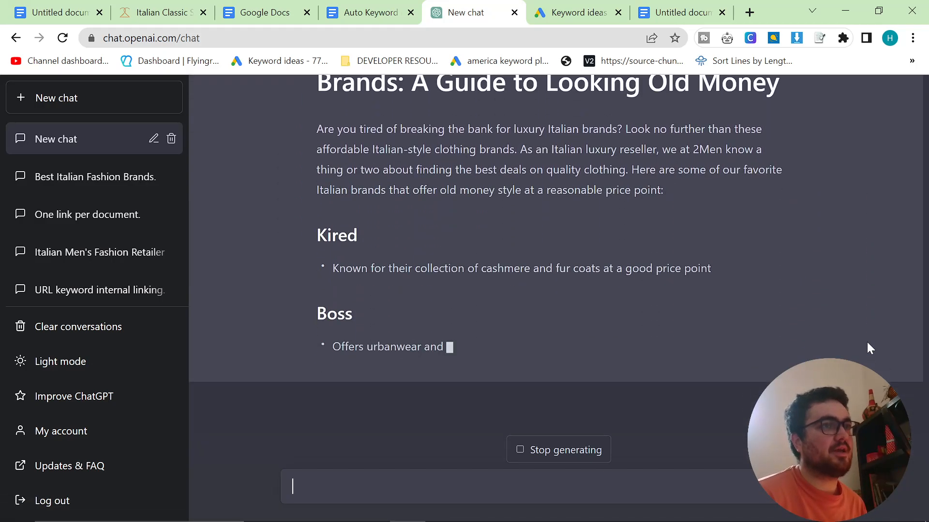
- Scroll through ChatGPT's first draft, 'A Guide to Looking Old Money', as it generates
scroll("down", 3)
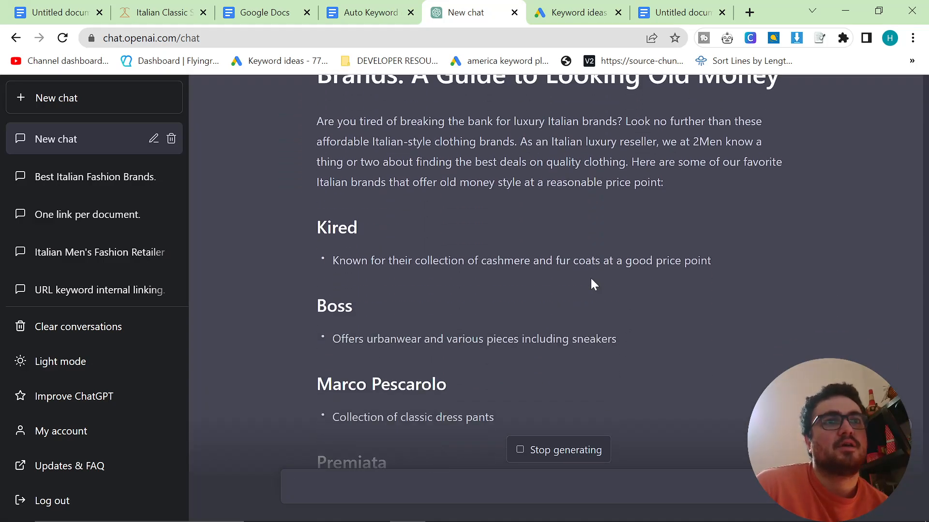
scroll("down", 3)
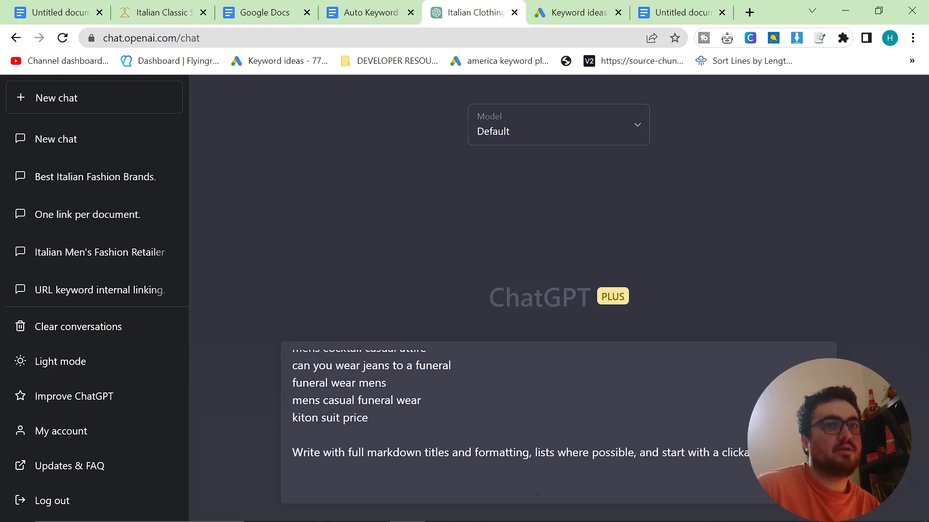
- Append 'Please write a paragraph for every brand in…' to the prompt and send it
type("Please write")
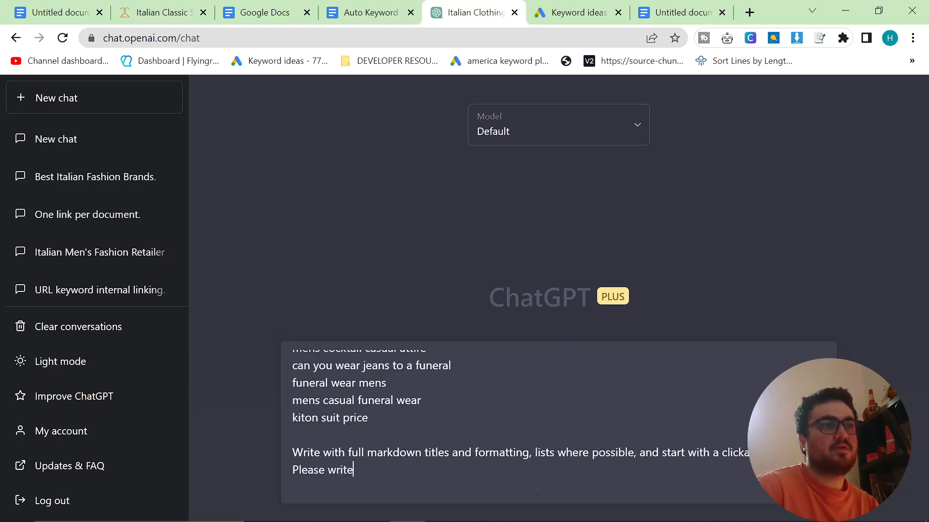
type("a paragraph for")
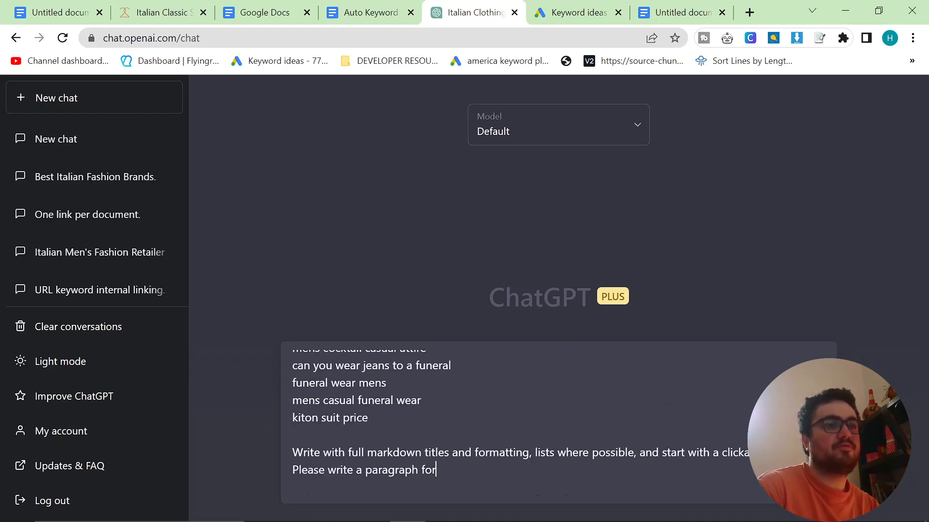
type("every brand in")
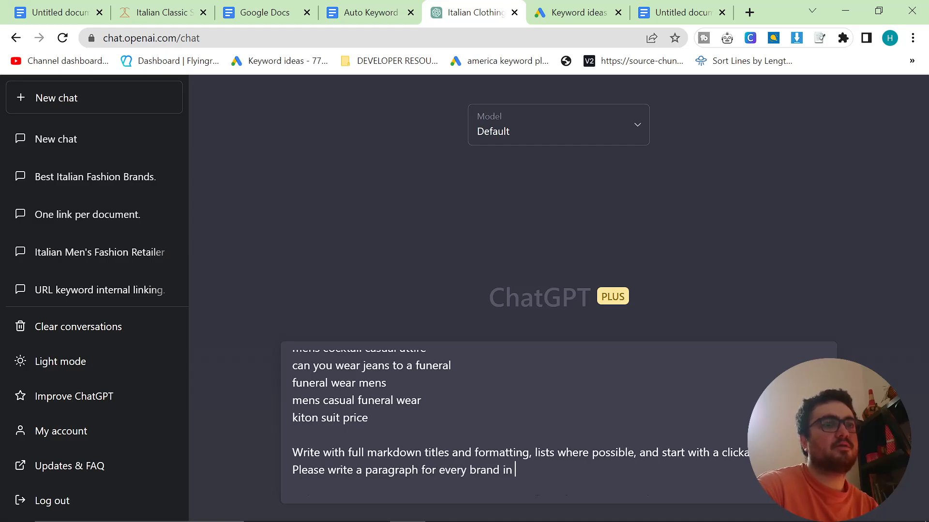
key("Enter")
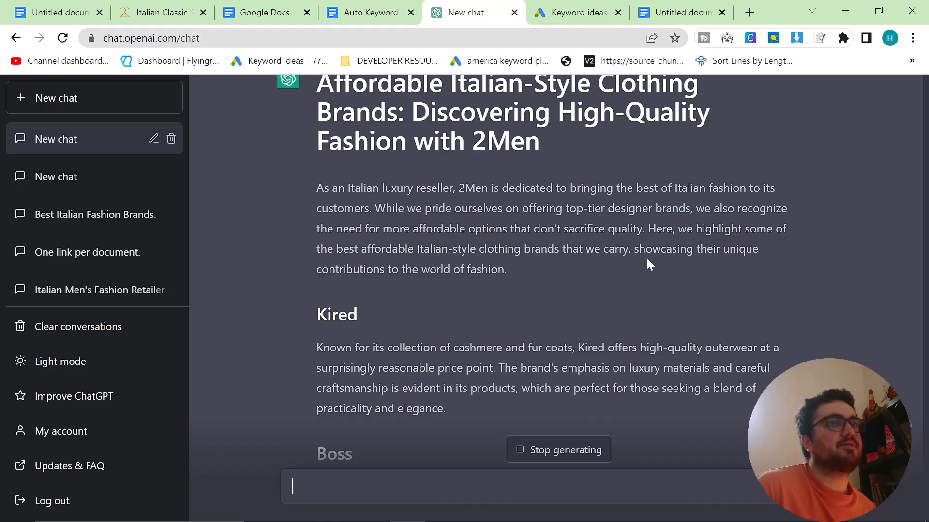
mouse_move(357, 261)
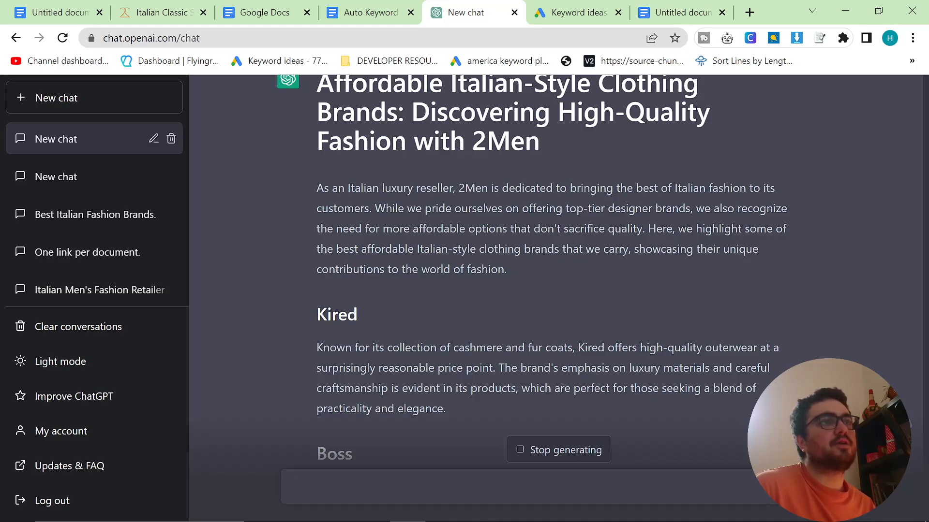
- Scroll through the new draft's title, introduction and Kired paragraph
scroll("down", 3)
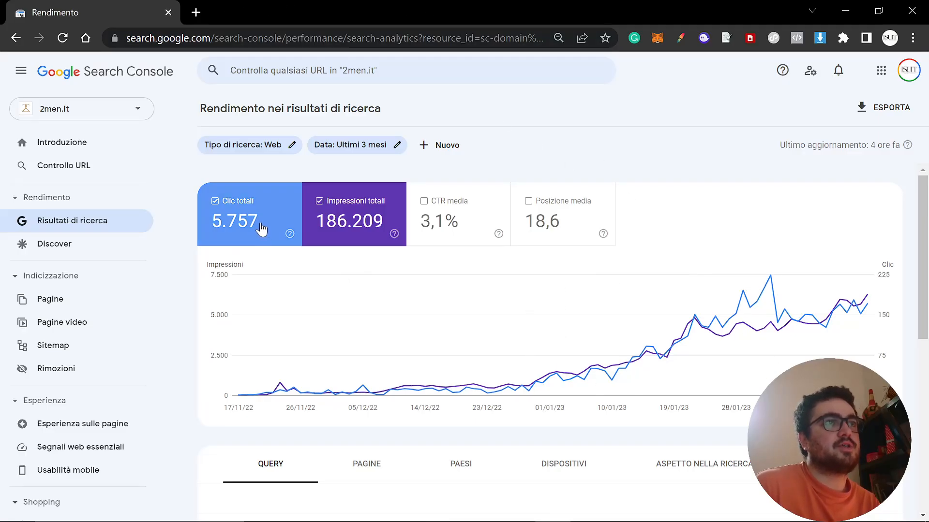
- Hide the clicks line, view the last 12 months, narrow to the latest date, and open a new tab
left_click(215, 201)
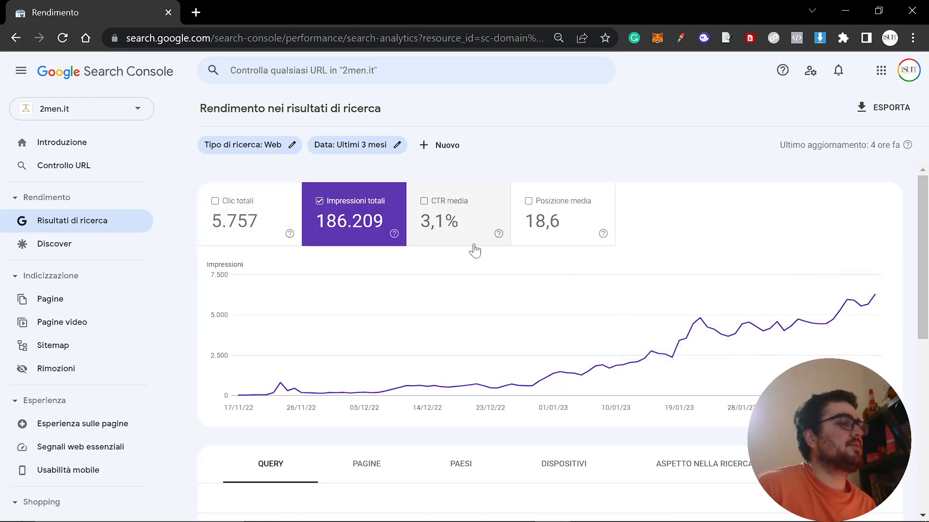
mouse_move(369, 148)
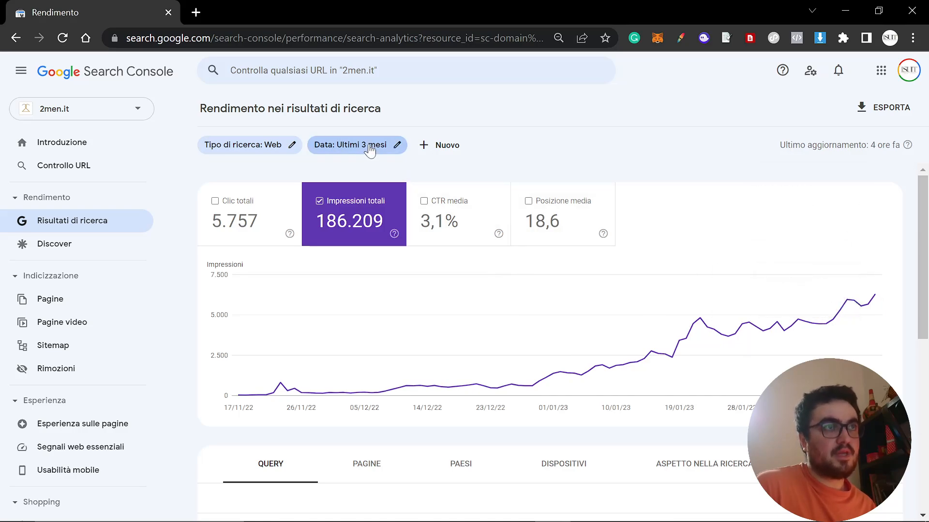
left_click(364, 145)
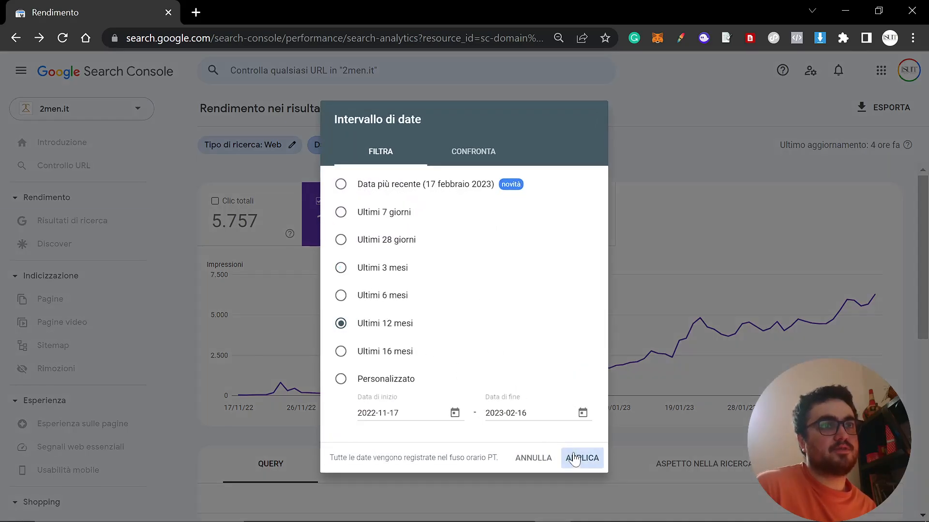
left_click(582, 458)
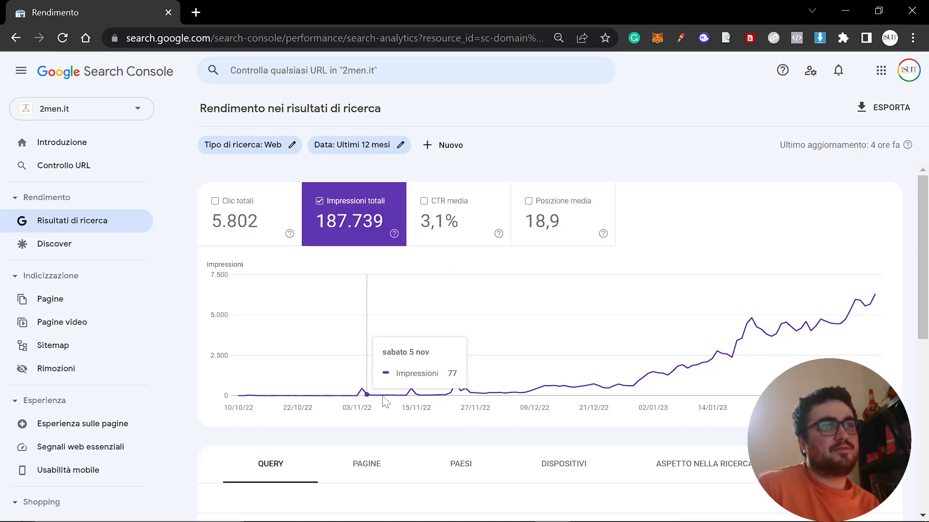
mouse_move(844, 300)
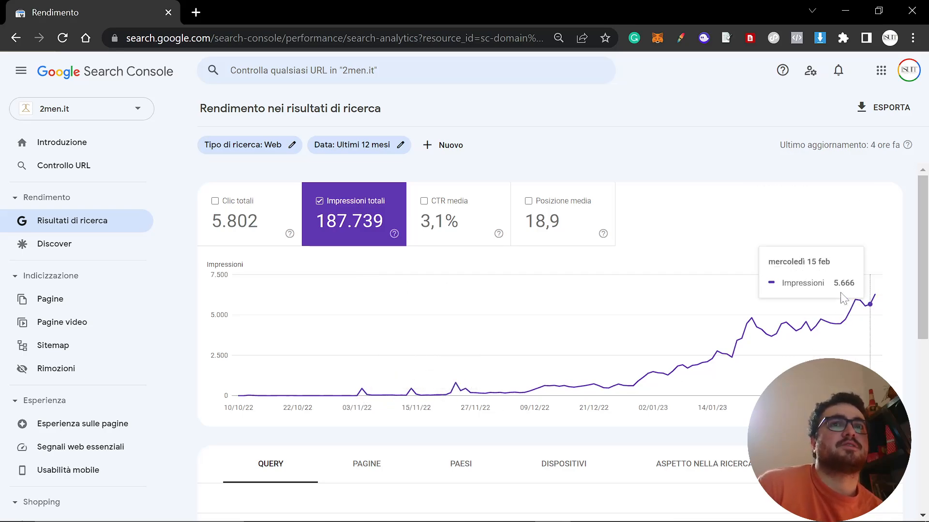
mouse_move(253, 25)
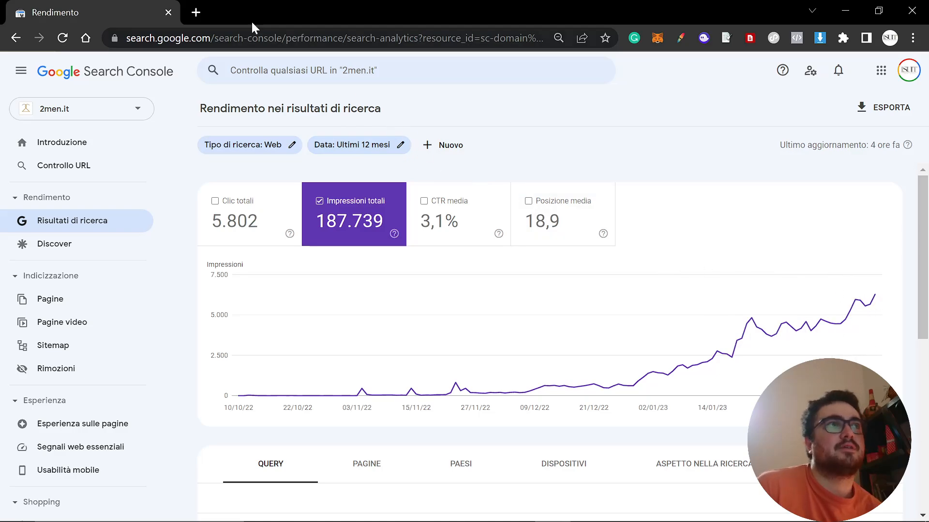
mouse_move(876, 306)
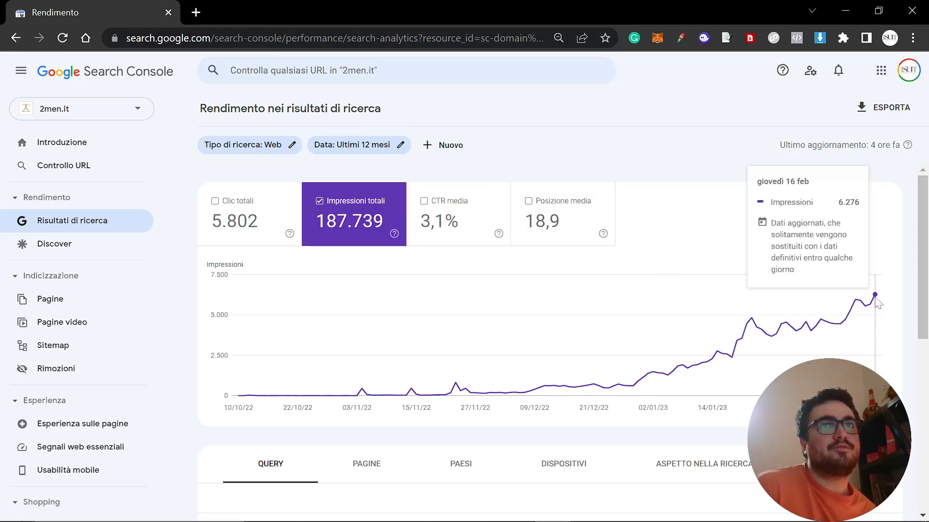
mouse_move(856, 295)
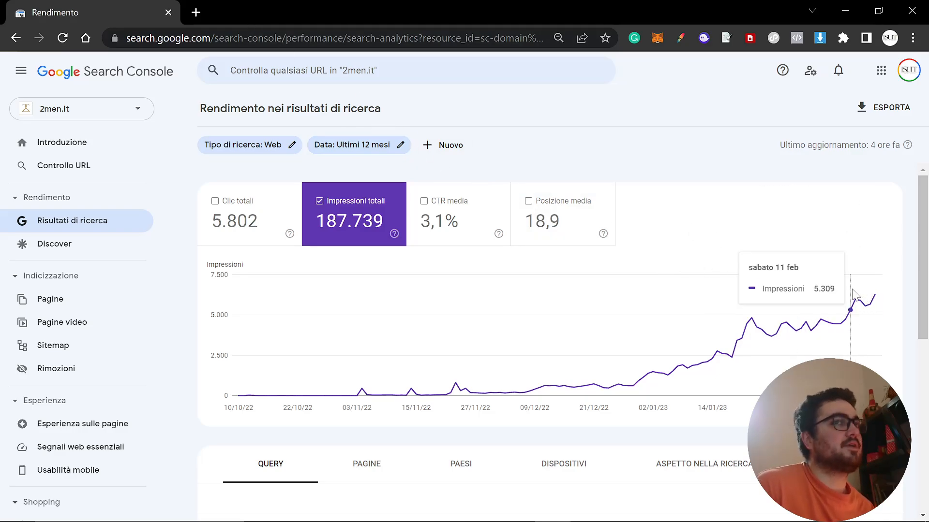
mouse_move(880, 306)
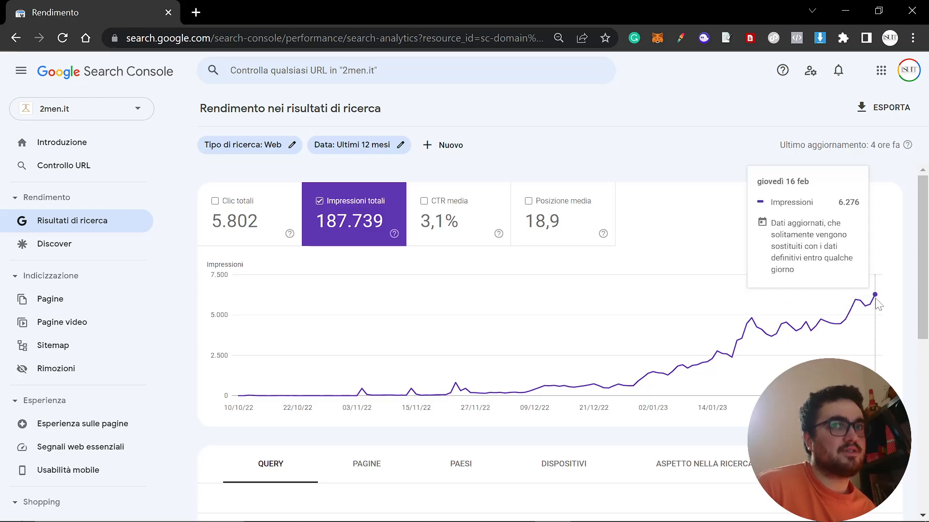
left_click(359, 145)
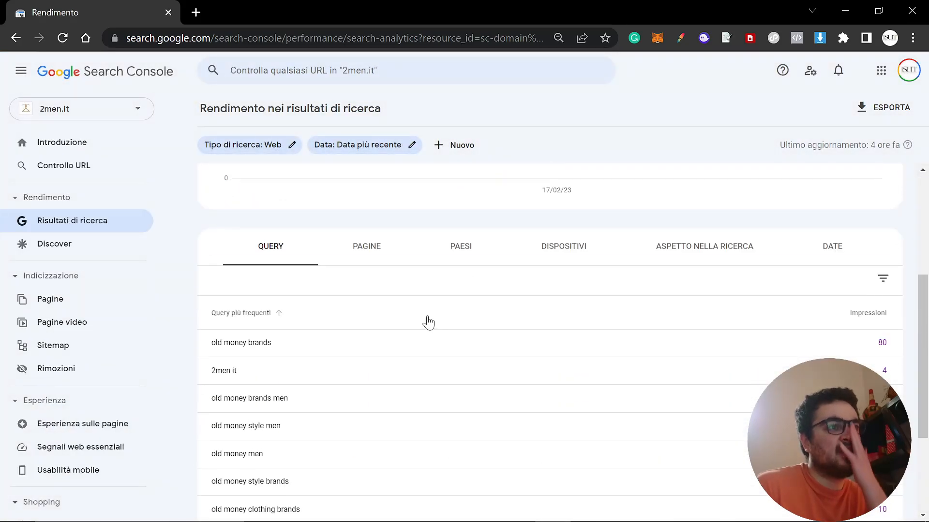
left_click(196, 12)
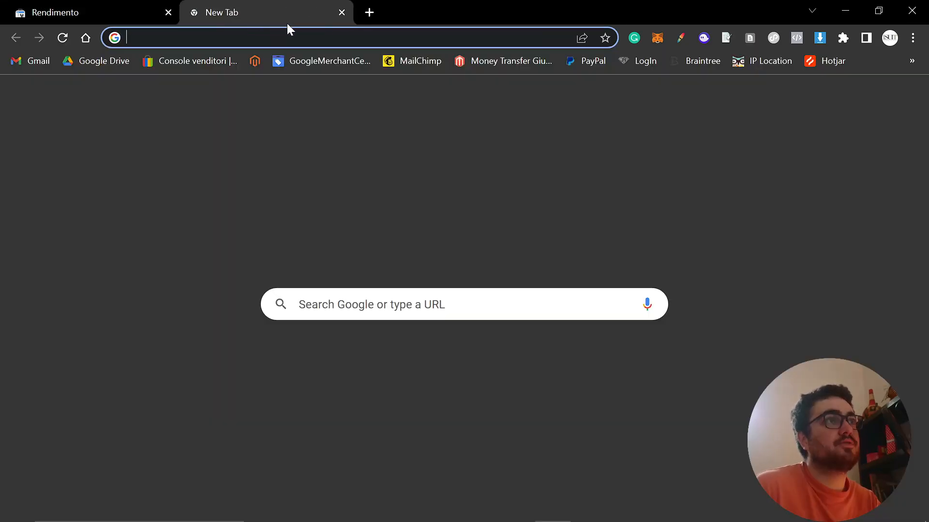
- Add a blog post titled 'Affordable Italian-Style Clothing Brands: Discovering High-Quality Fashion with 2Men'
type("2menit.myshopify.com/admin/articles")
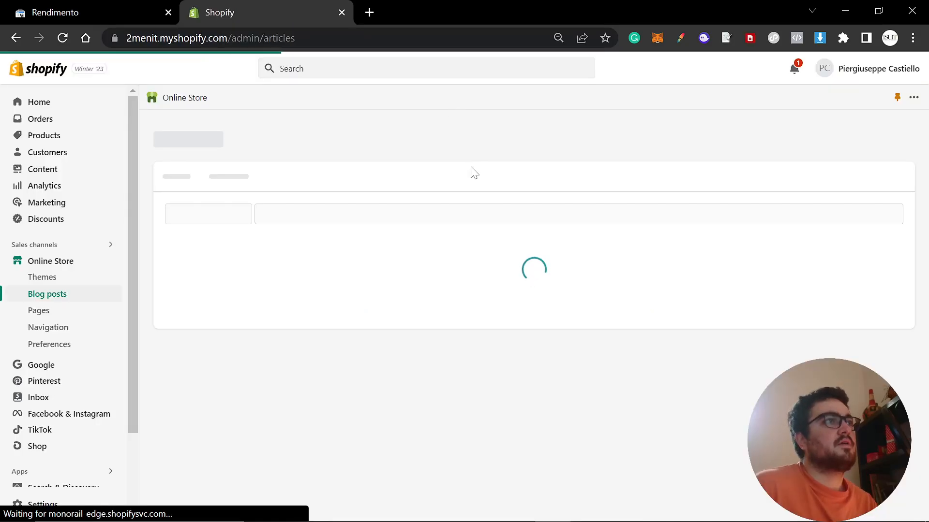
mouse_move(371, 212)
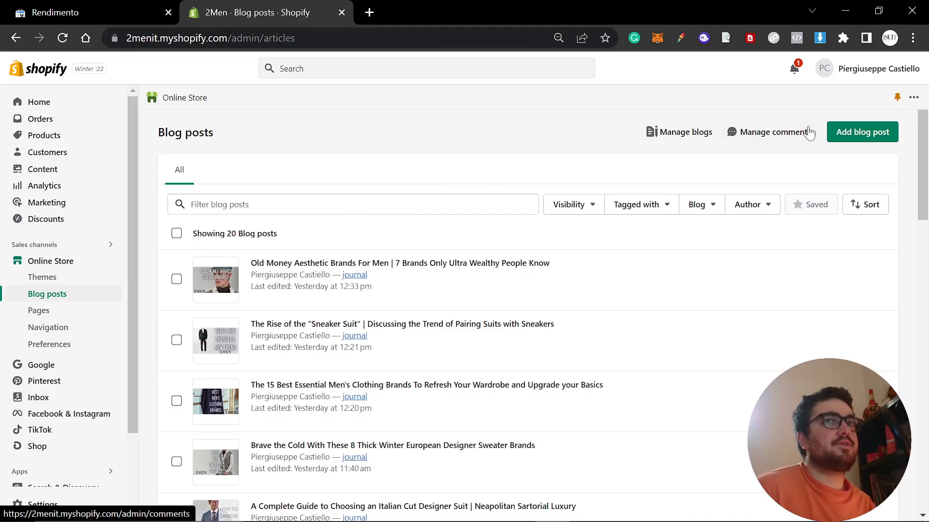
left_click(862, 131)
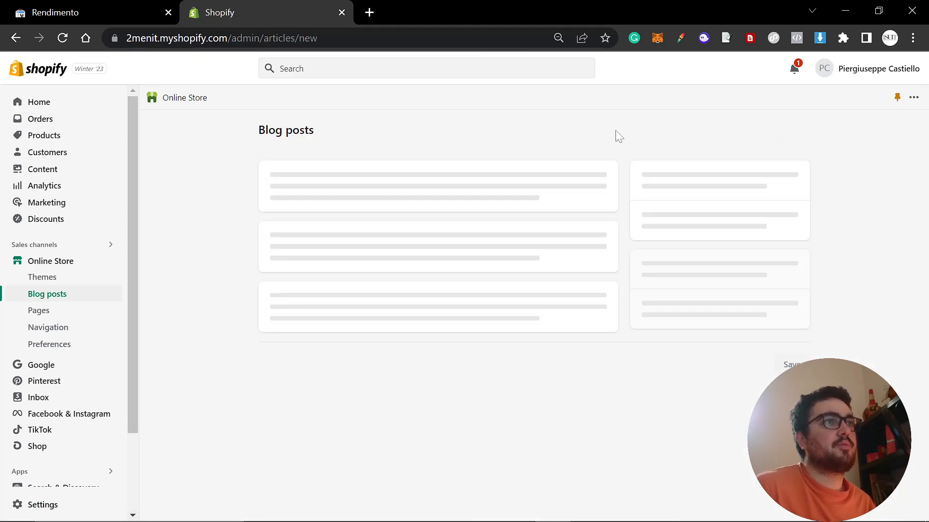
key("alt+tab")
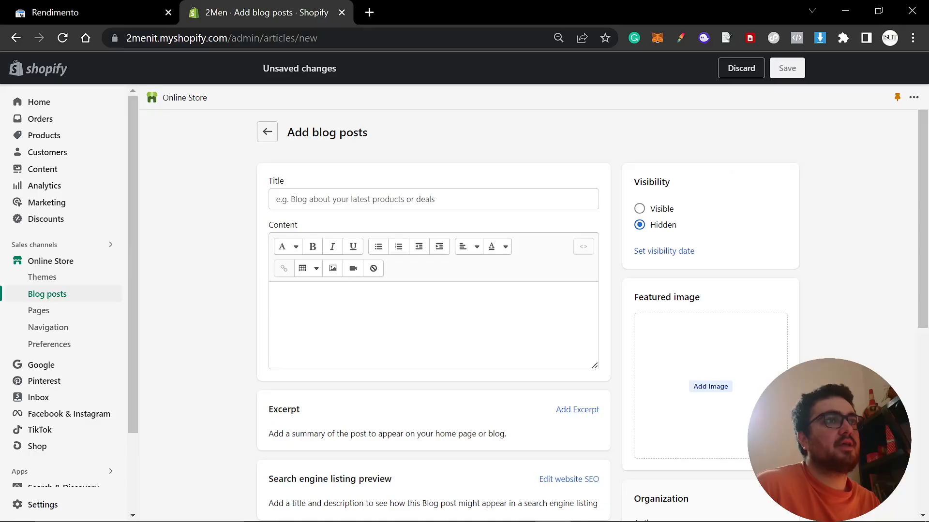
type("Affordable Italian-Style Clothing Brands: Discovering High-Quality Fashion with 2Men")
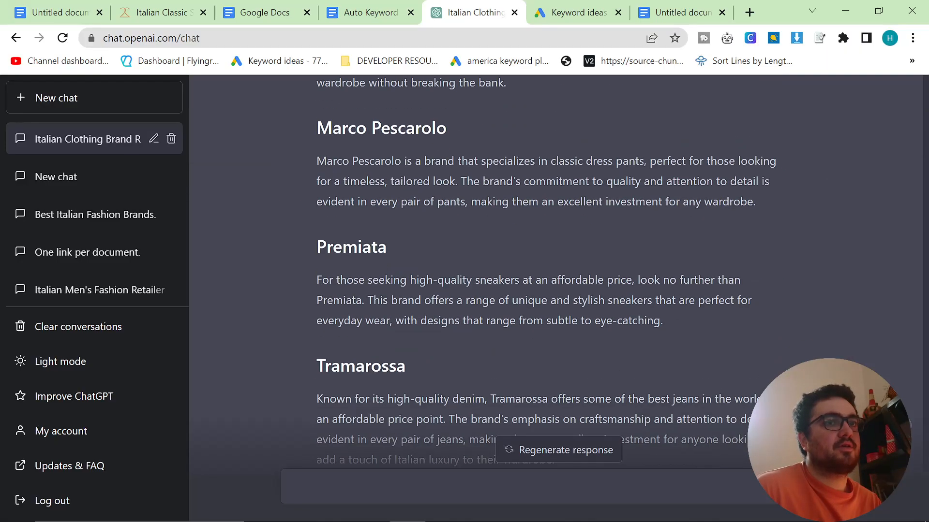
- Ask ChatGPT 'Can you give me a meta description' for the brands article, then switch windows
type("Can you")
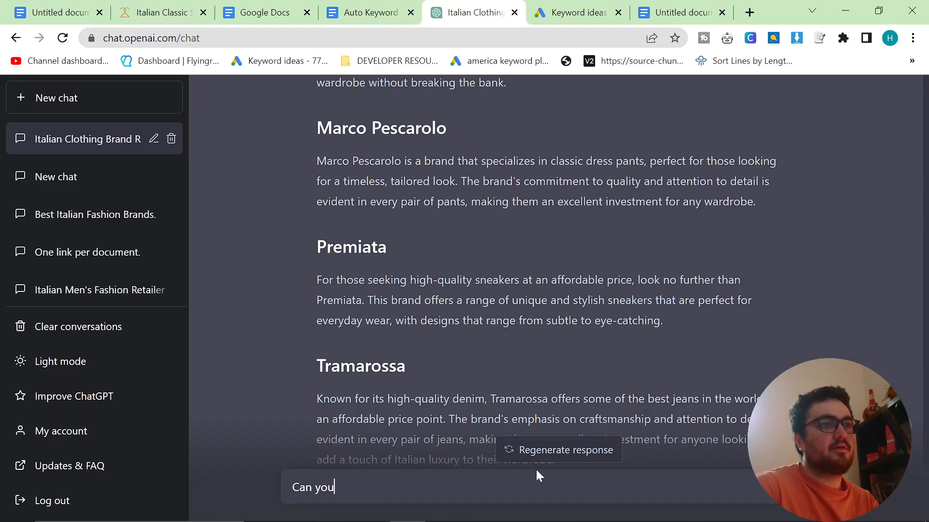
type("give me a meta")
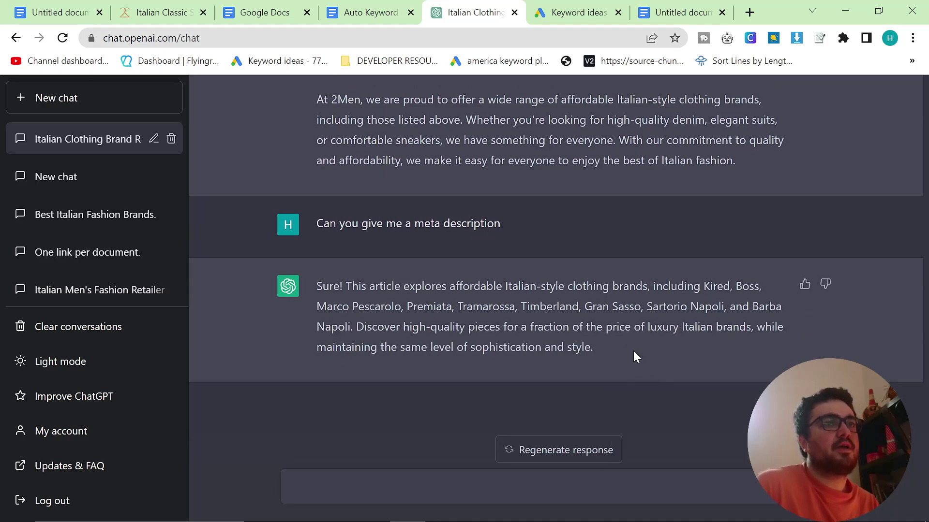
key("alt+tab")
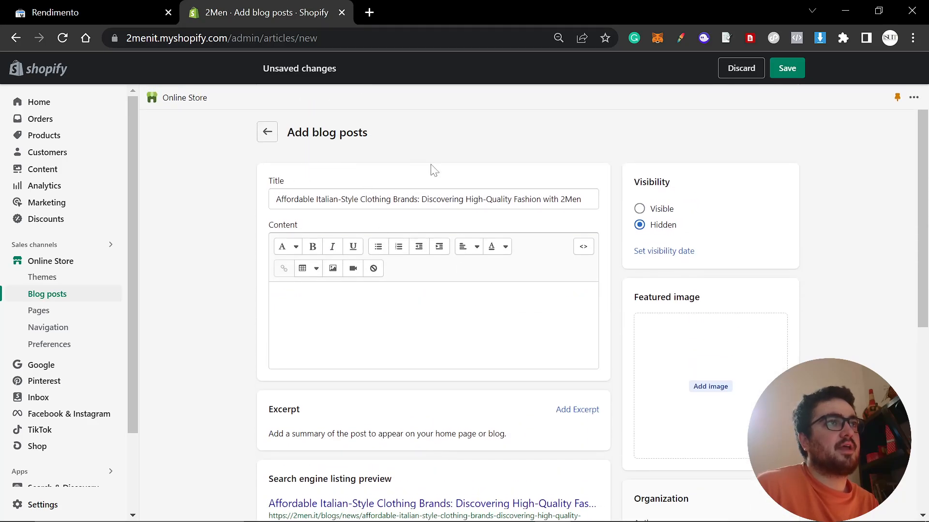
mouse_move(312, 222)
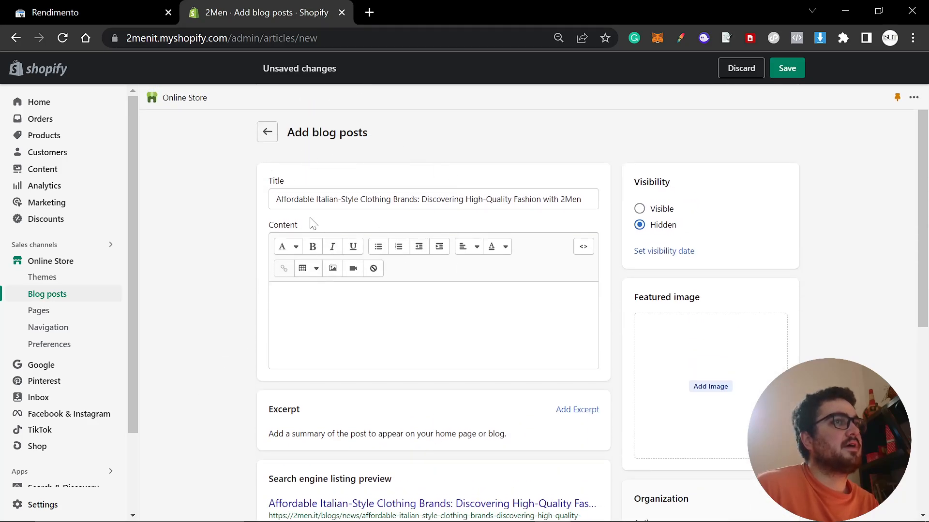
- Scroll through the brands article in the post's Content editor, then open a new browser tab
scroll("down", 3)
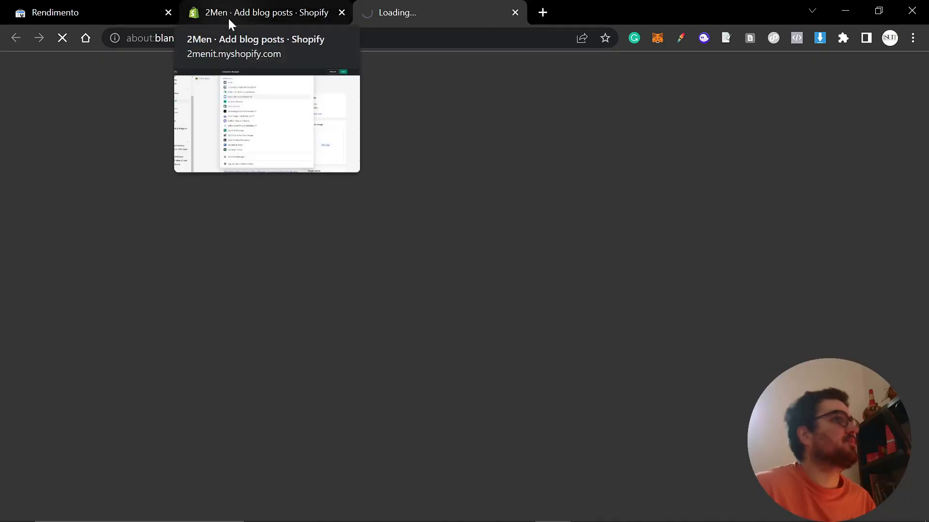
left_click(263, 12)
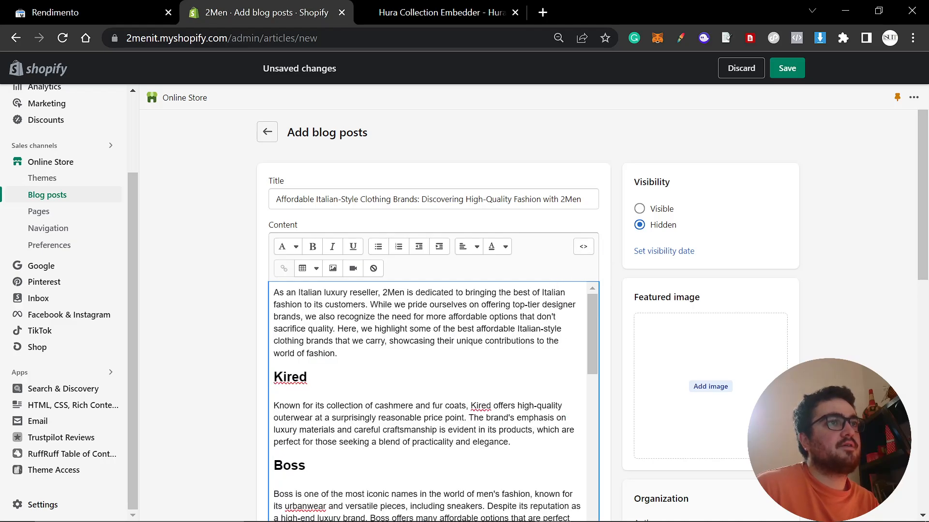
mouse_move(519, 63)
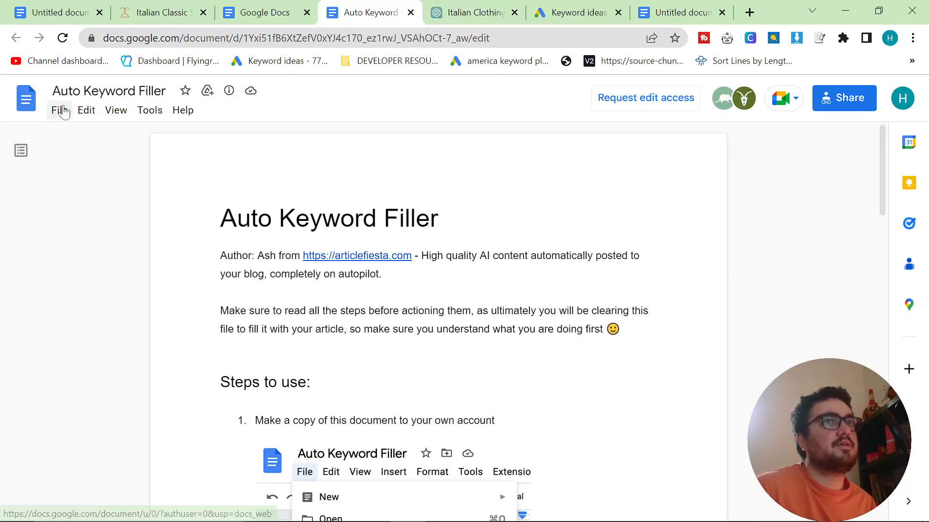
- Make a copy of the Auto Keyword Filler document
left_click(59, 110)
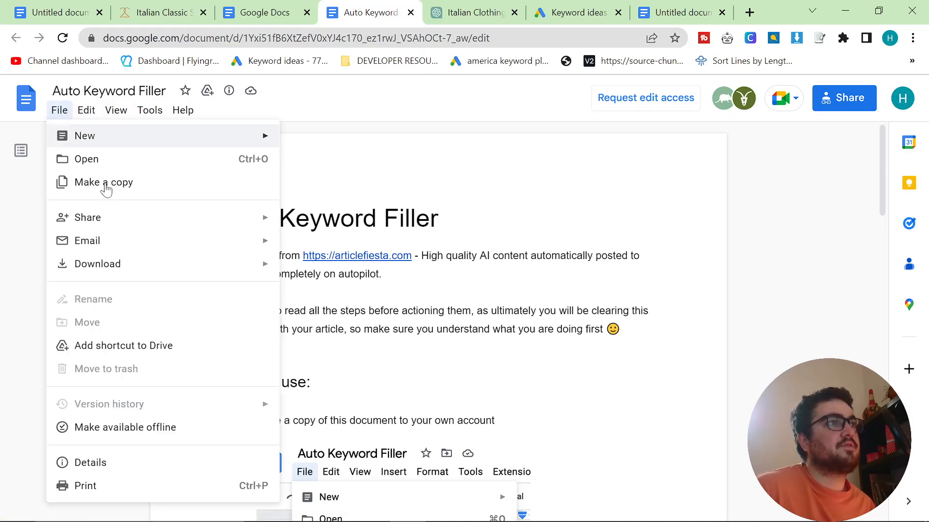
left_click(103, 182)
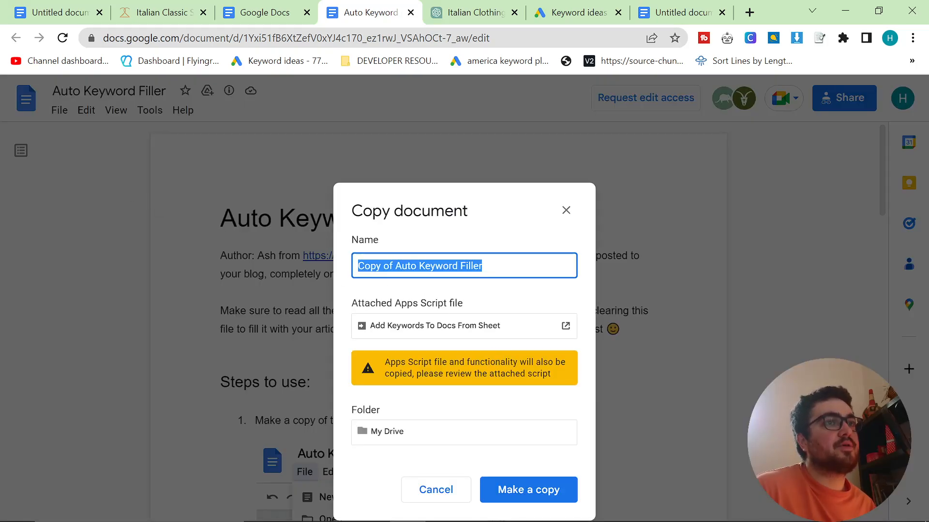
left_click(527, 490)
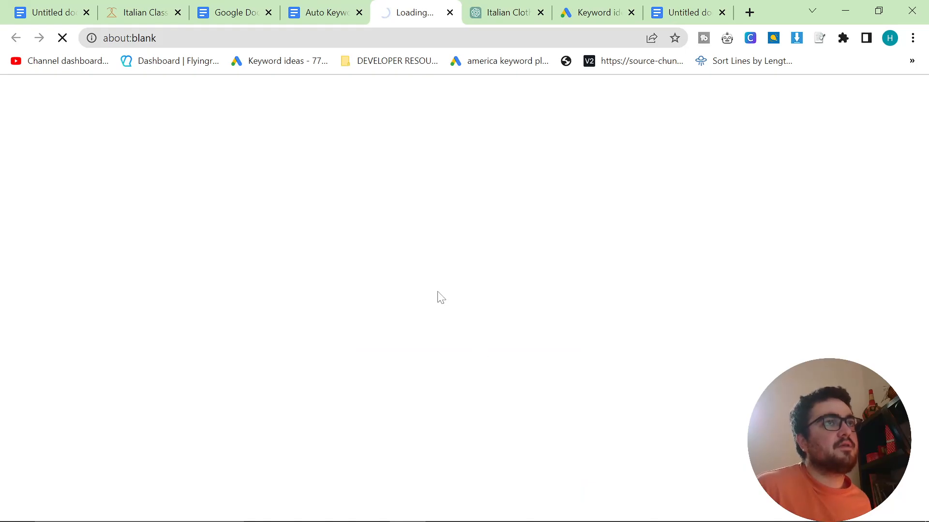
mouse_move(559, 333)
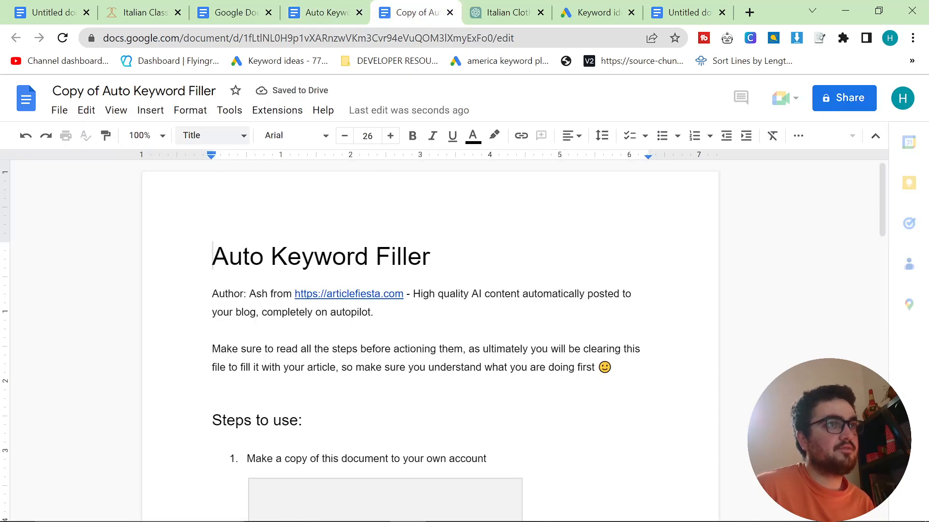
- Replace the copy's template text with the article and open its Apps Script
key("ctrl+a")
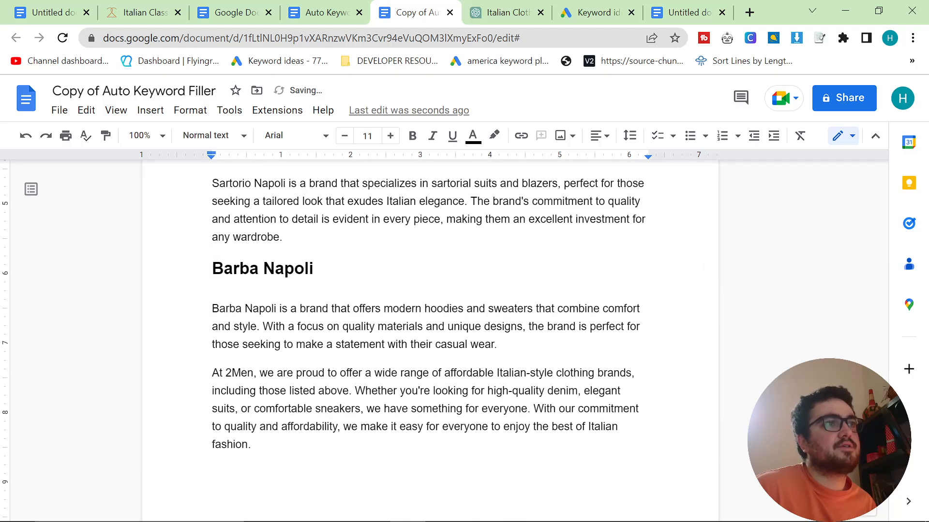
left_click(276, 110)
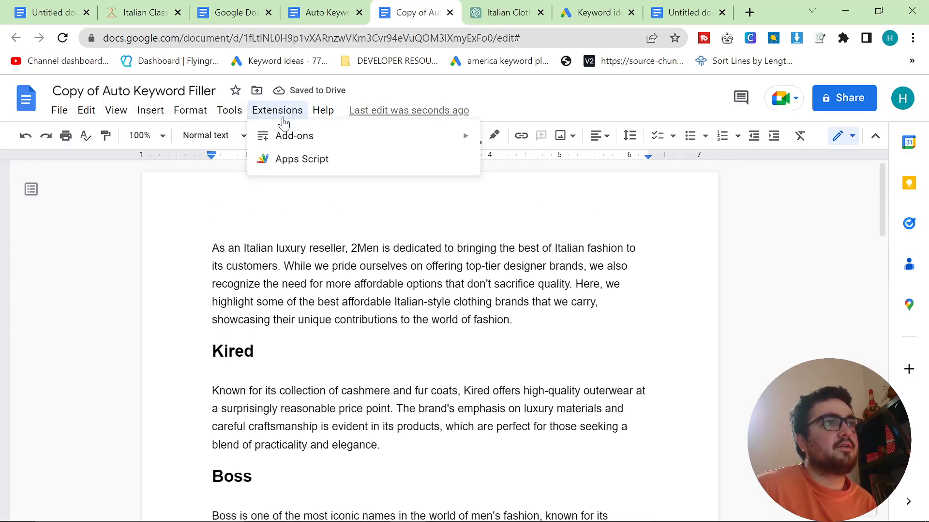
left_click(302, 159)
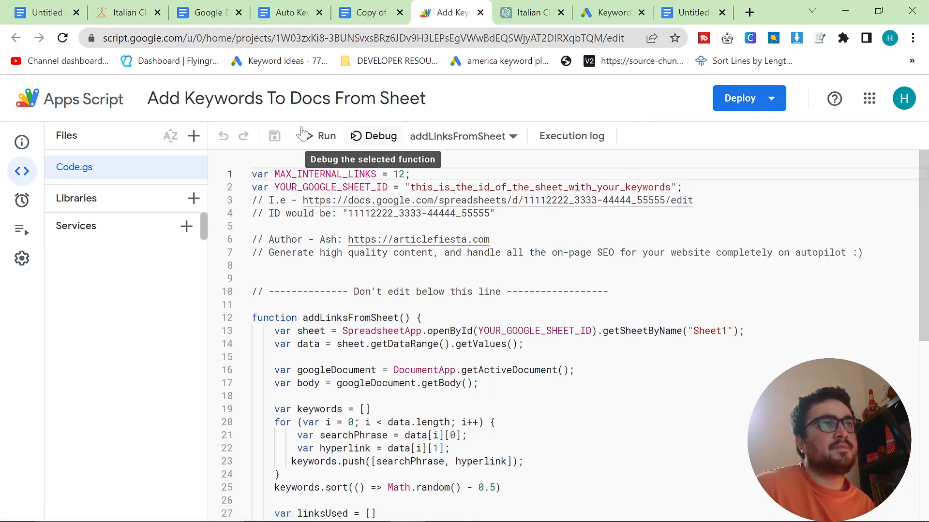
- Run the linking function, close the log, and consult the video notes document
left_click(318, 136)
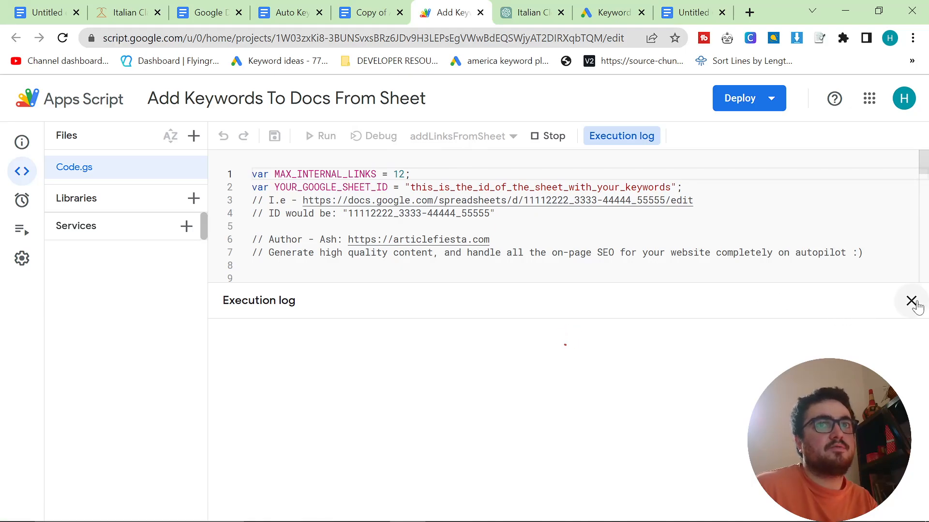
left_click(910, 301)
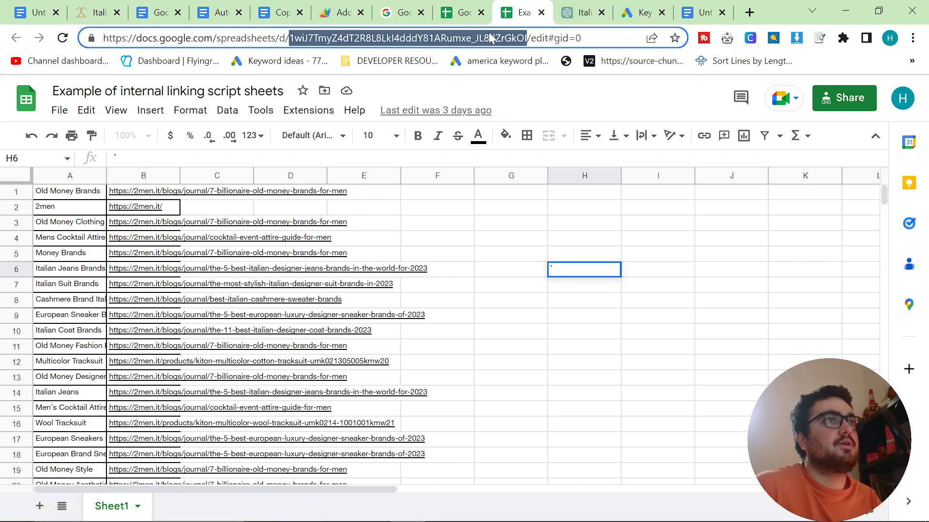
mouse_move(465, 8)
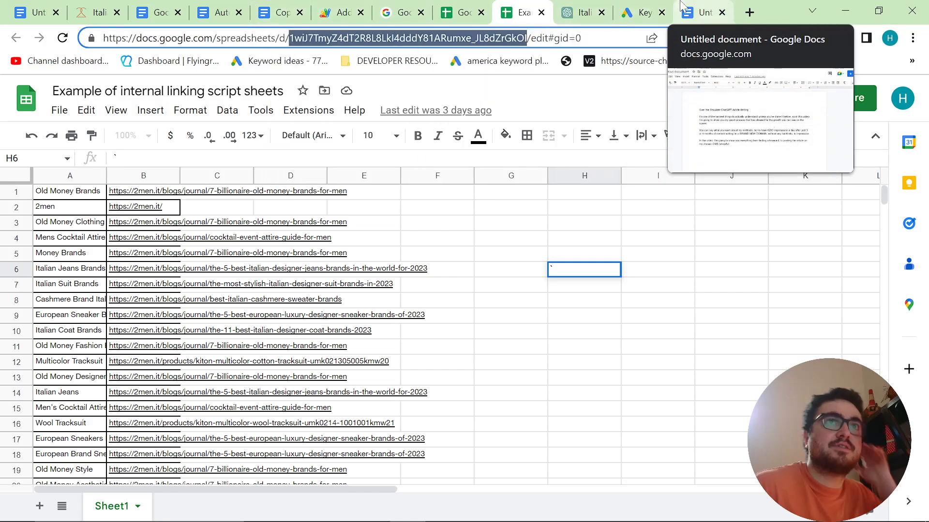
left_click(706, 12)
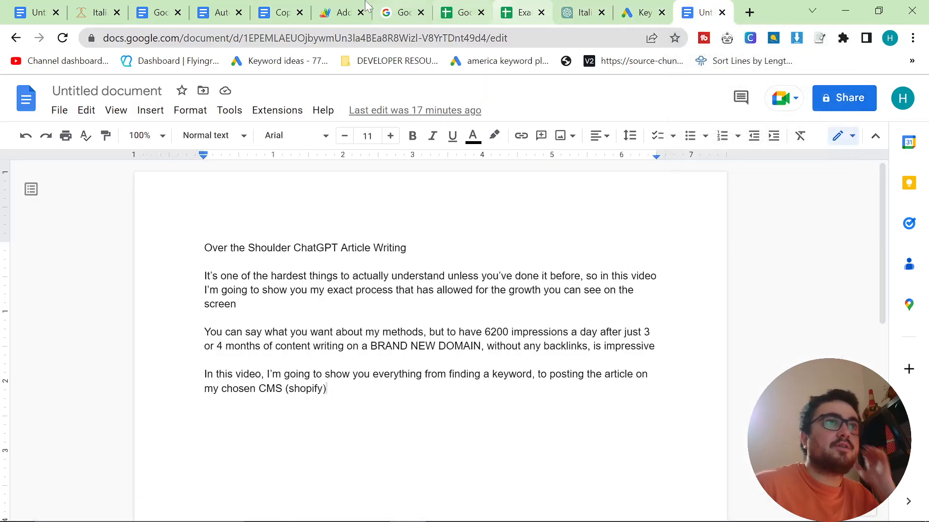
left_click(337, 11)
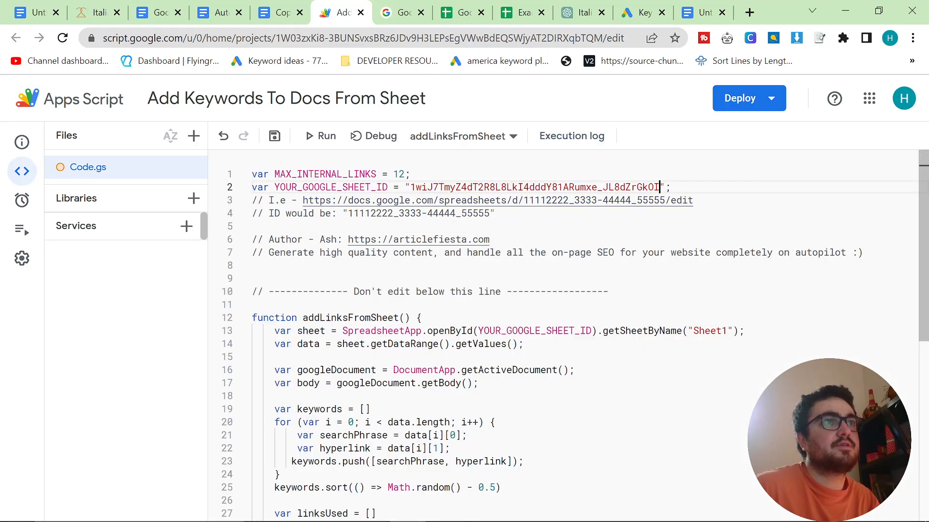
mouse_move(330, 140)
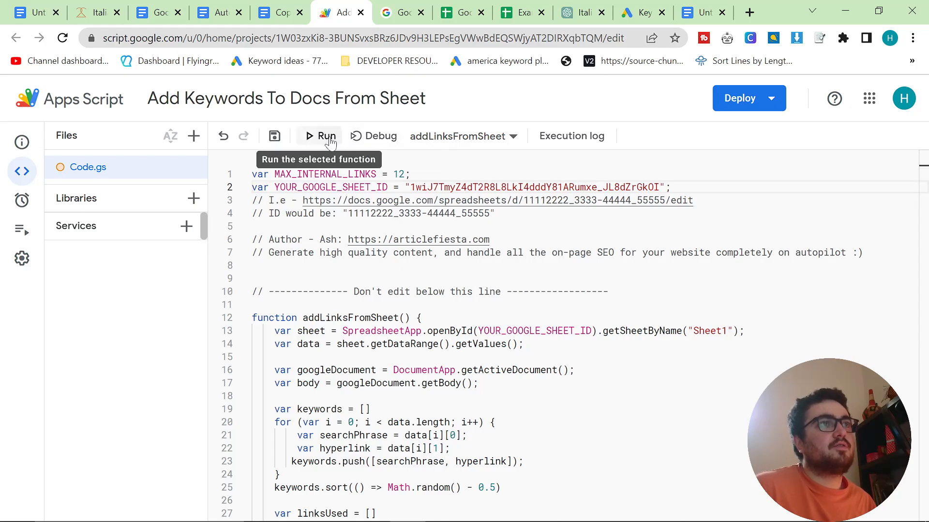
- Rerun the script with the new sheet ID and grant the unverified app access
left_click(320, 135)
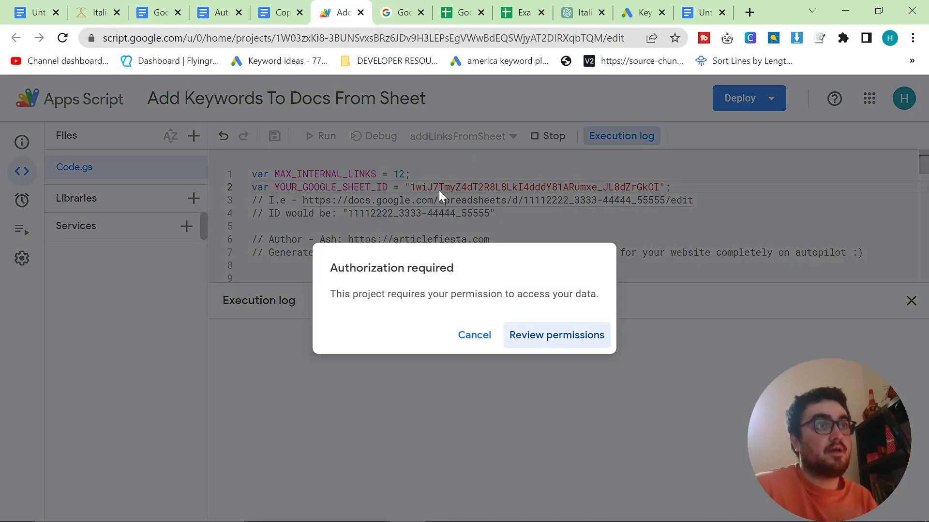
left_click(557, 335)
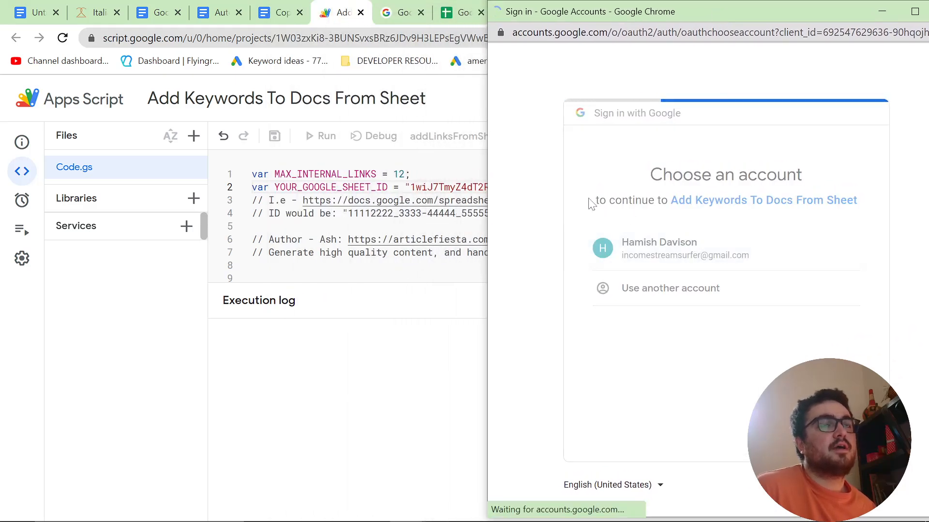
left_click(659, 248)
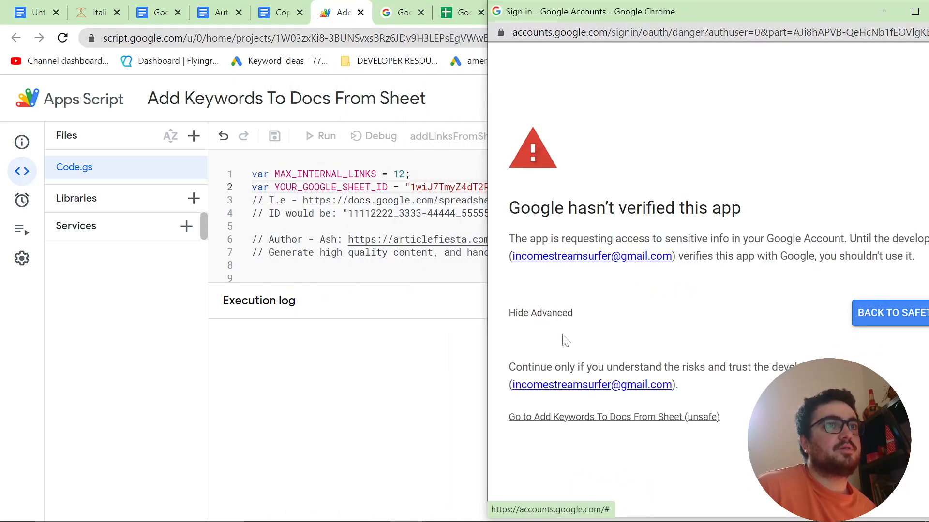
left_click(614, 417)
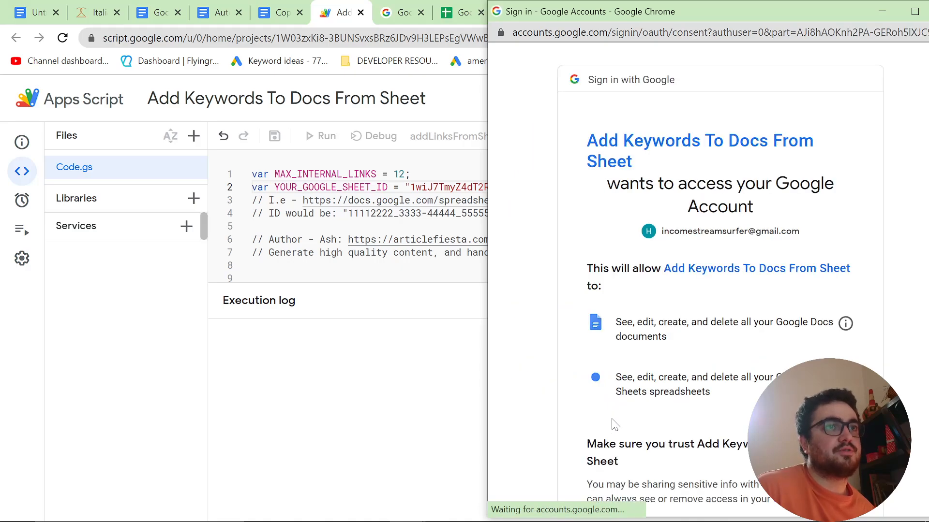
scroll("down", 3)
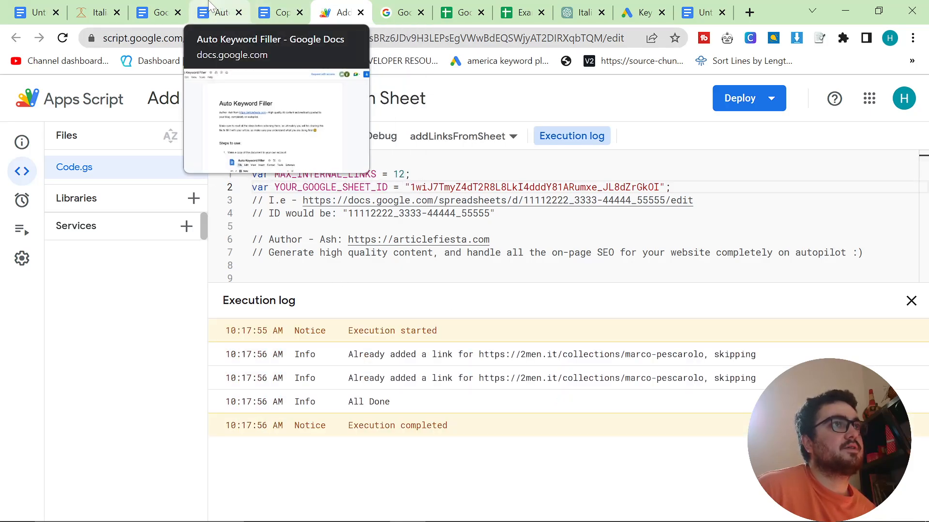
- Review linked brand headings like Kired, Premiata and Tramarossa in the Docs copy, then return to Shopify
left_click(278, 13)
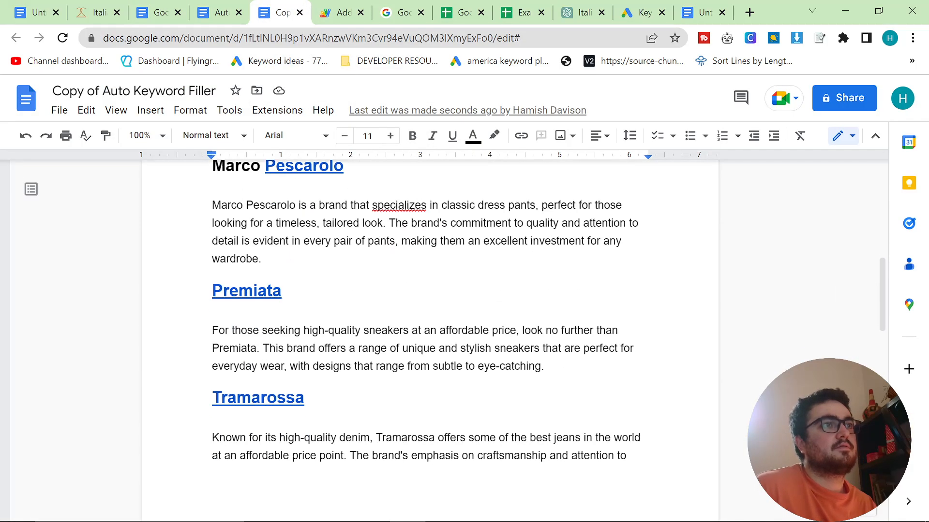
scroll("down", 3)
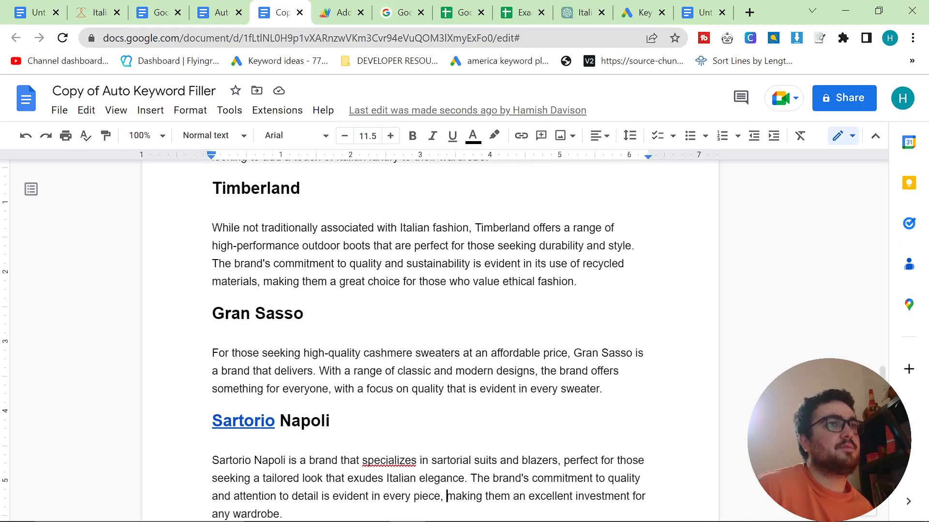
scroll("down", 3)
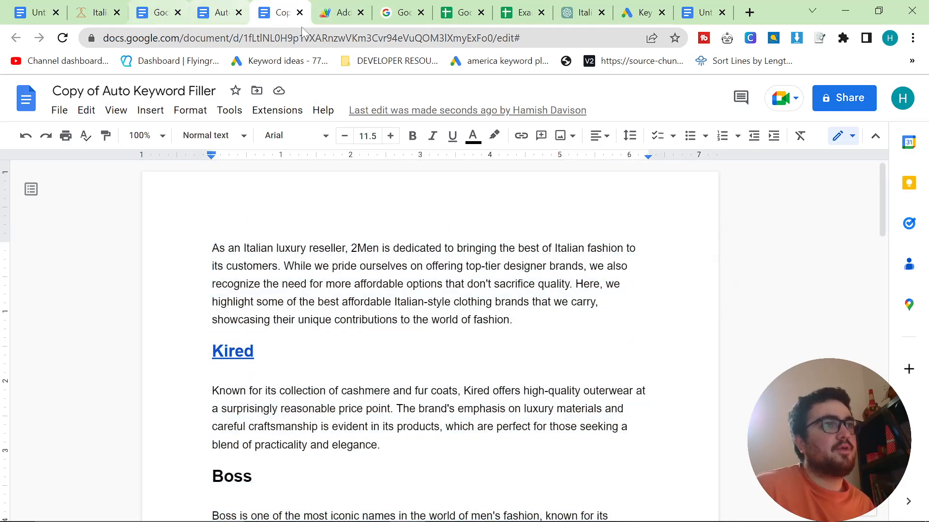
mouse_move(333, 12)
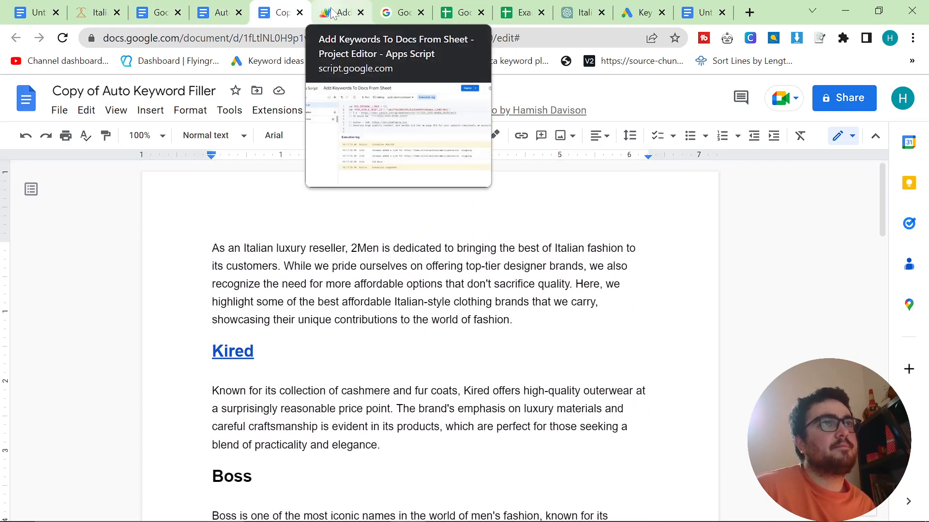
key("alt+tab")
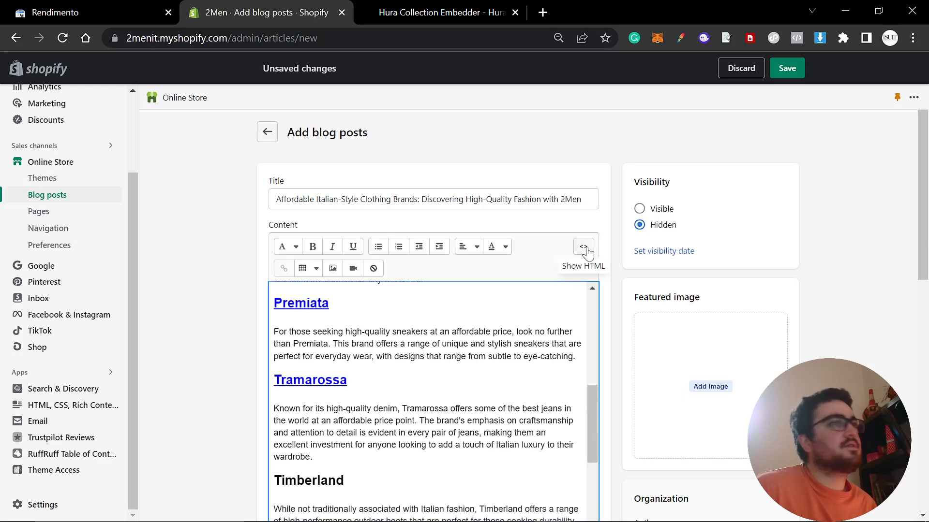
- Show the post's raw HTML, select all of it, and search for 'html washer'
left_click(583, 246)
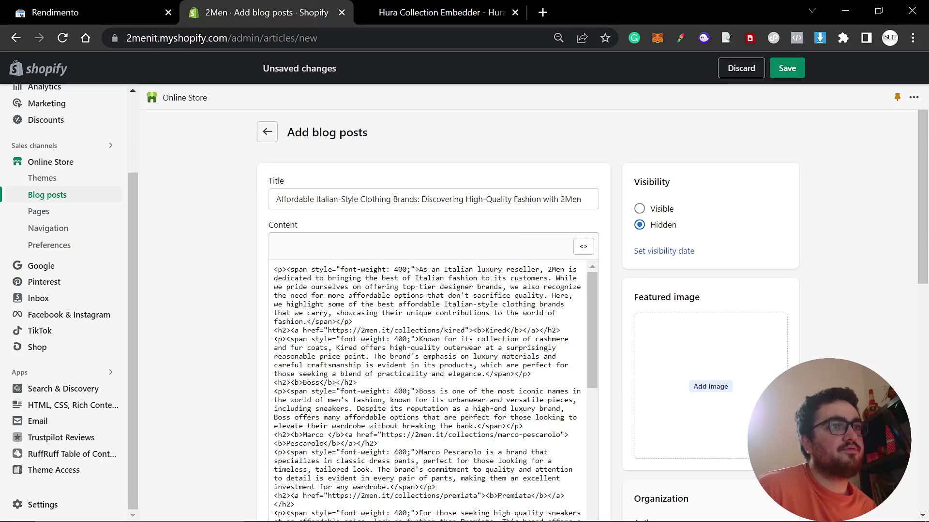
type("fle")
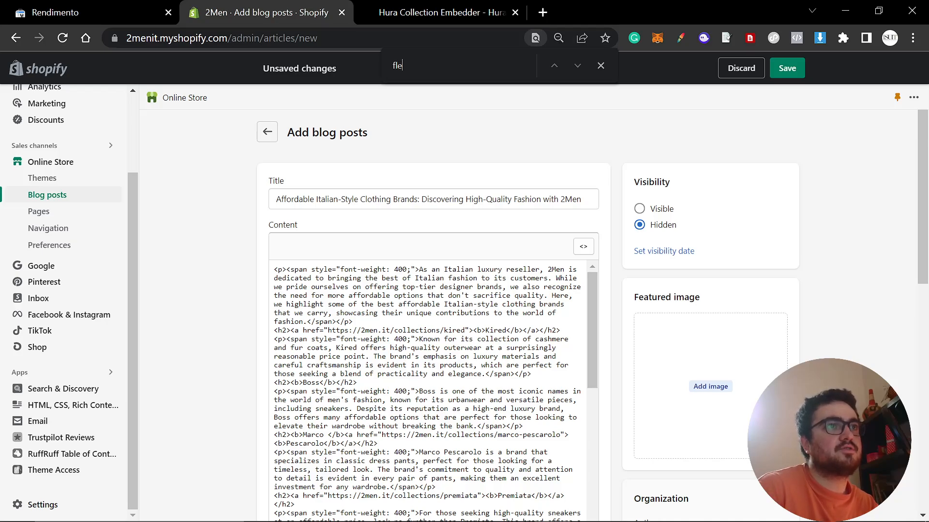
key("Backspace")
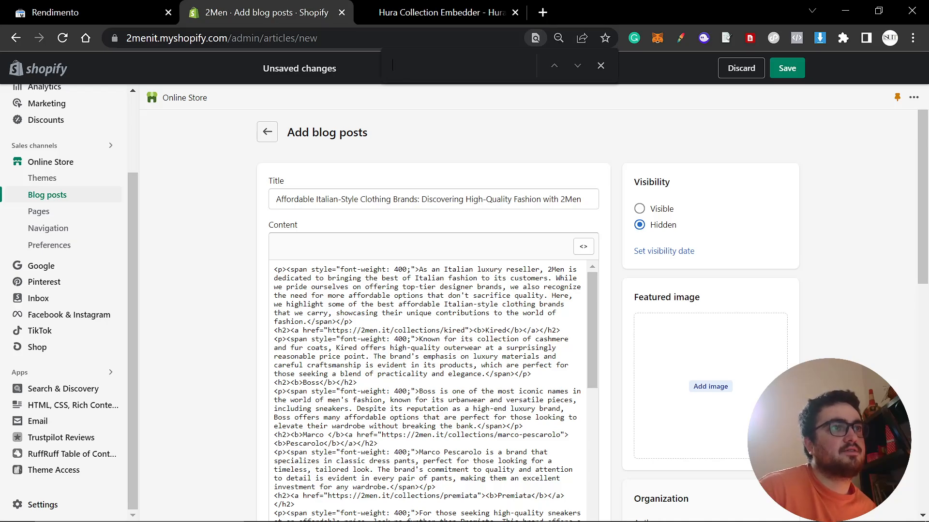
scroll("down", 3)
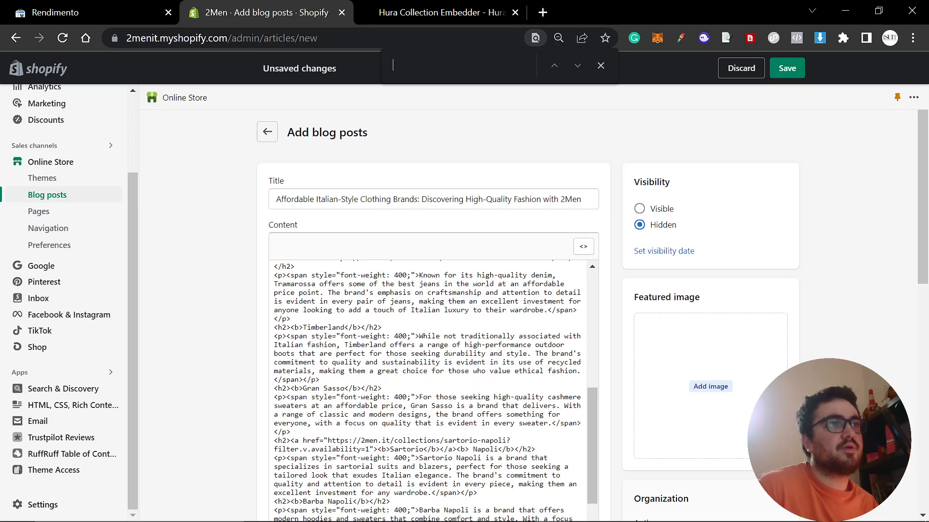
key("ctrl+a")
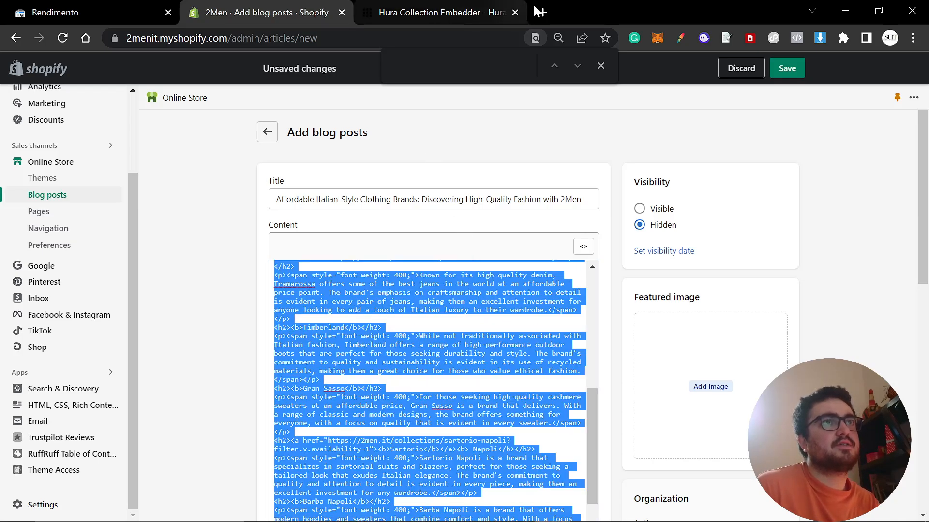
type("html w")
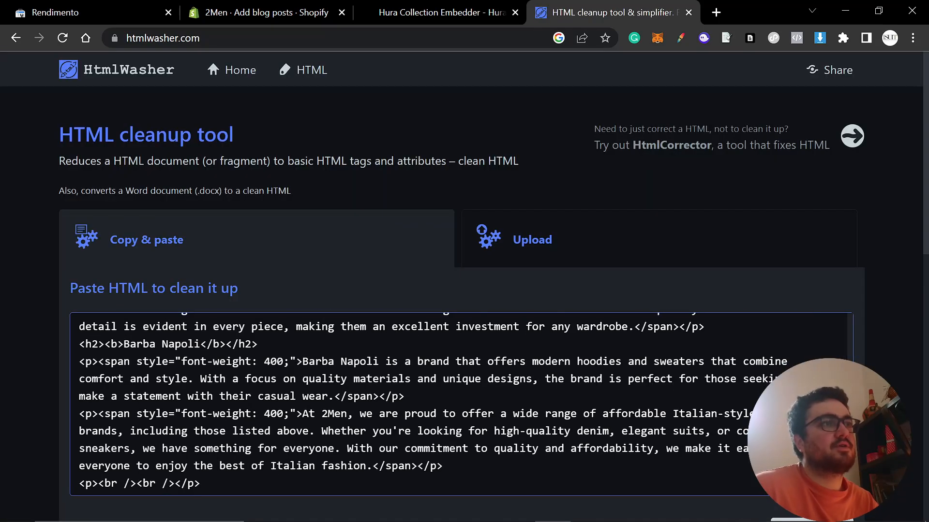
- Wash the pasted HTML in HtmlWasher and copy the cleaned output
scroll("down", 3)
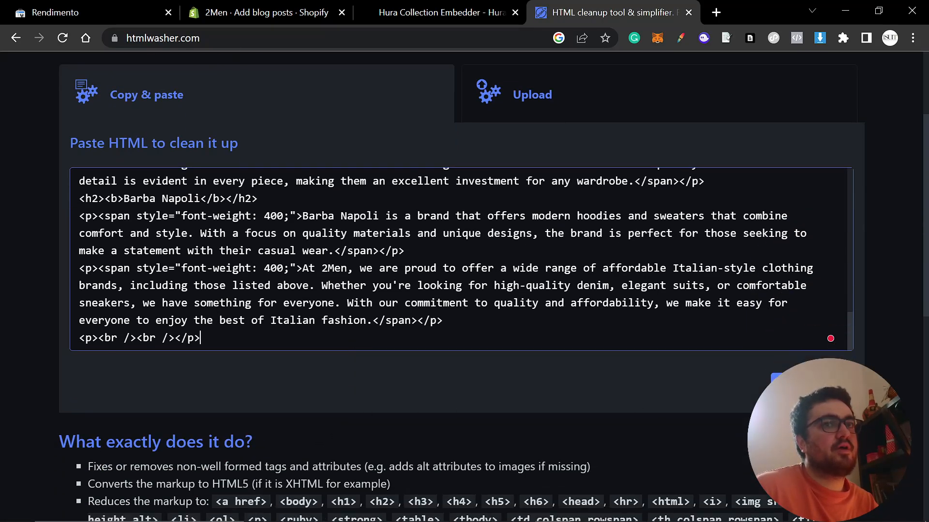
left_click(811, 170)
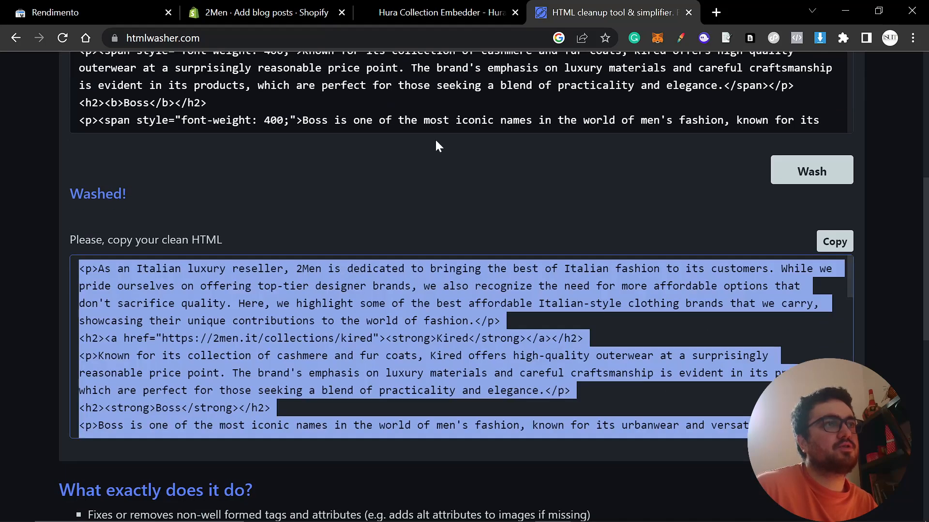
left_click(267, 12)
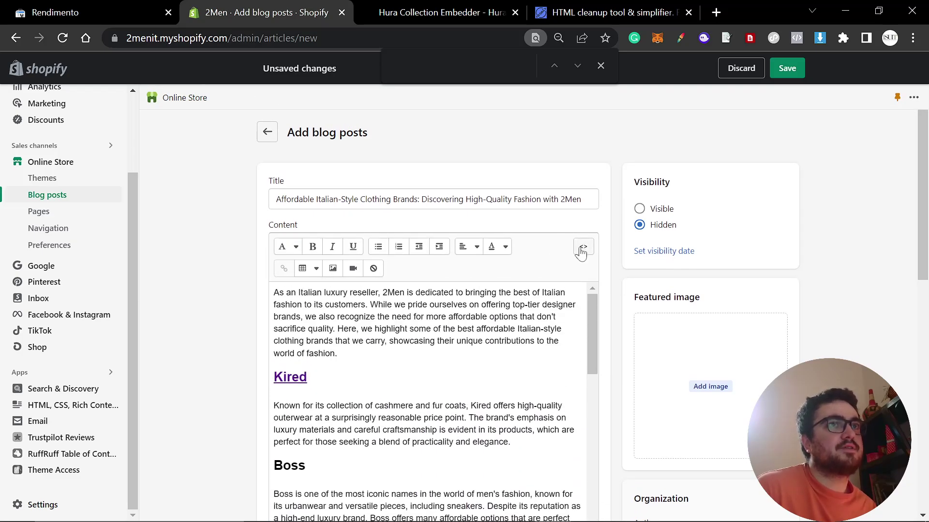
left_click(274, 12)
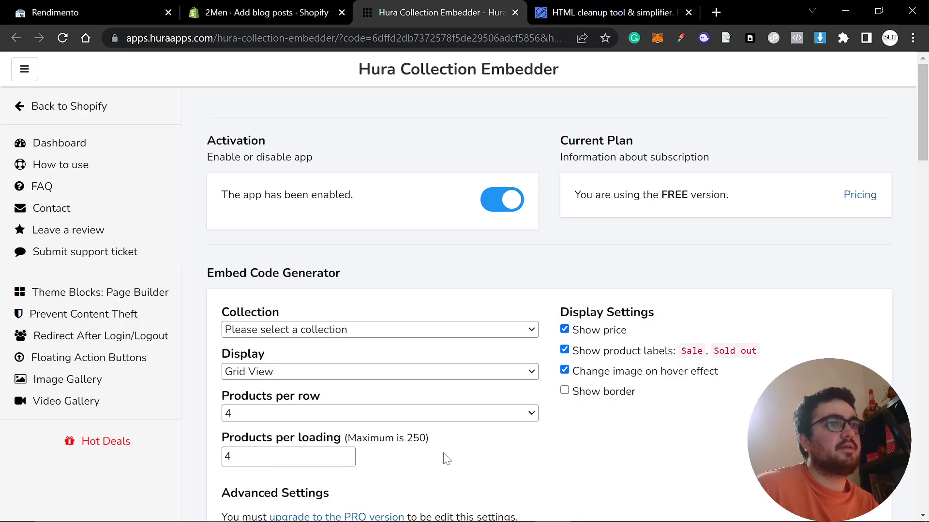
- Scroll past the Hura Collection Embedder settings and switch to the Google Docs copy
scroll("down", 3)
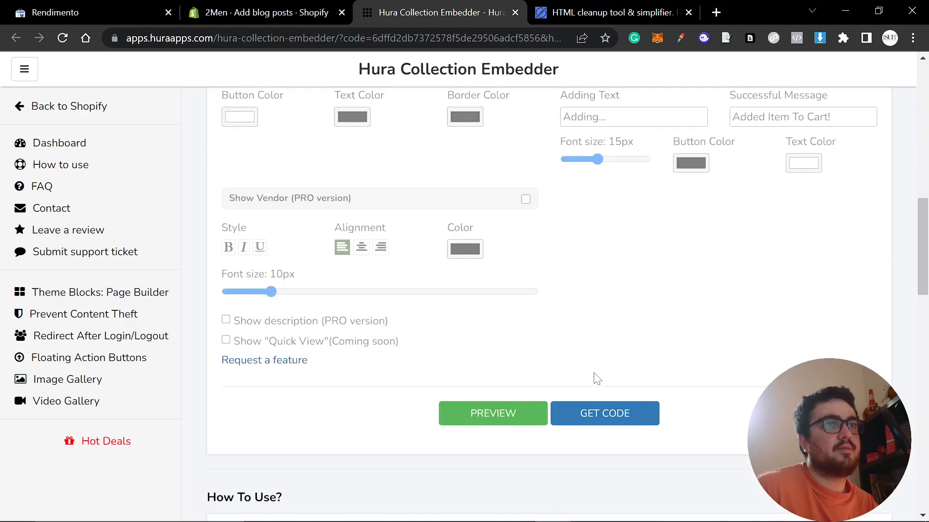
key("alt+tab")
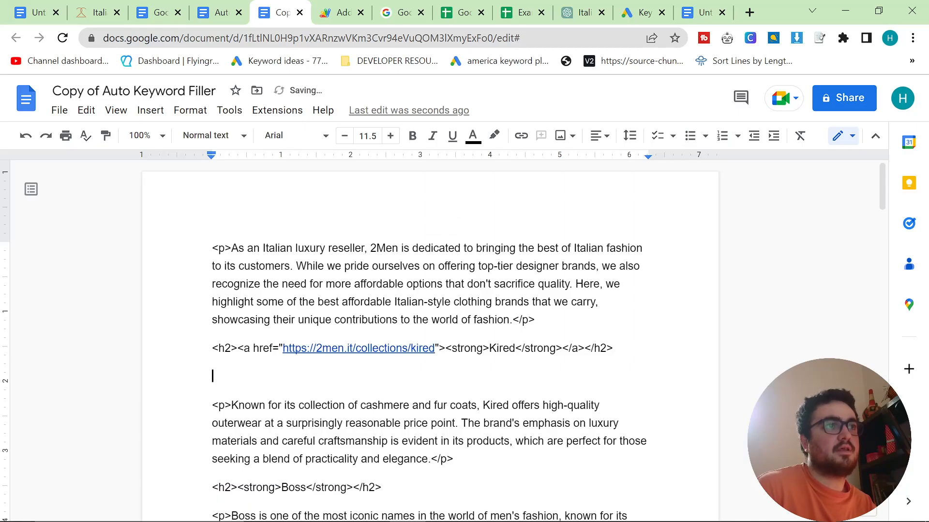
type("<div class=\"hura-collection-embedder\" data-id=\"403620528382\" data-view=\"gridview\" data-column=\"4\" data-limit=\"4\" data-price=\"1\" data-label=\"1\" data-hover=\"1\" ></div>")
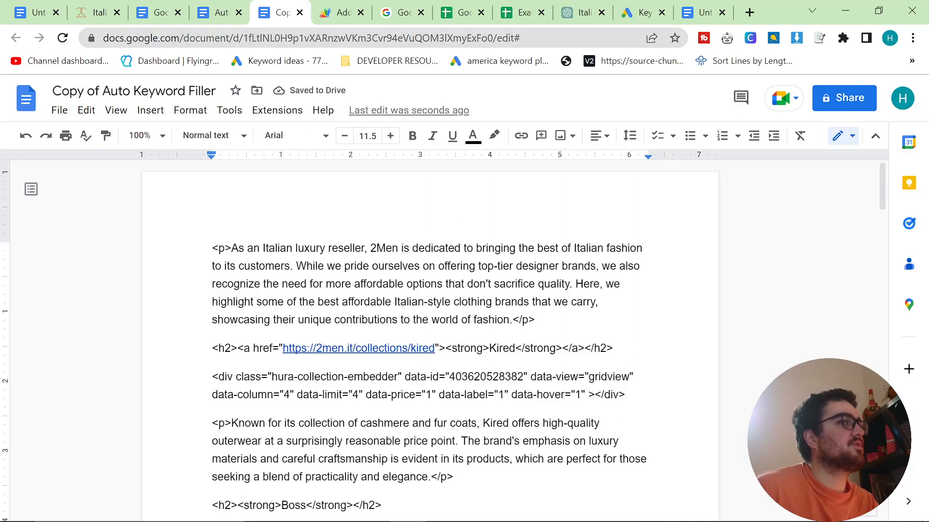
left_click(443, 12)
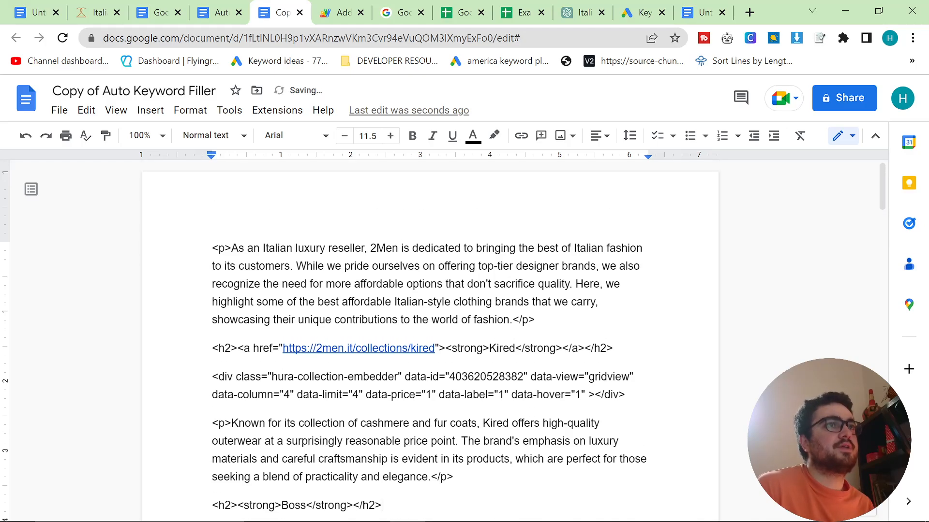
key("alt+tab")
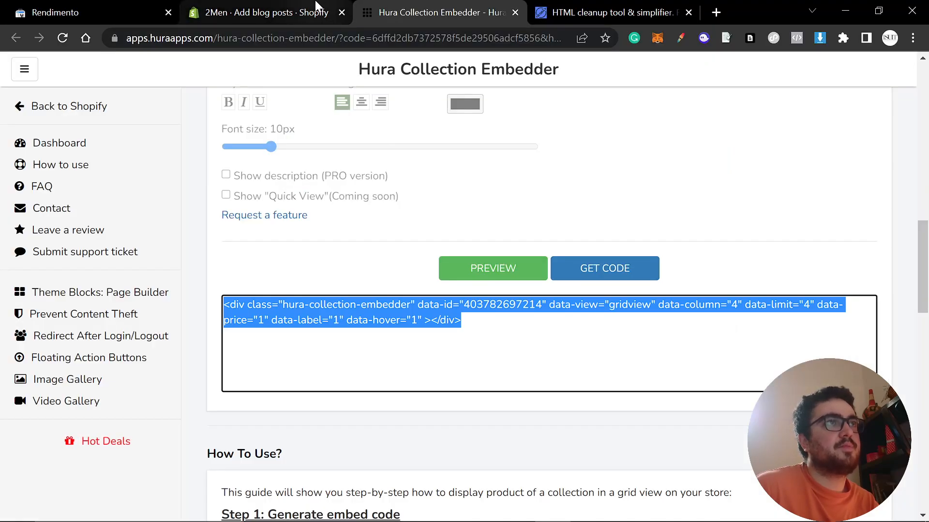
- Reopen the Shopify post and toggle Show HTML to inspect the cleaned source
left_click(263, 12)
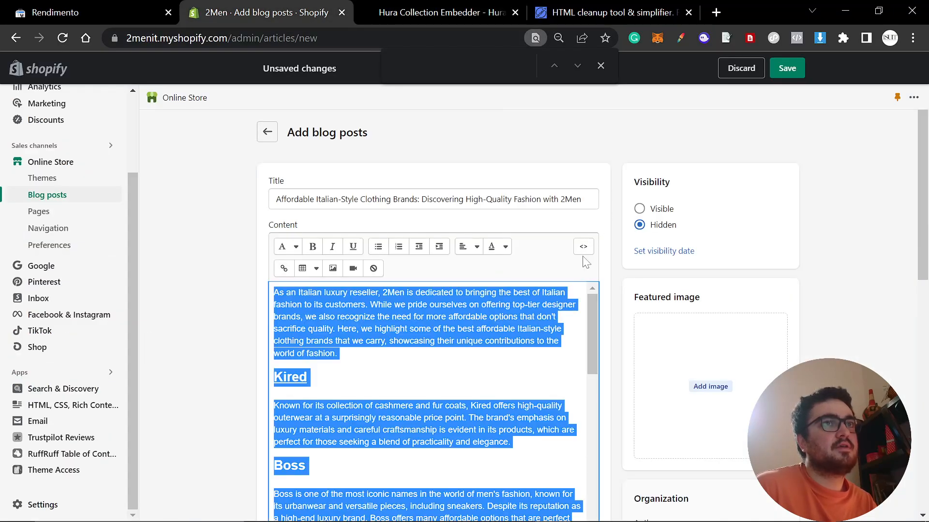
left_click(583, 246)
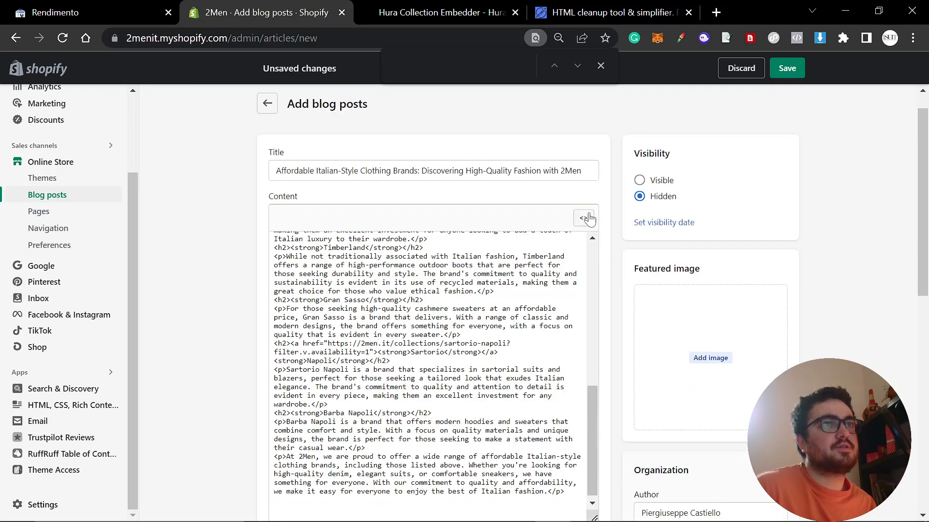
left_click(585, 218)
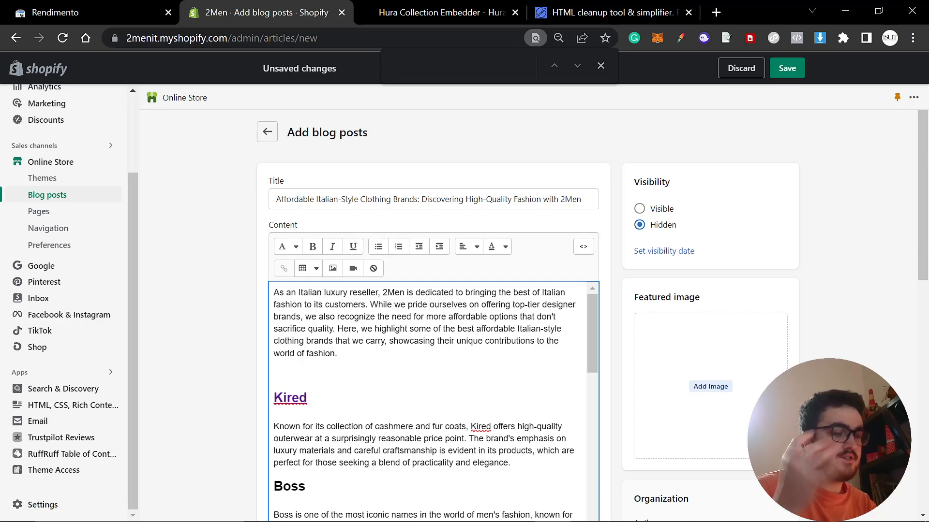
- Copy the four brand names from Notepad and add them as bullets, making eight brands
type("So")
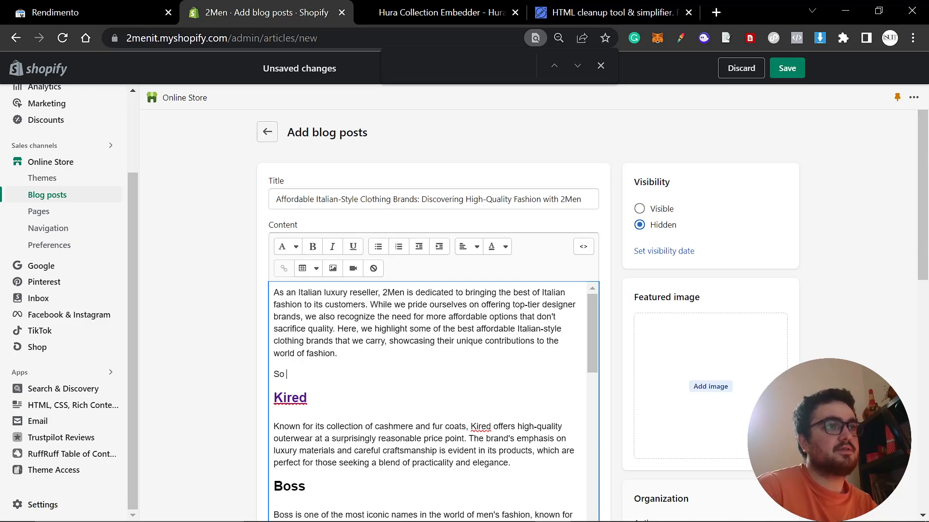
type("This article will talk about the following affordable Italian-style brands:")
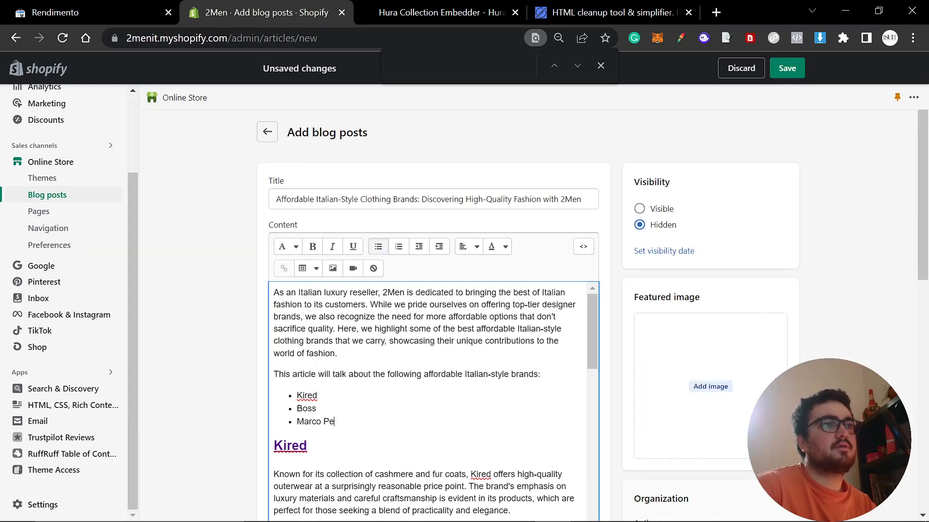
type("scarolo")
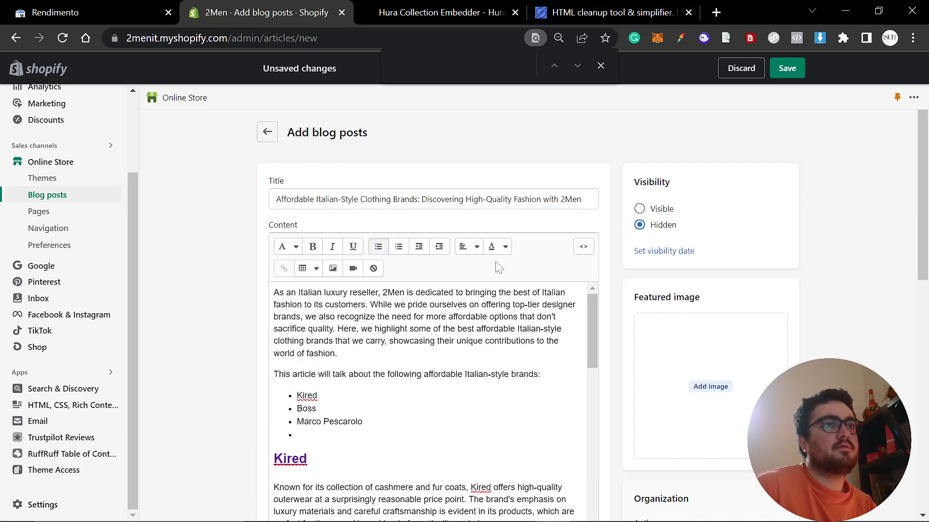
type("Premiata")
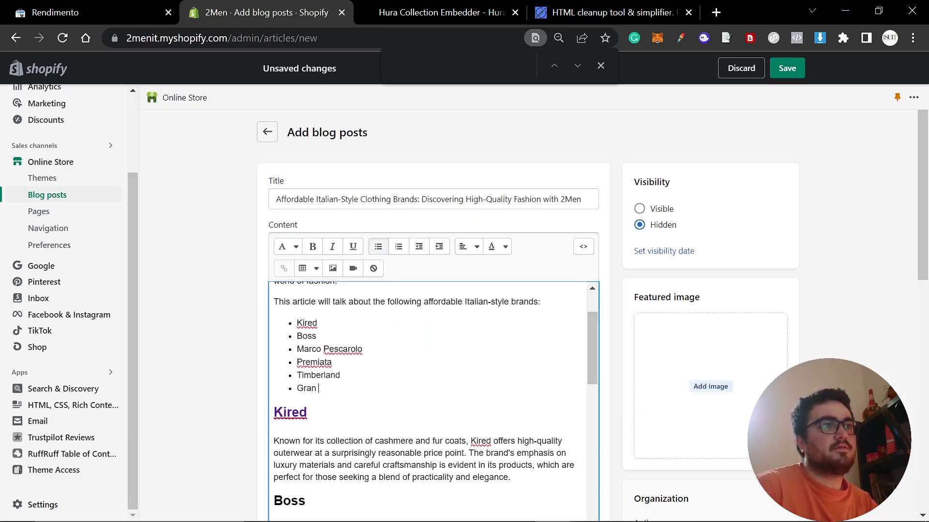
type("Sasso")
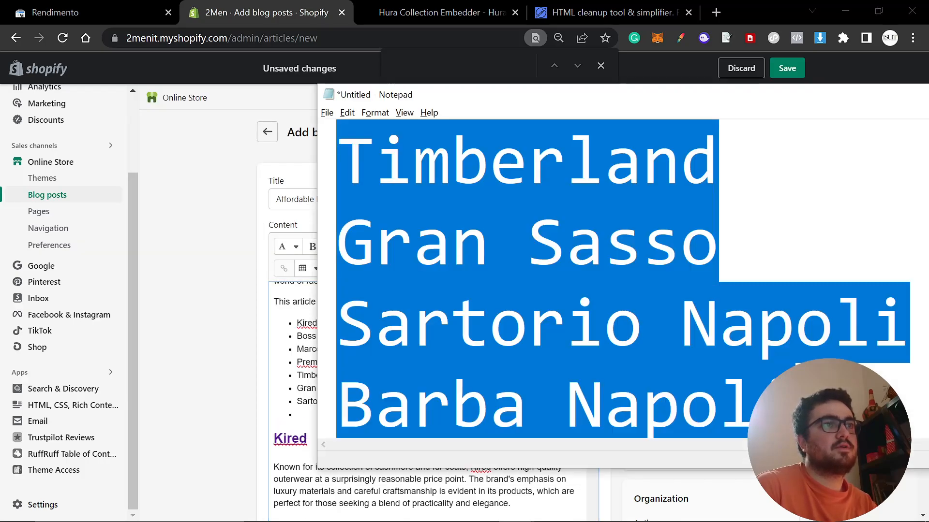
left_click(600, 65)
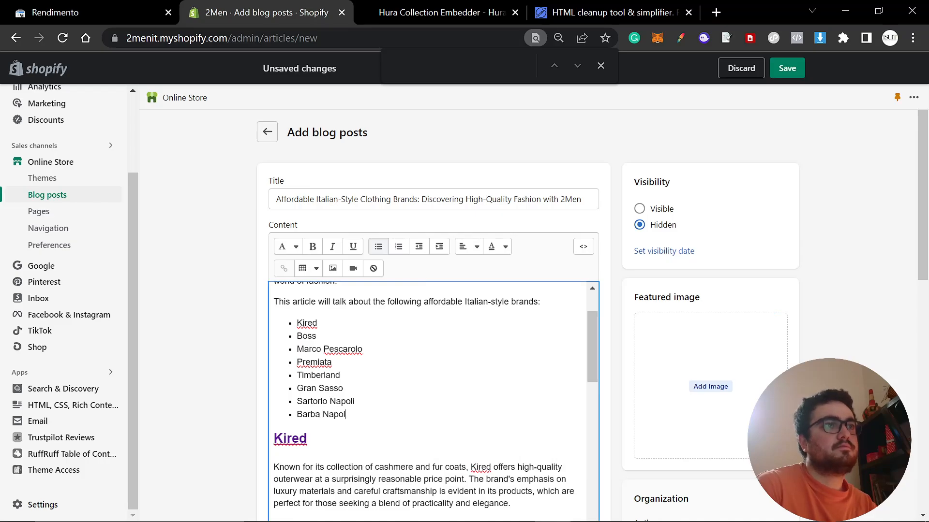
scroll("down", 3)
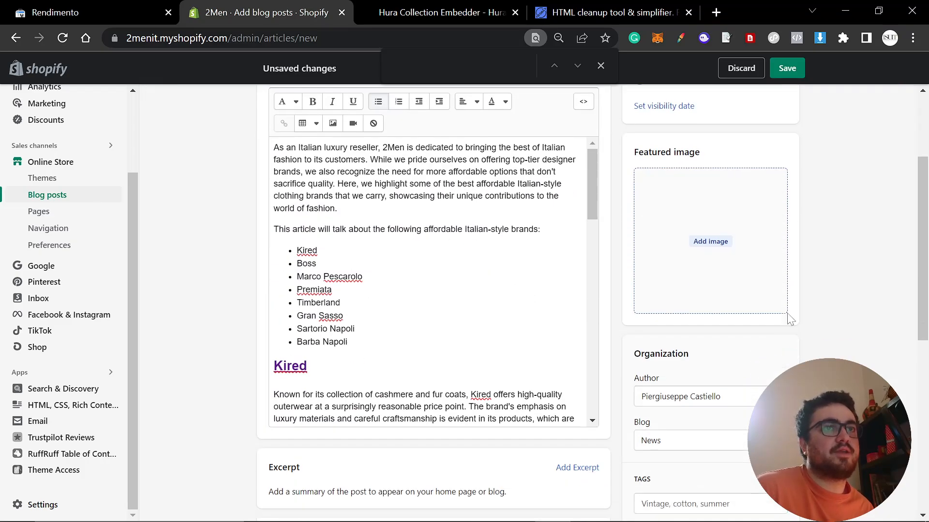
- Upload a featured image with alt text 'Affordable Italian-Style Clothing Brand'
left_click(710, 242)
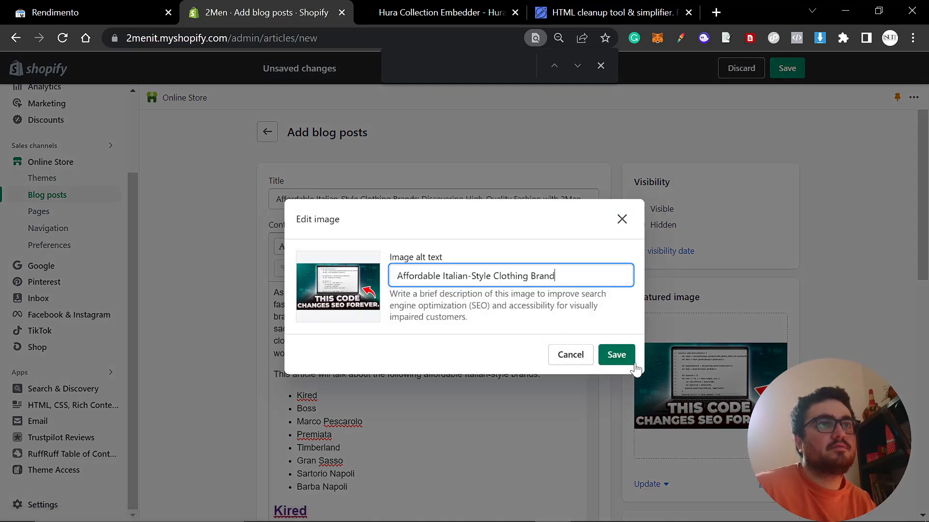
left_click(616, 354)
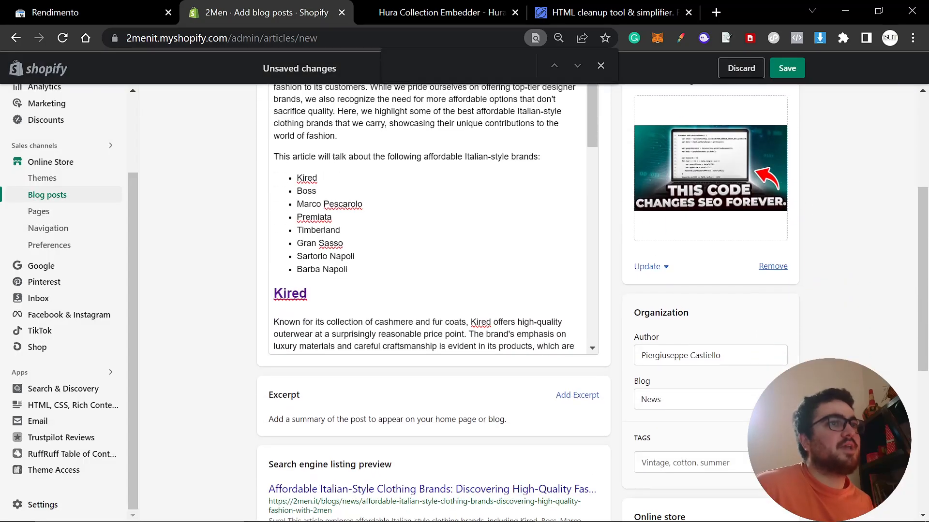
scroll("down", 3)
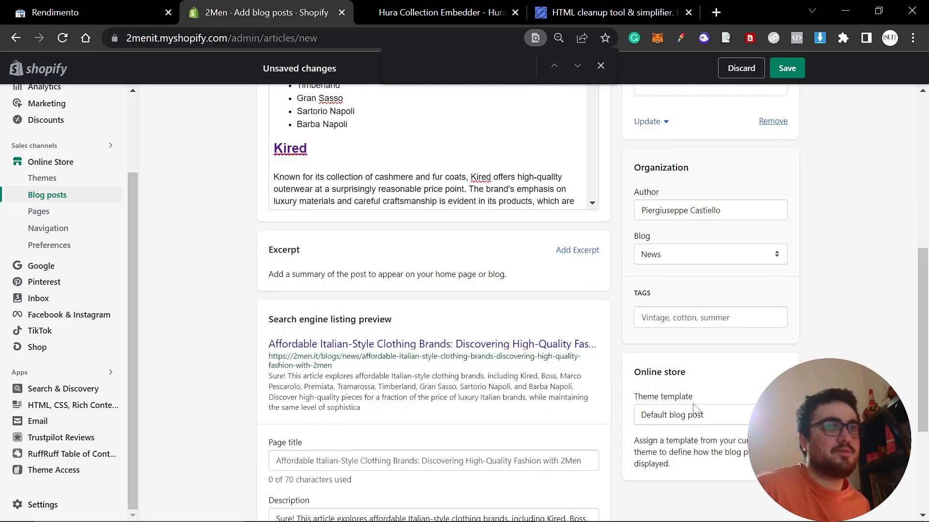
left_click(710, 254)
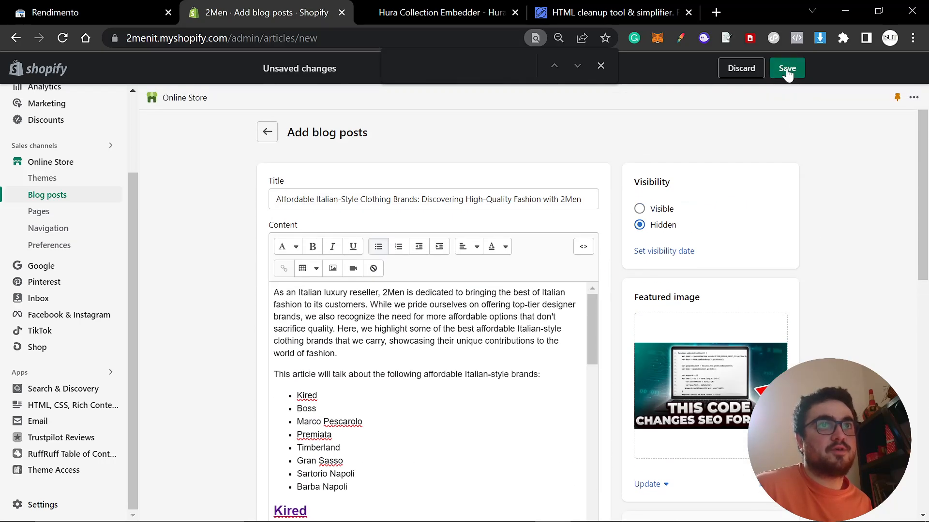
- Save the hidden post and open its storefront preview from More actions
left_click(787, 68)
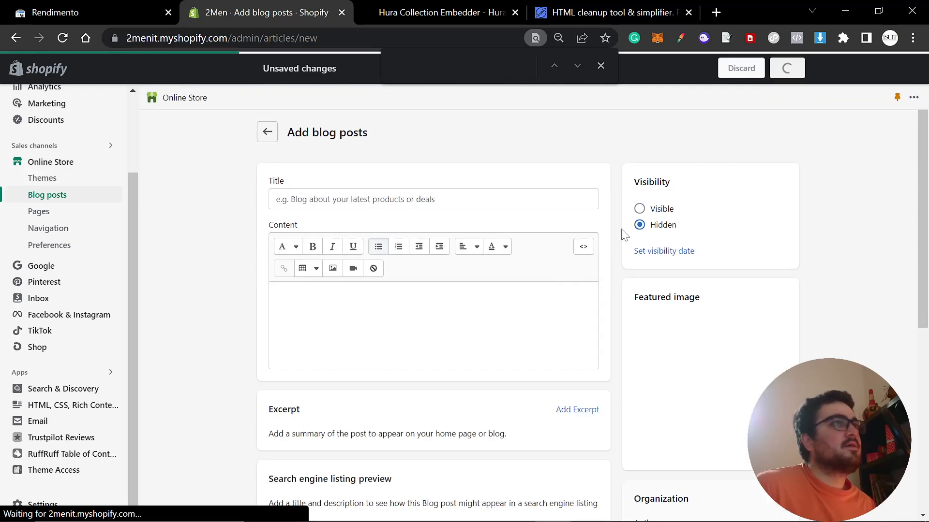
left_click(787, 68)
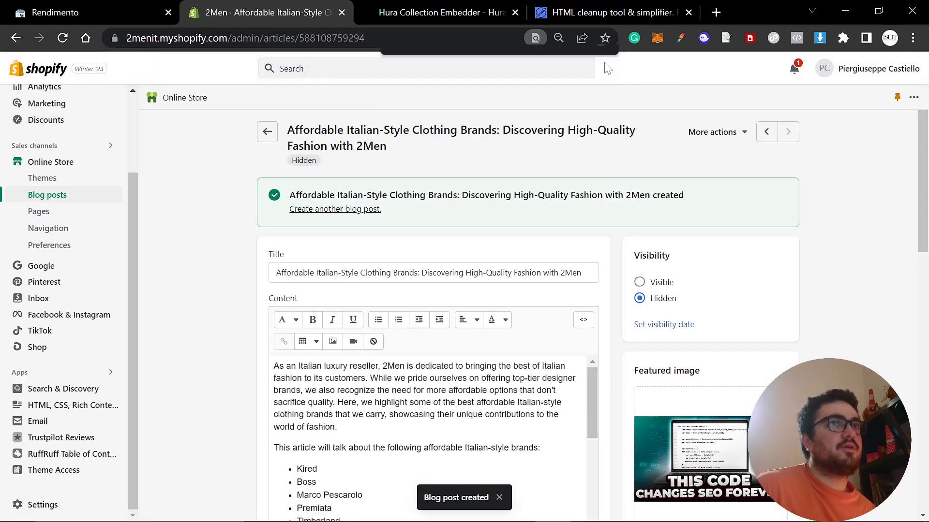
left_click(717, 132)
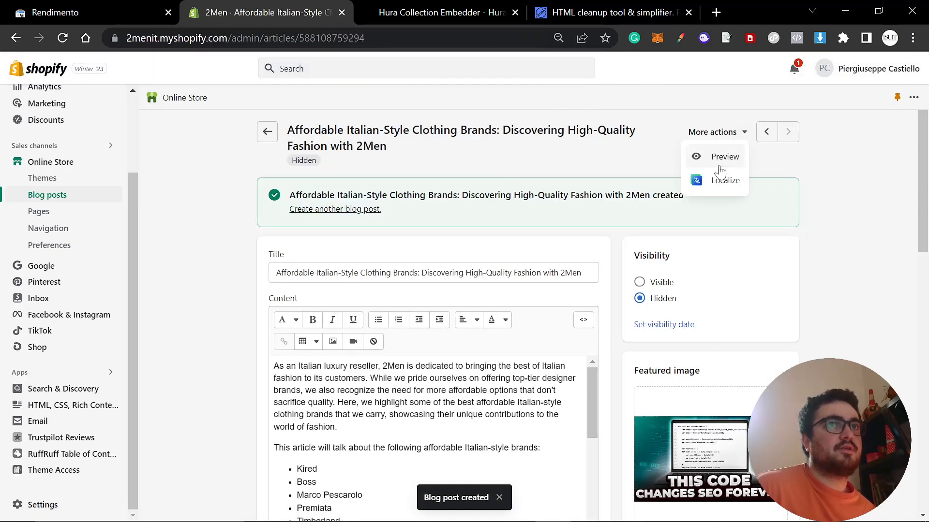
left_click(725, 156)
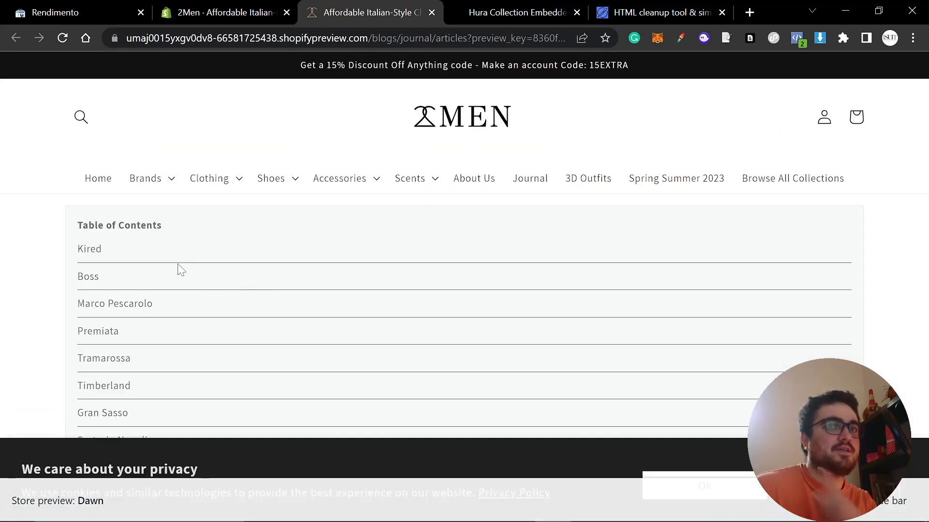
mouse_move(234, 288)
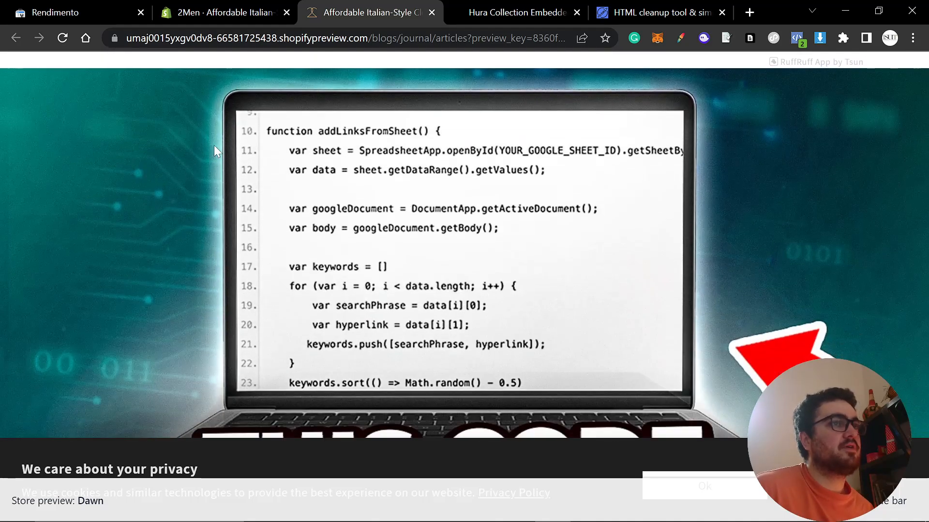
- Review the preview's Kired and Boss product embeds, dismissing the discount popup, then return to the editor
scroll("down", 3)
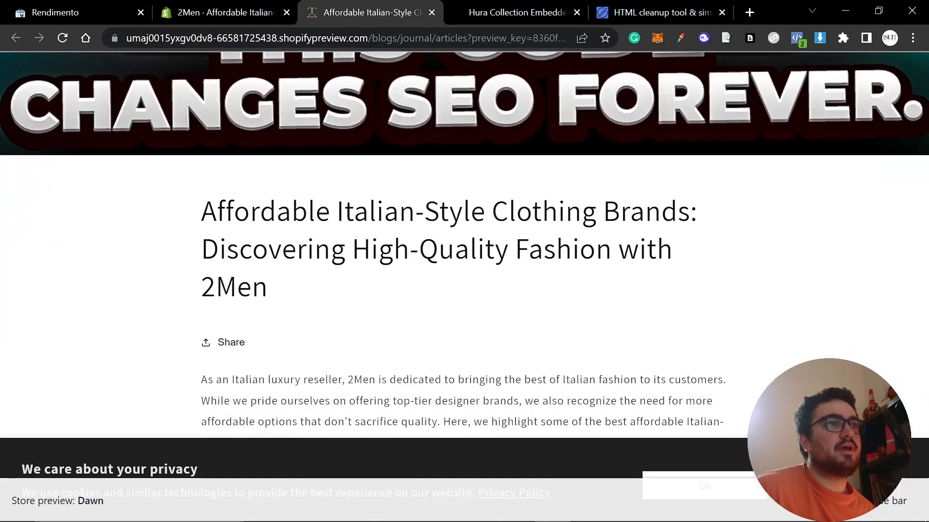
scroll("down", 3)
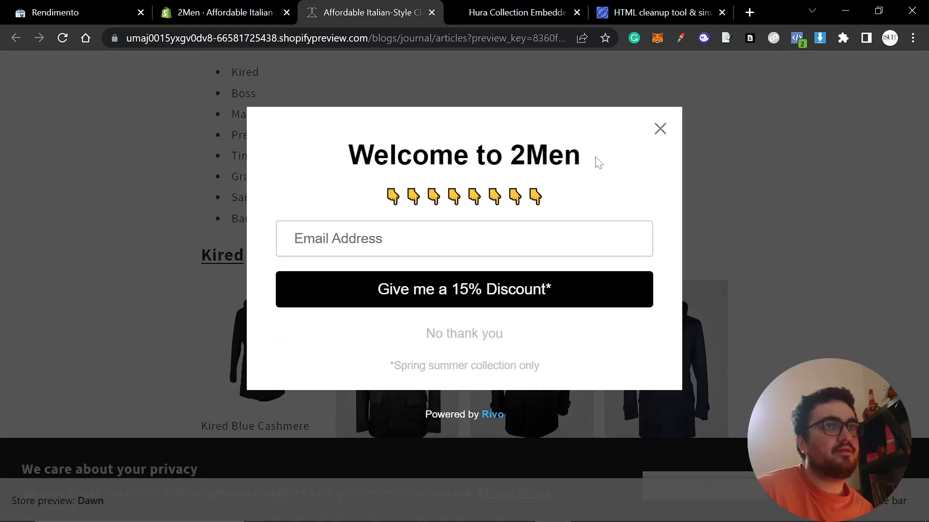
left_click(660, 128)
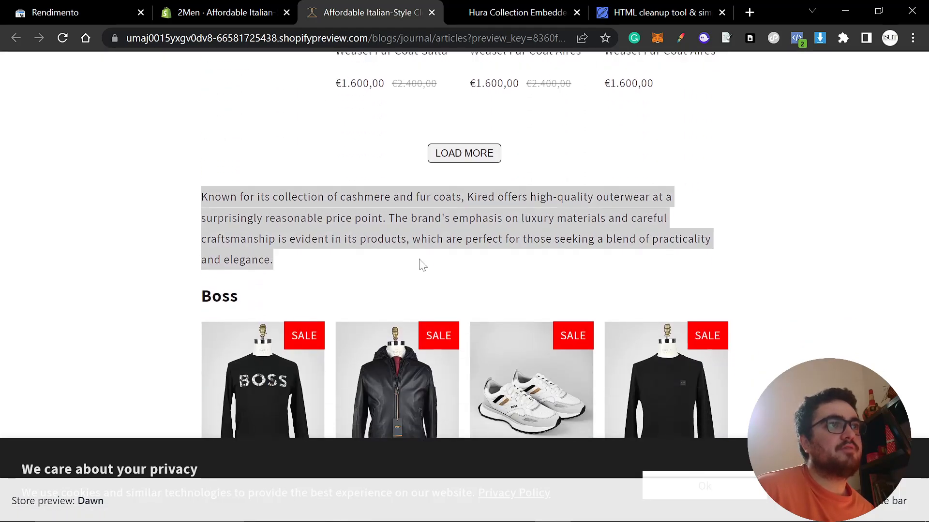
scroll("down", 3)
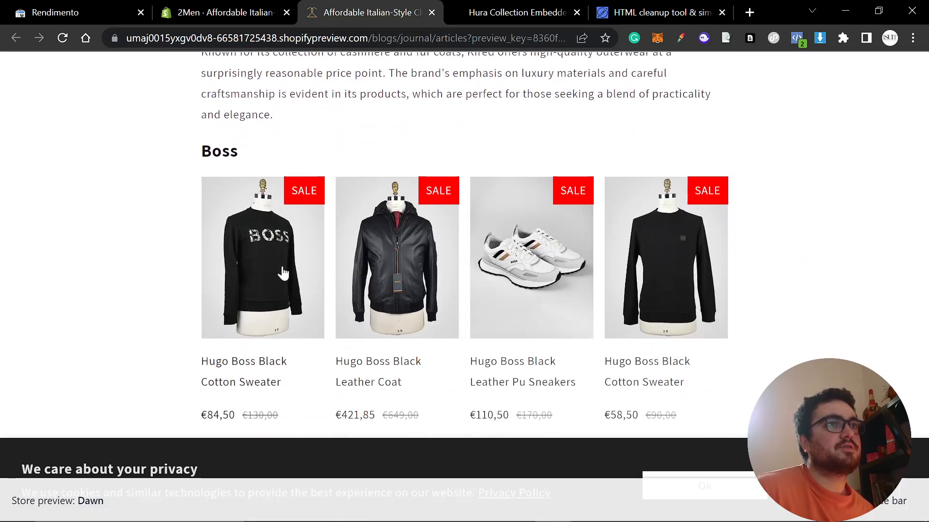
scroll("down", 3)
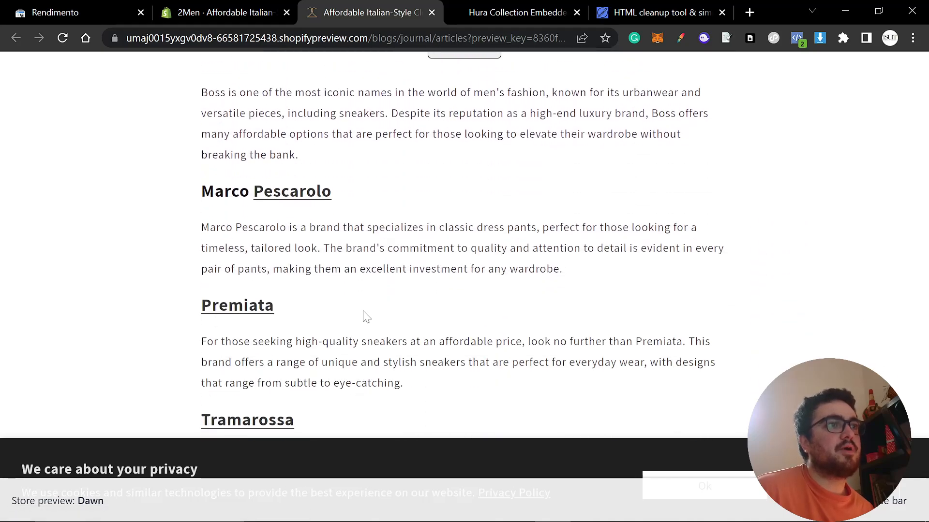
scroll("down", 3)
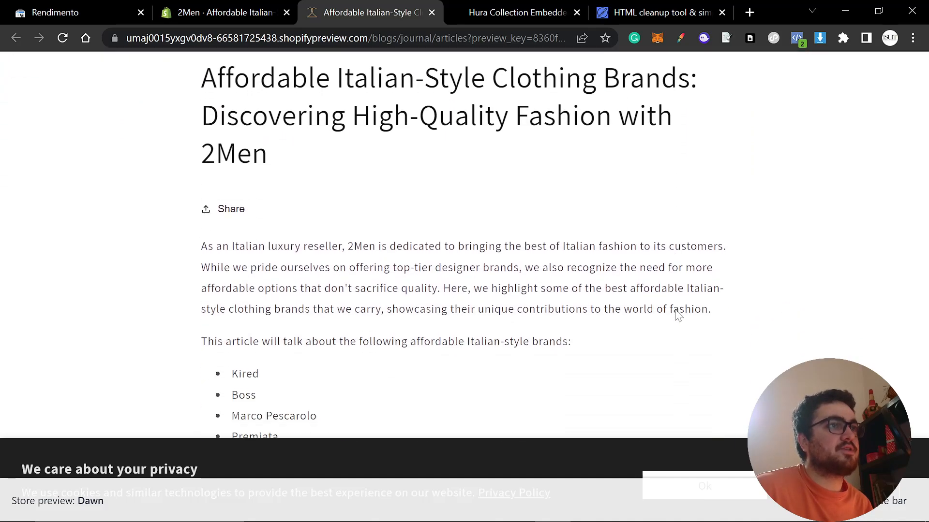
left_click(228, 12)
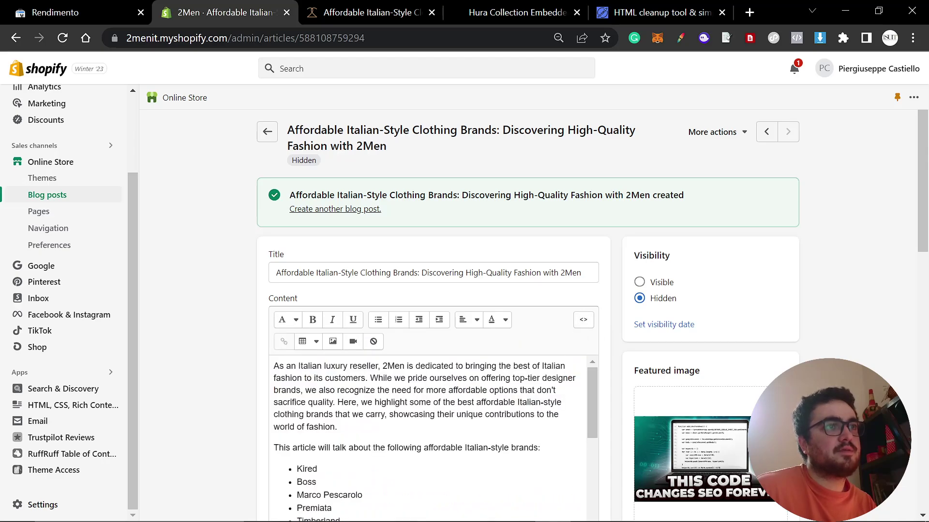
- Bold 'we also recognize the need for more affordable options…', save, and review the post
left_click_drag(306, 390, 338, 402)
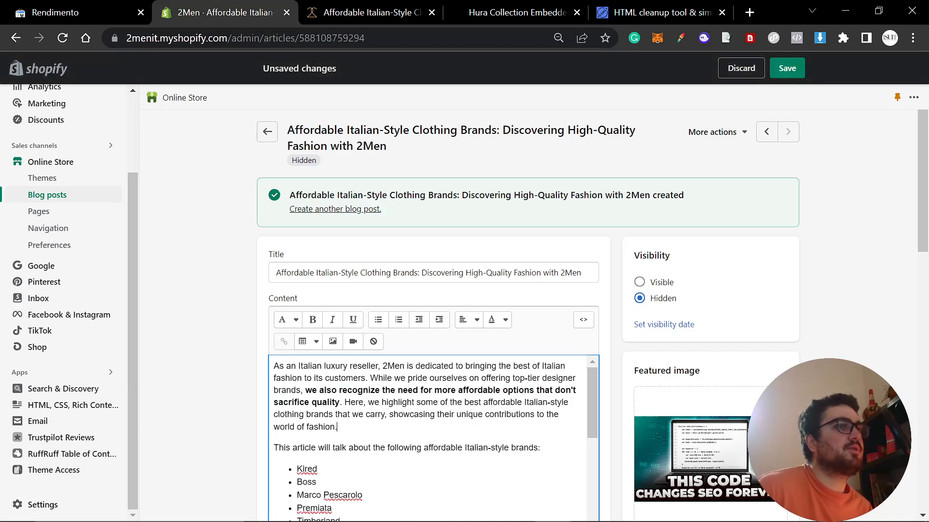
left_click(787, 68)
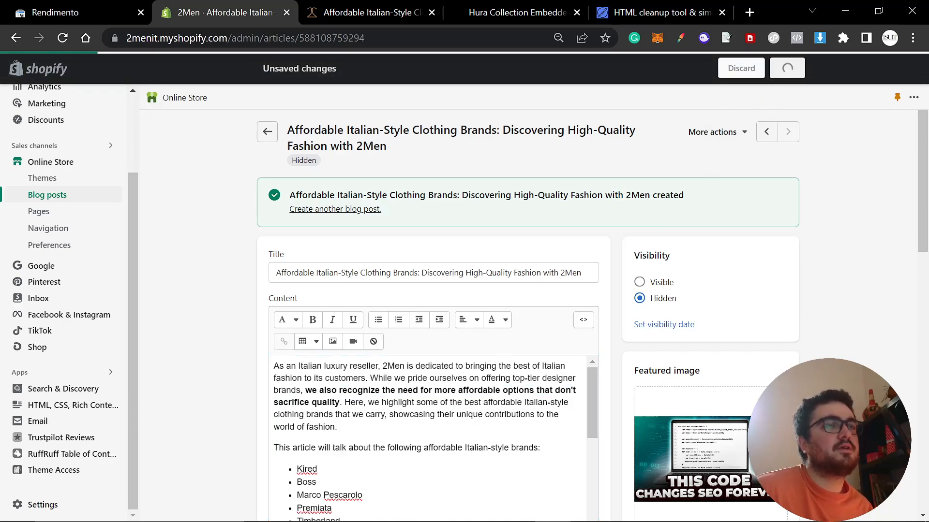
scroll("down", 3)
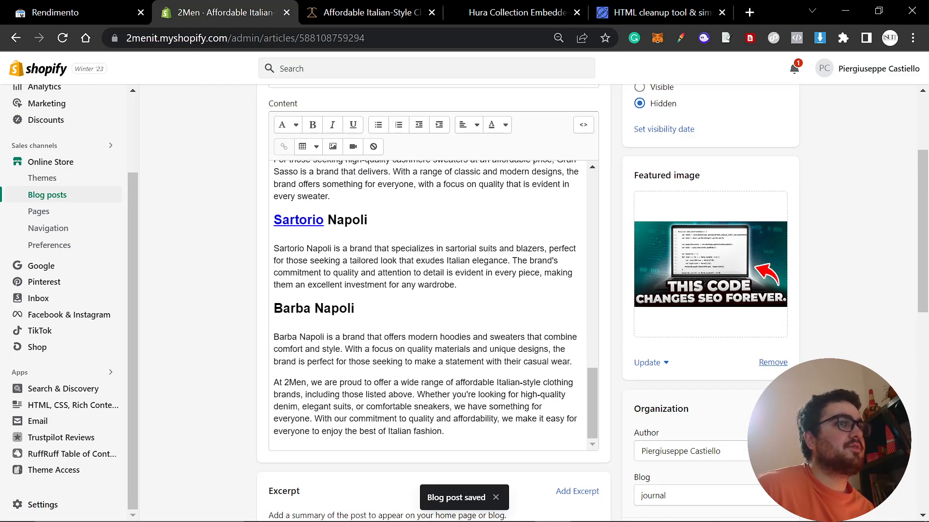
key("alt+tab")
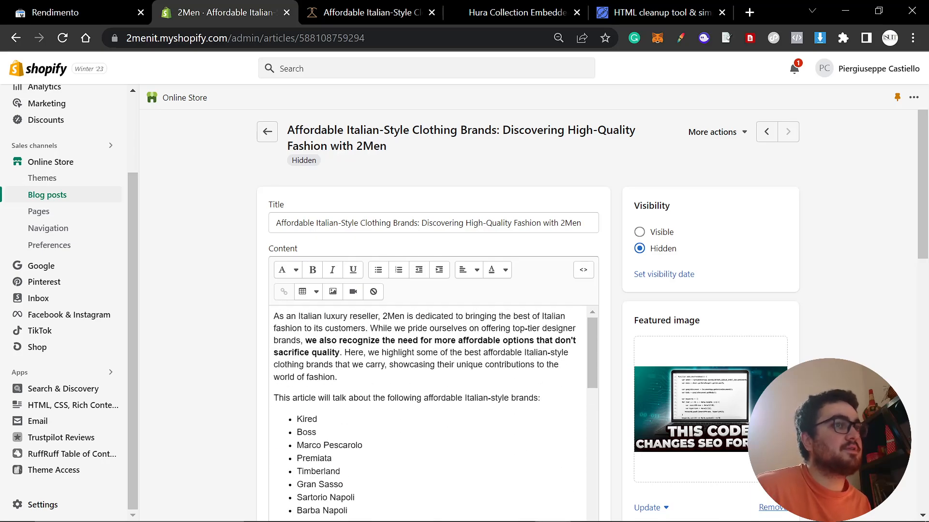
scroll("down", 3)
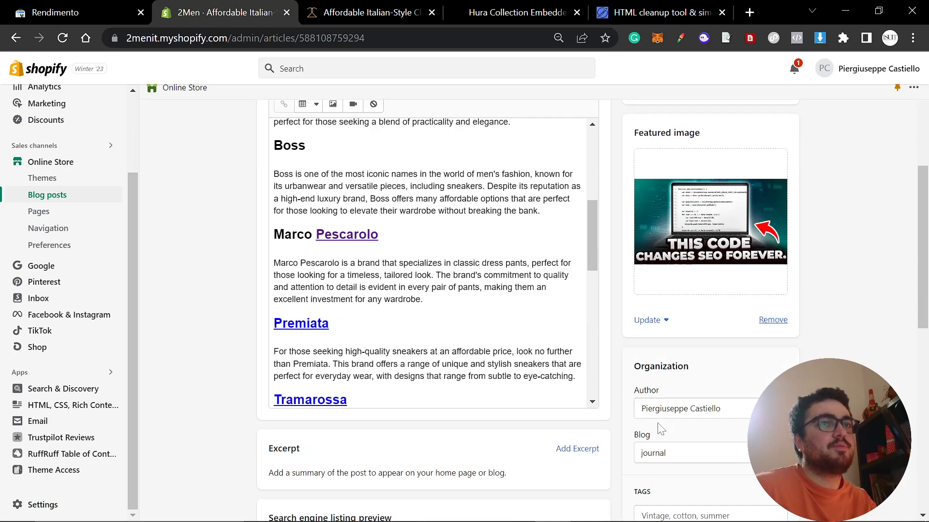
scroll("down", 3)
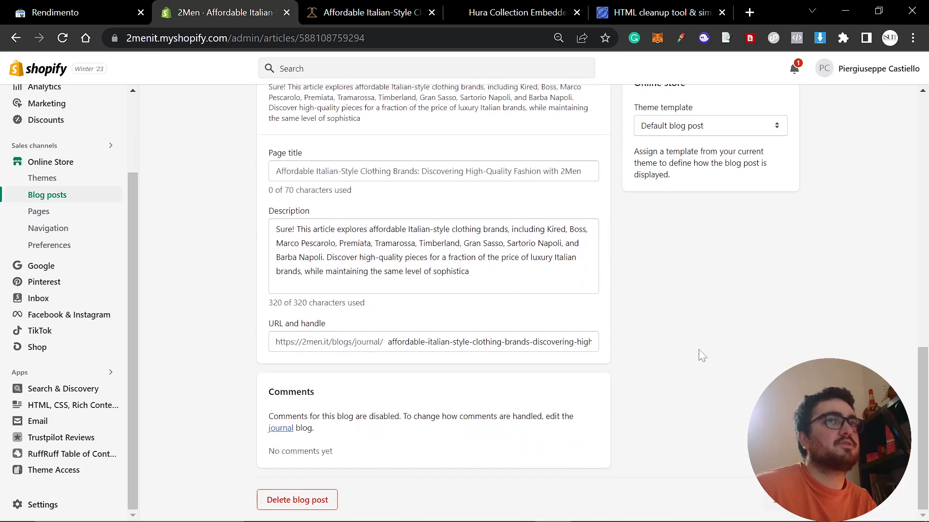